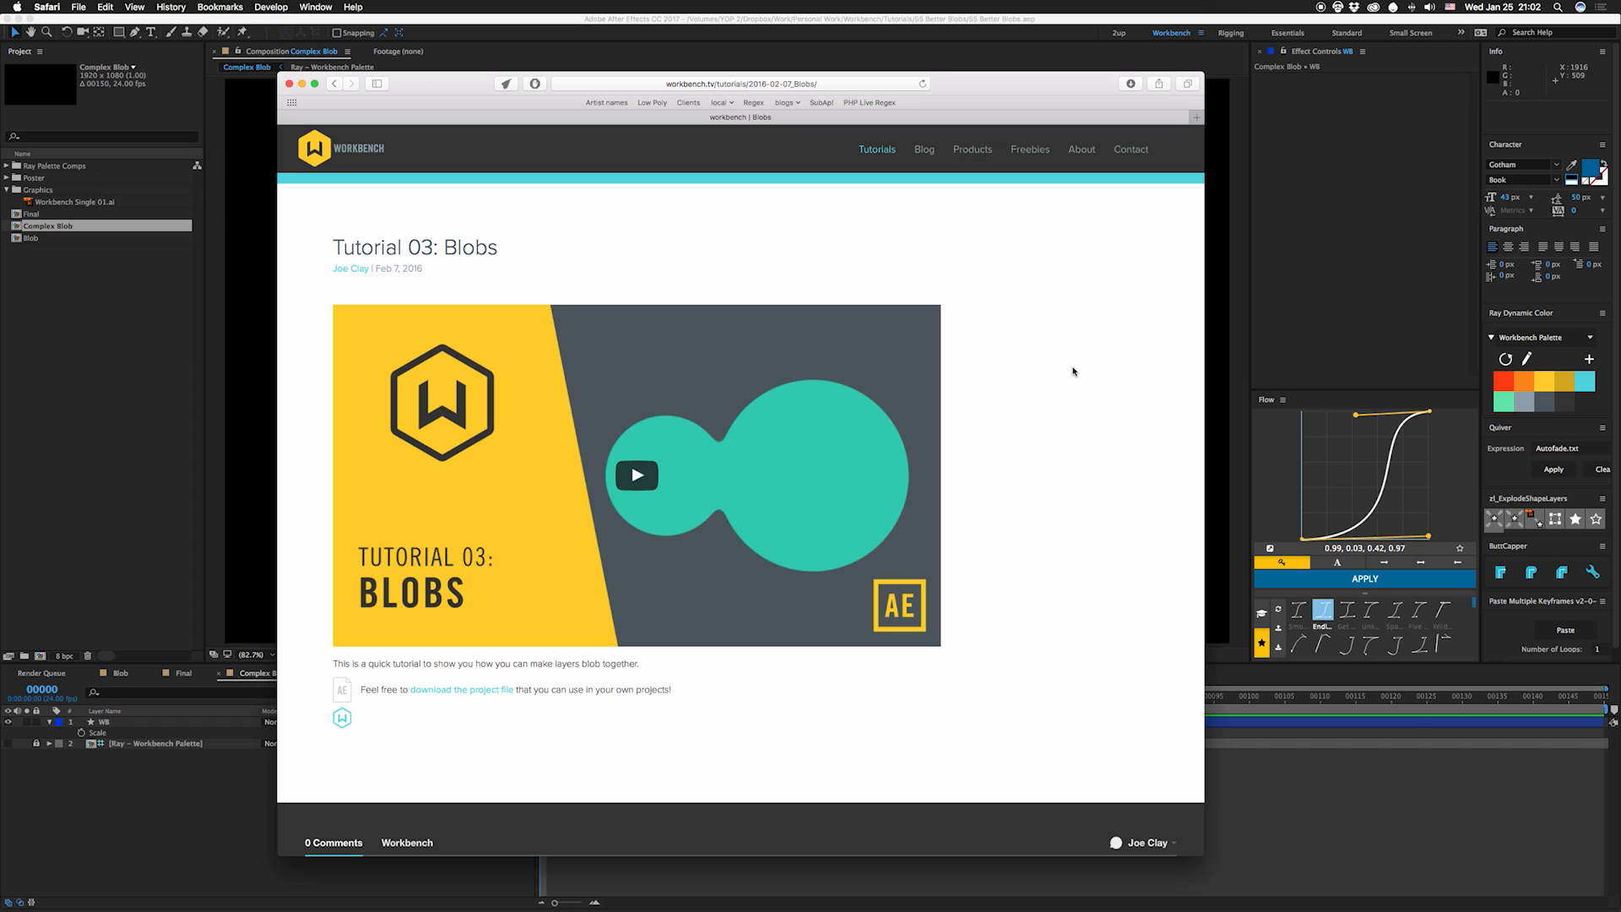
pyautogui.moveTo(1070, 374)
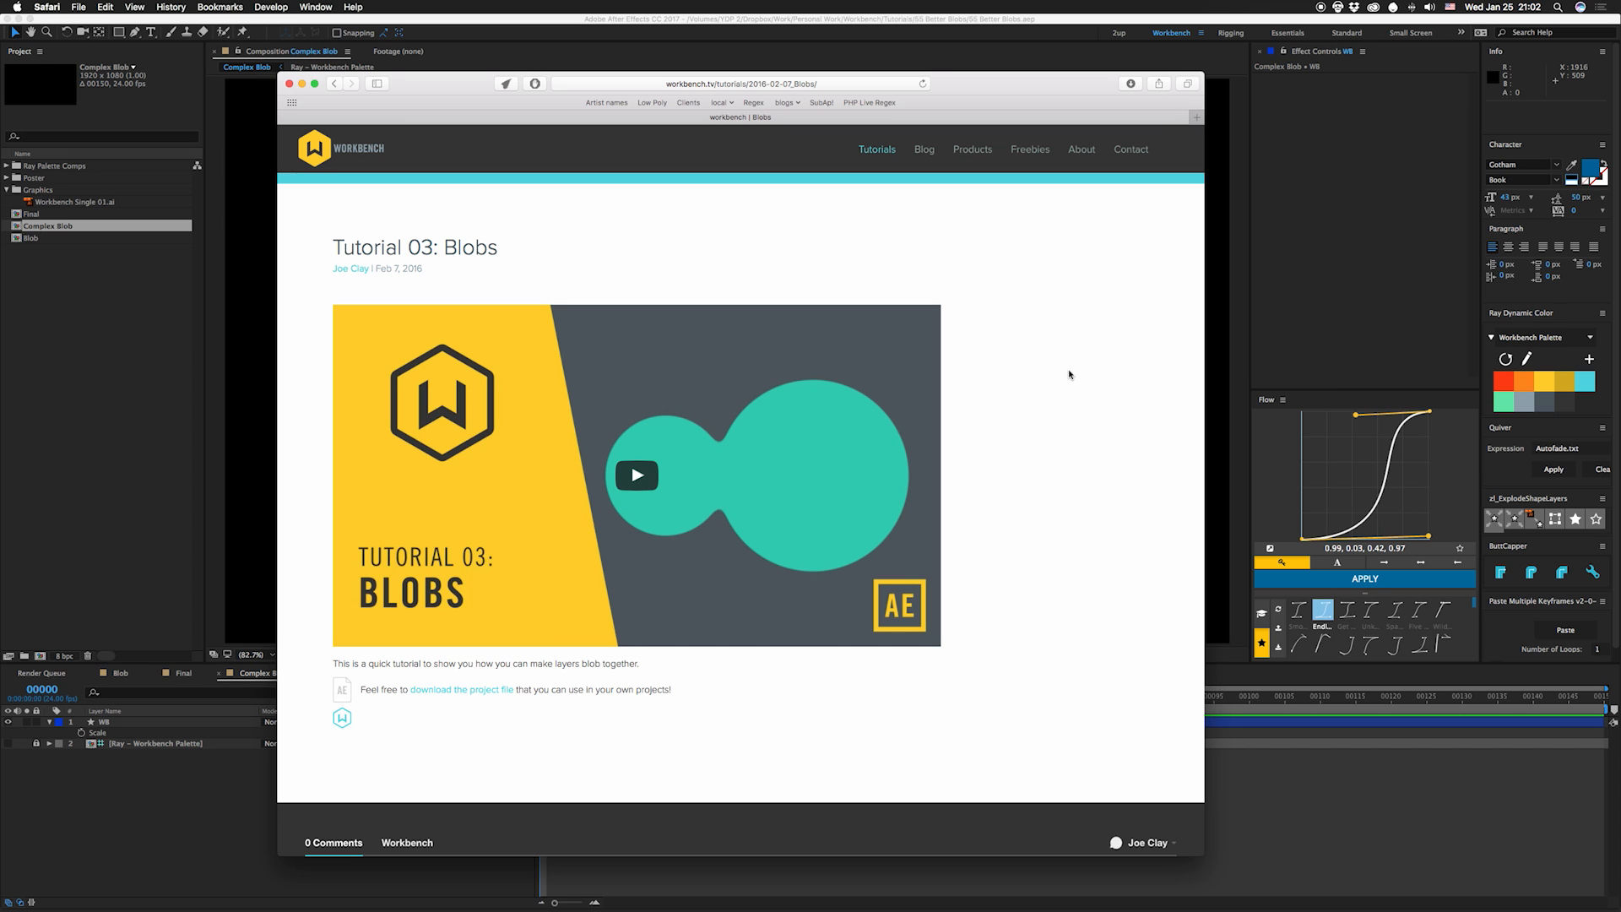
pyautogui.moveTo(420, 295)
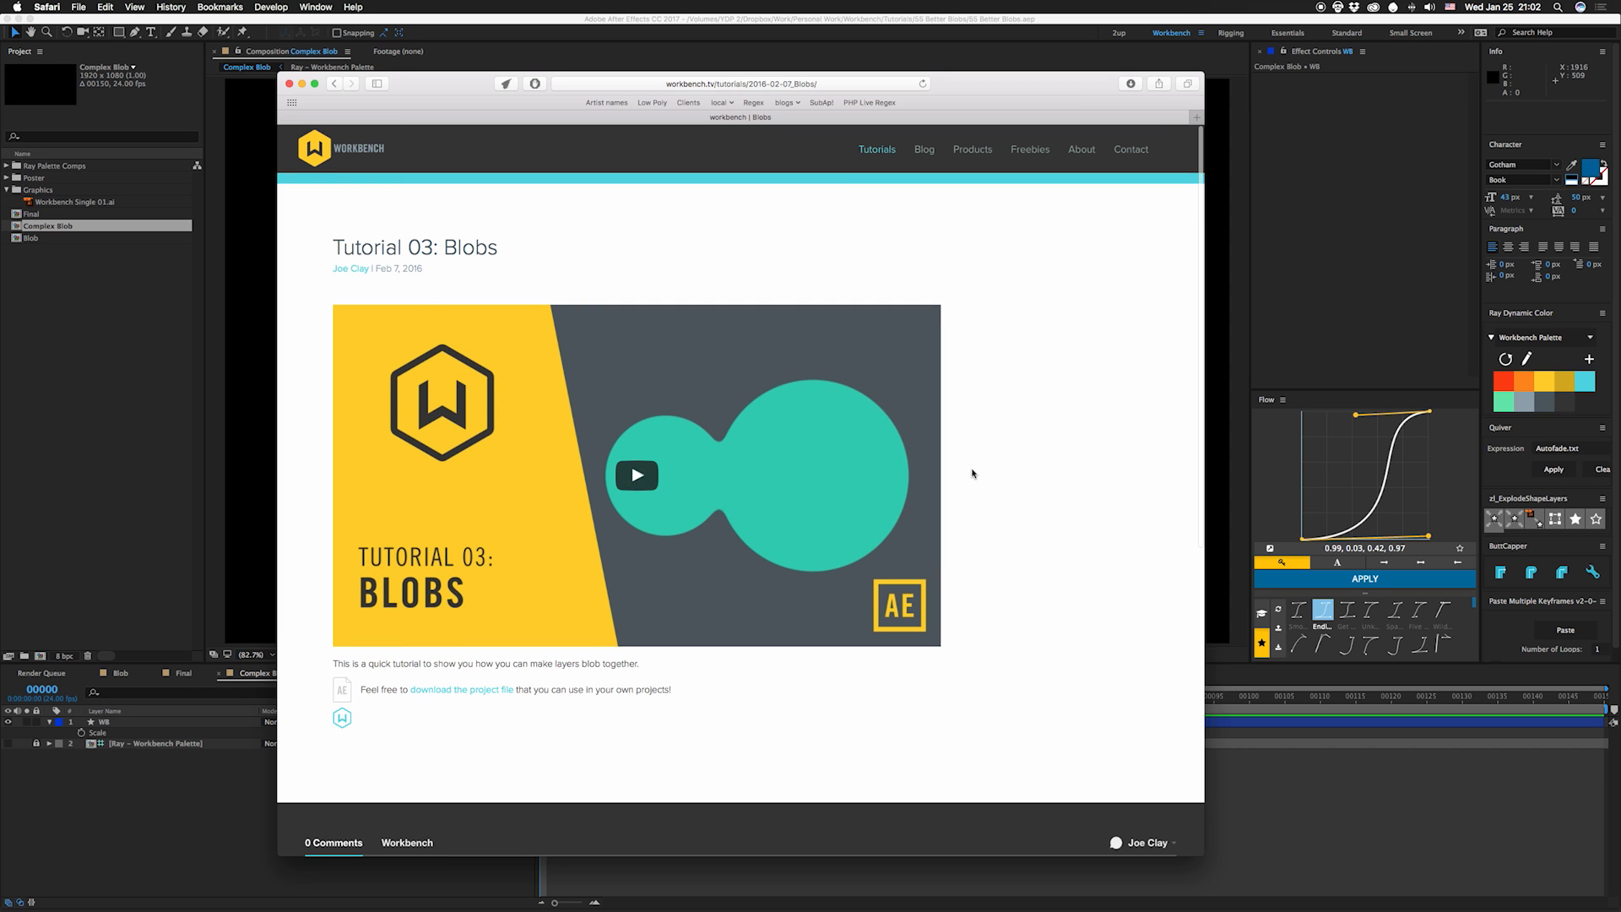
# Step: Apply a Fill effect to the Blob layer and set its color to yellow
pyautogui.scroll(-3)
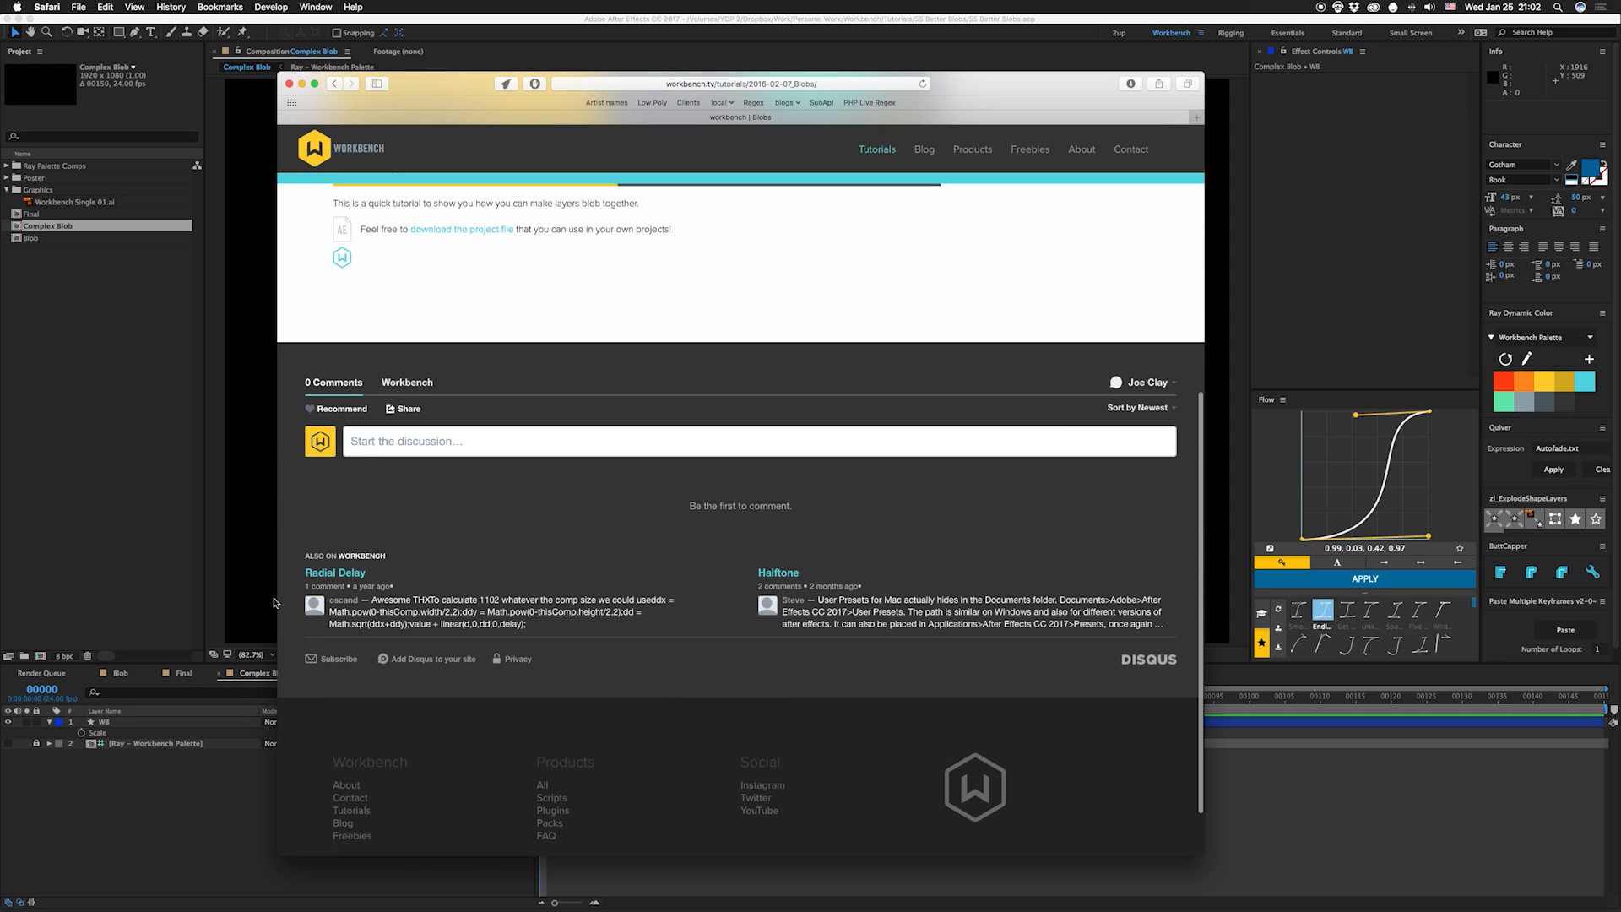
pyautogui.moveTo(1165, 402)
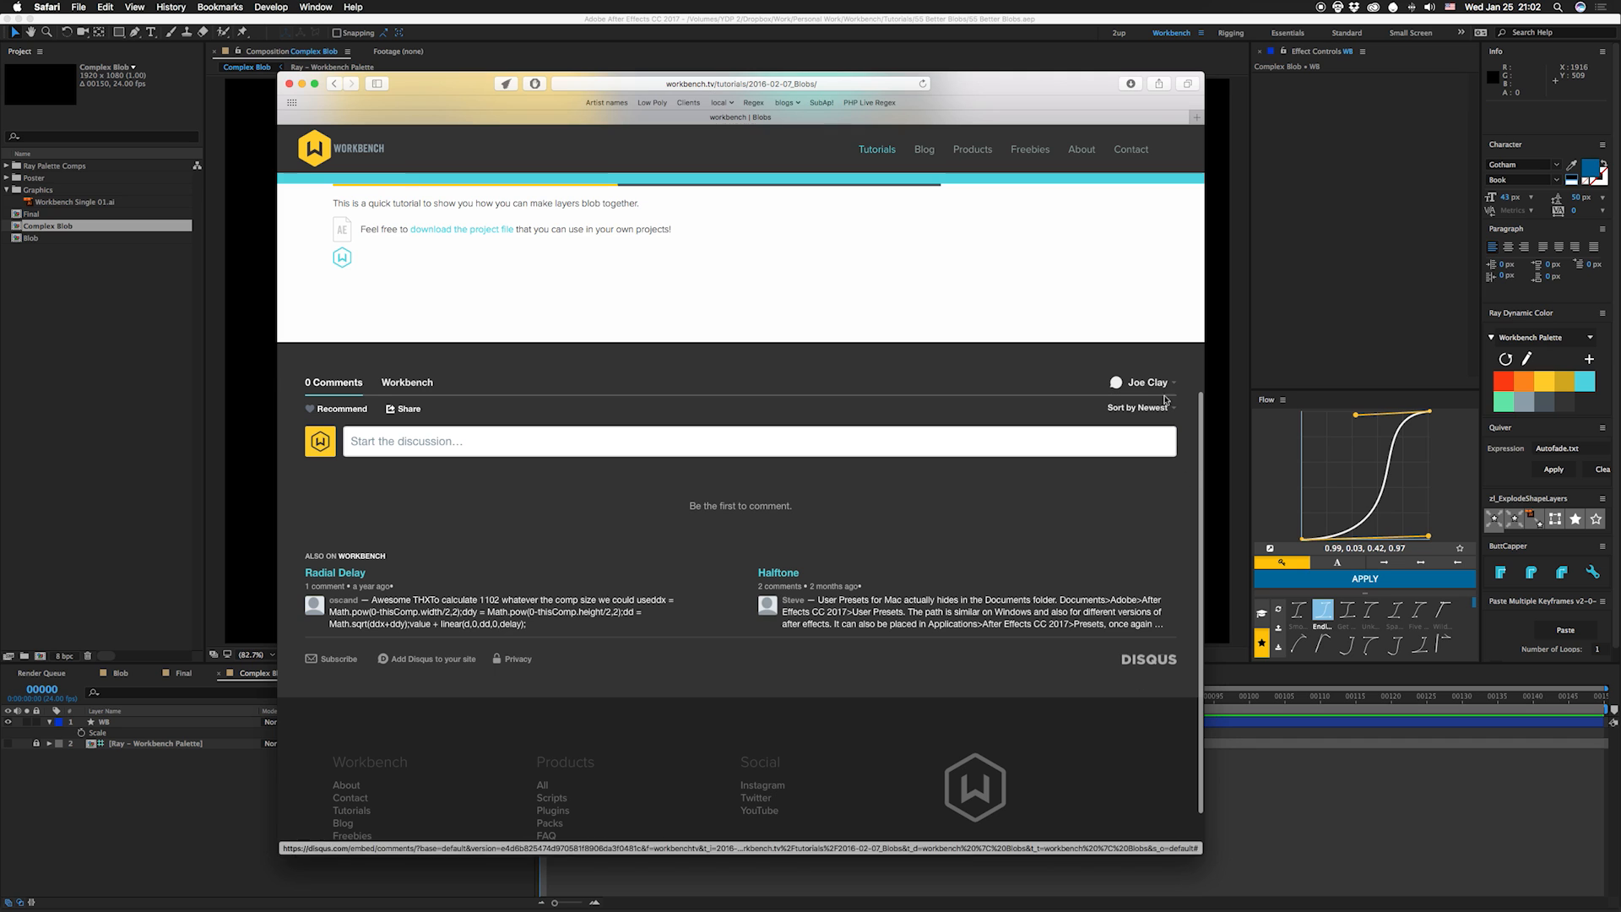
pyautogui.moveTo(612, 585)
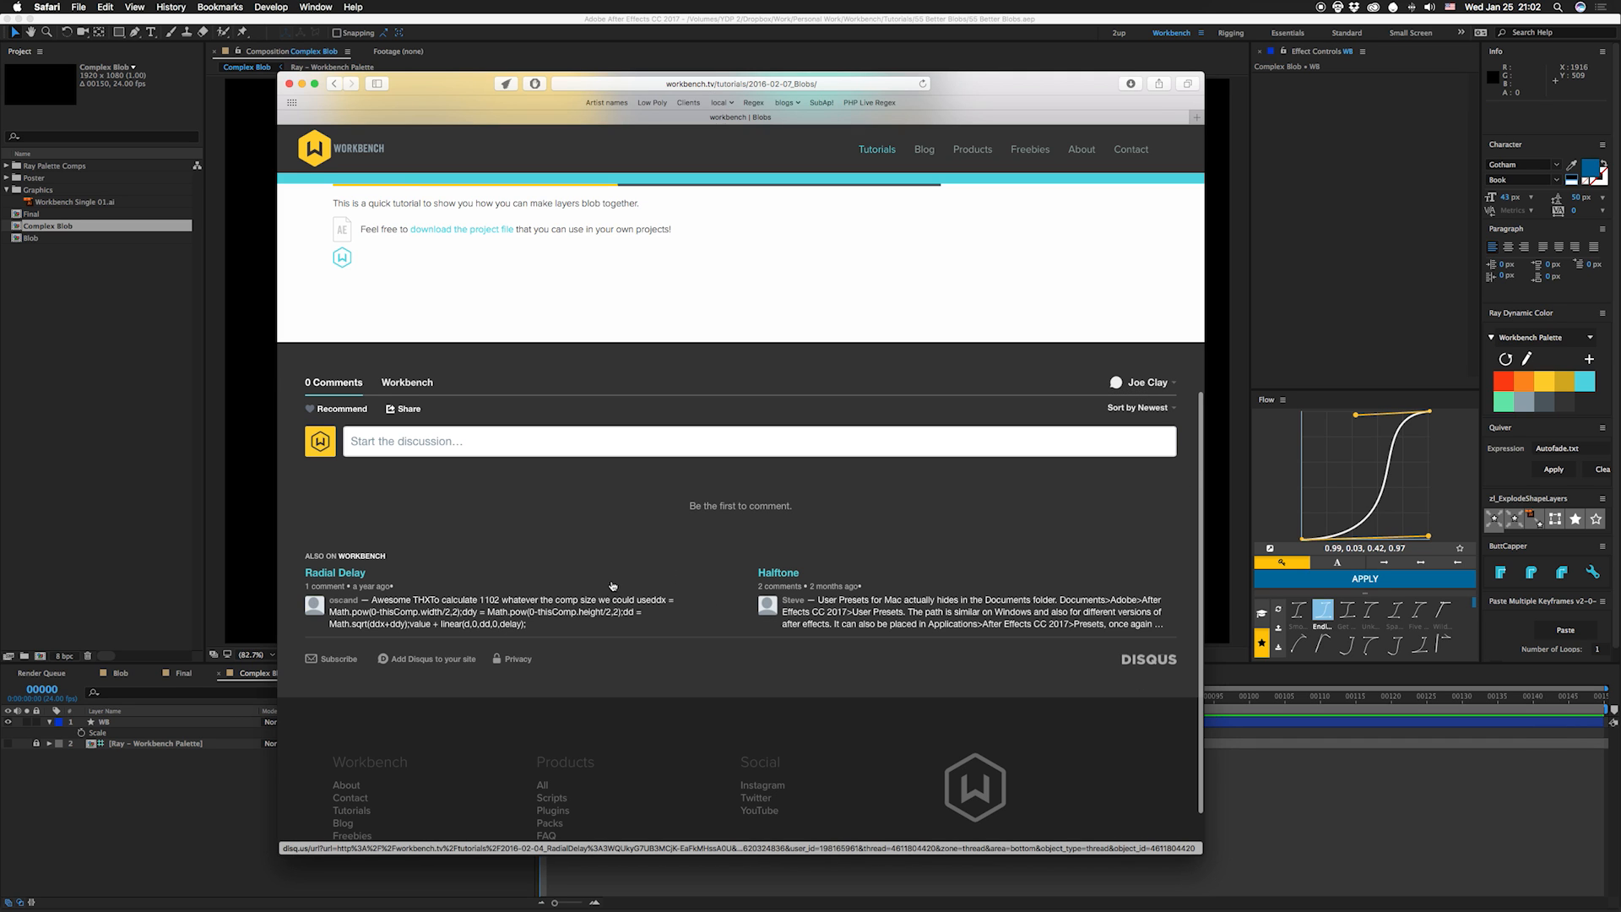
pyautogui.moveTo(674, 570)
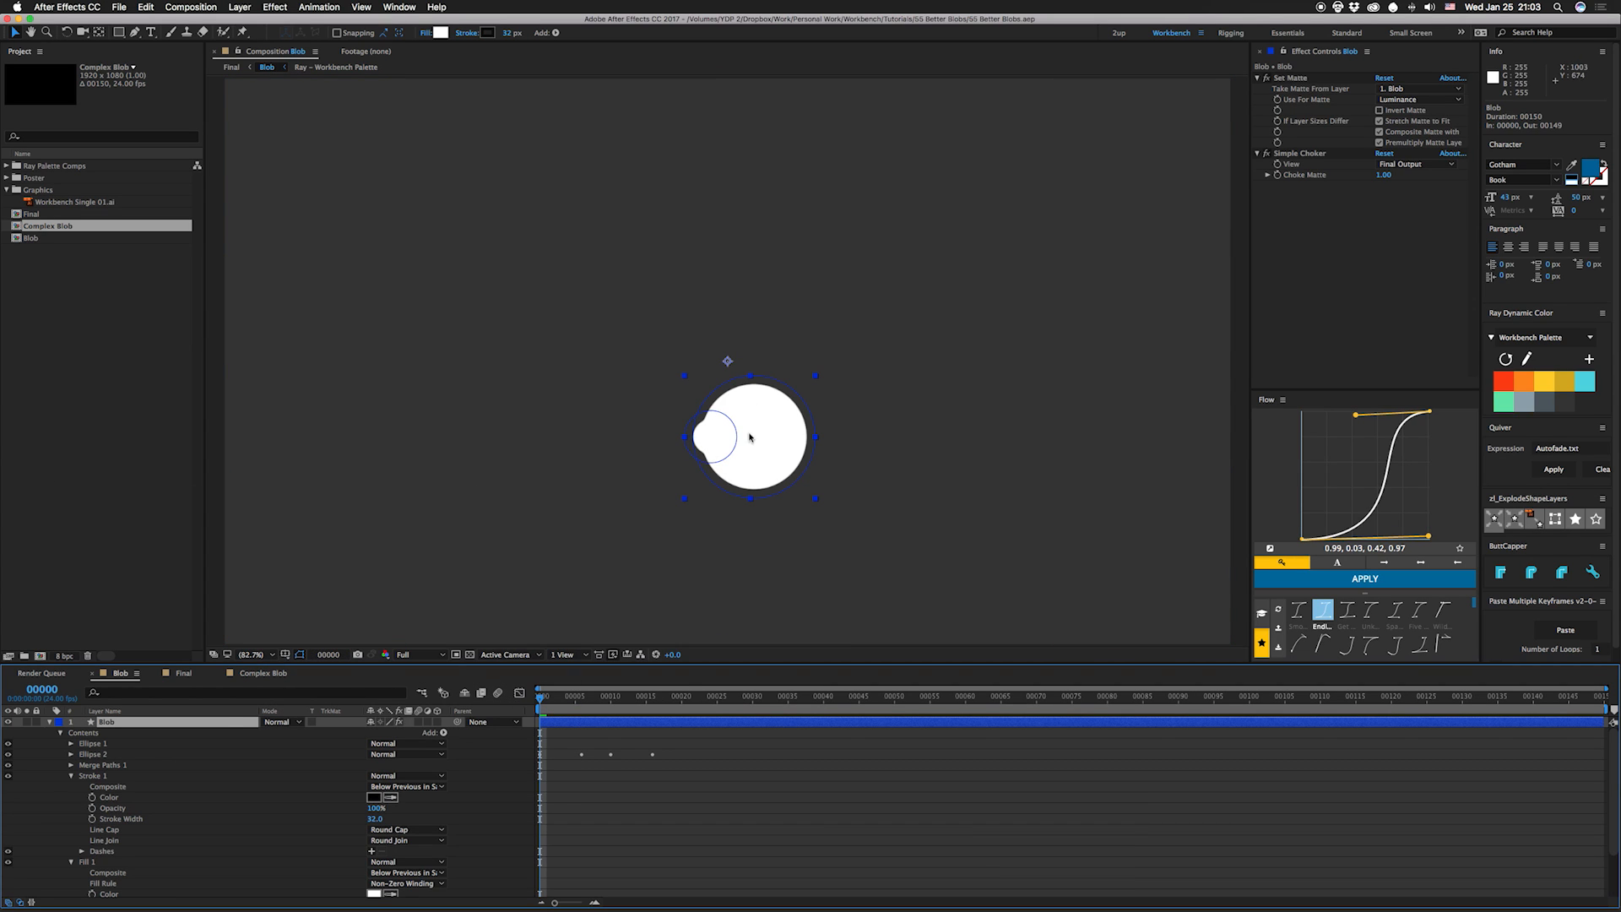
pyautogui.moveTo(783, 397)
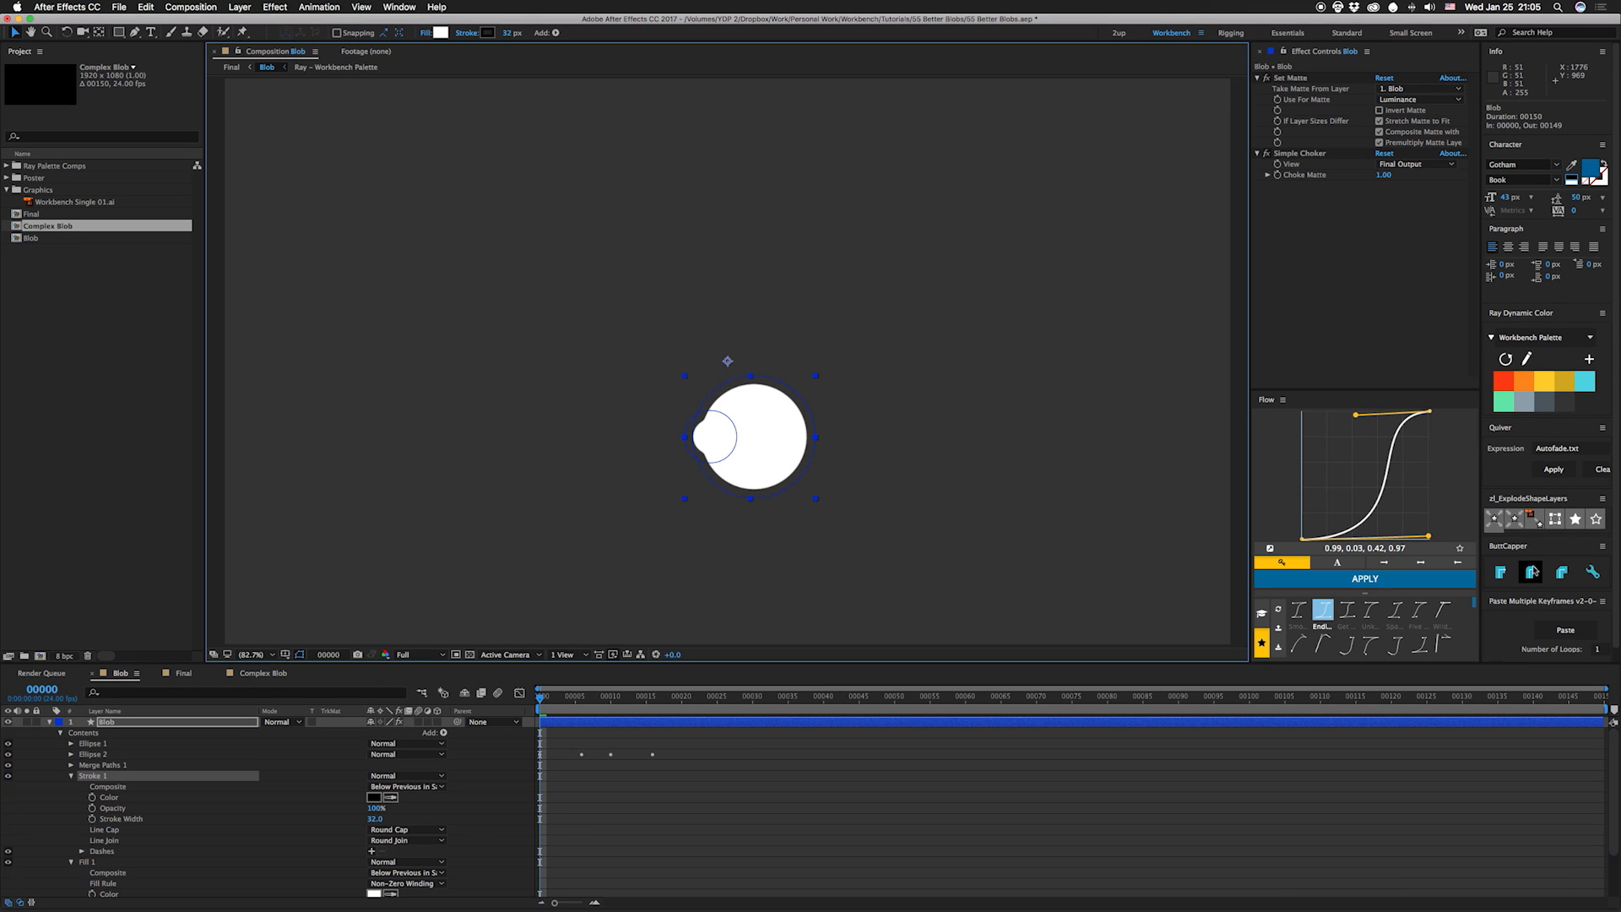
pyautogui.scroll(-3)
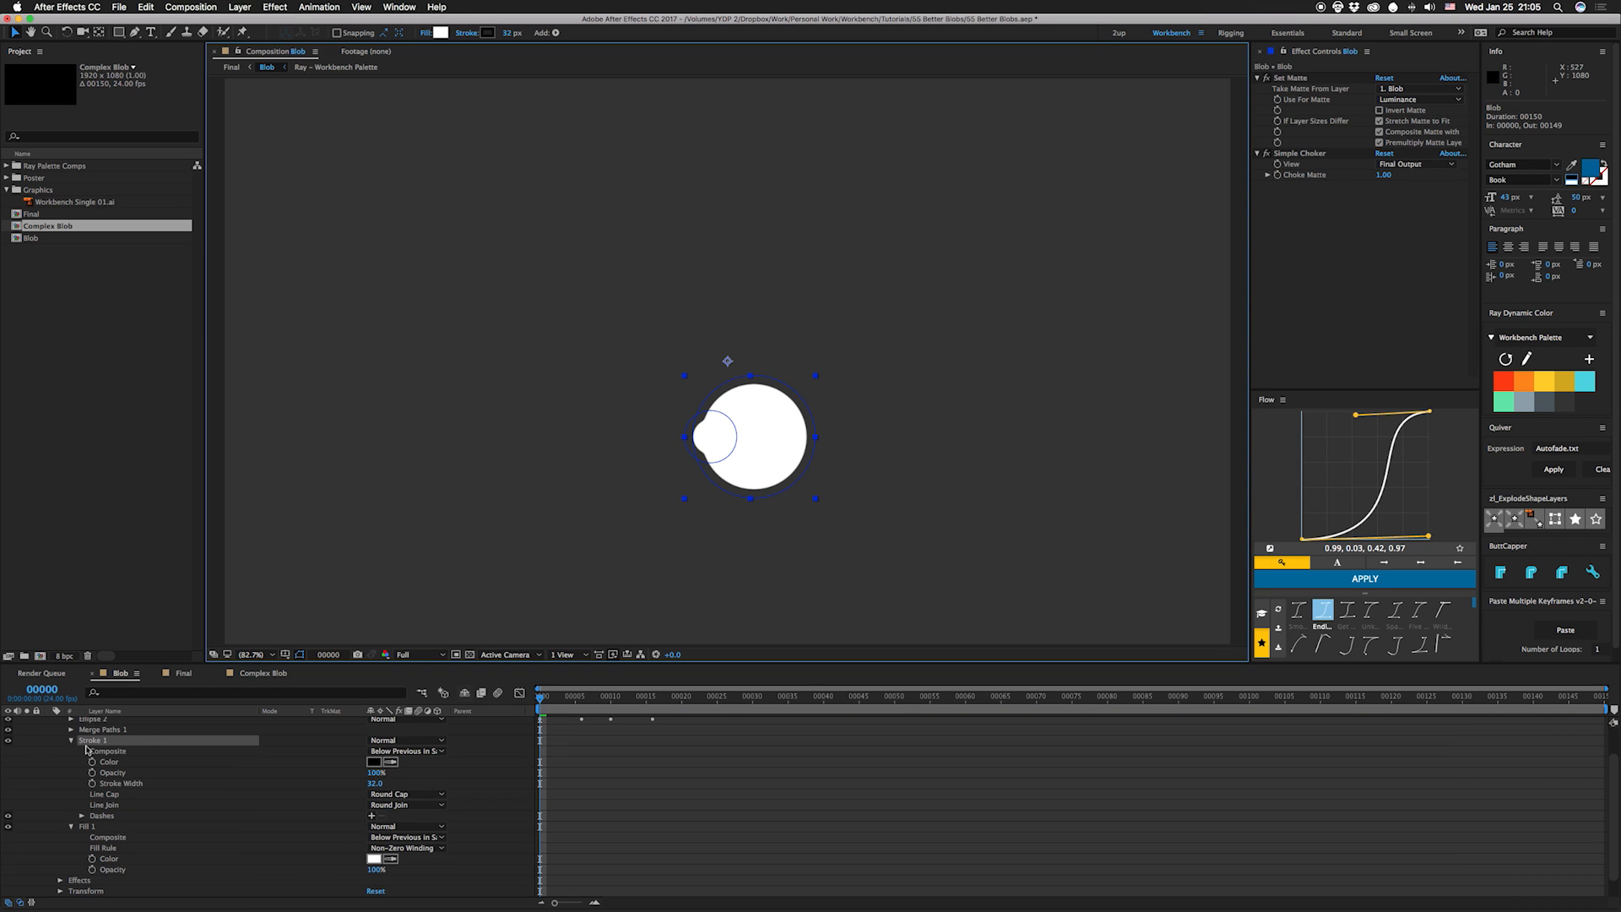
pyautogui.moveTo(308, 793)
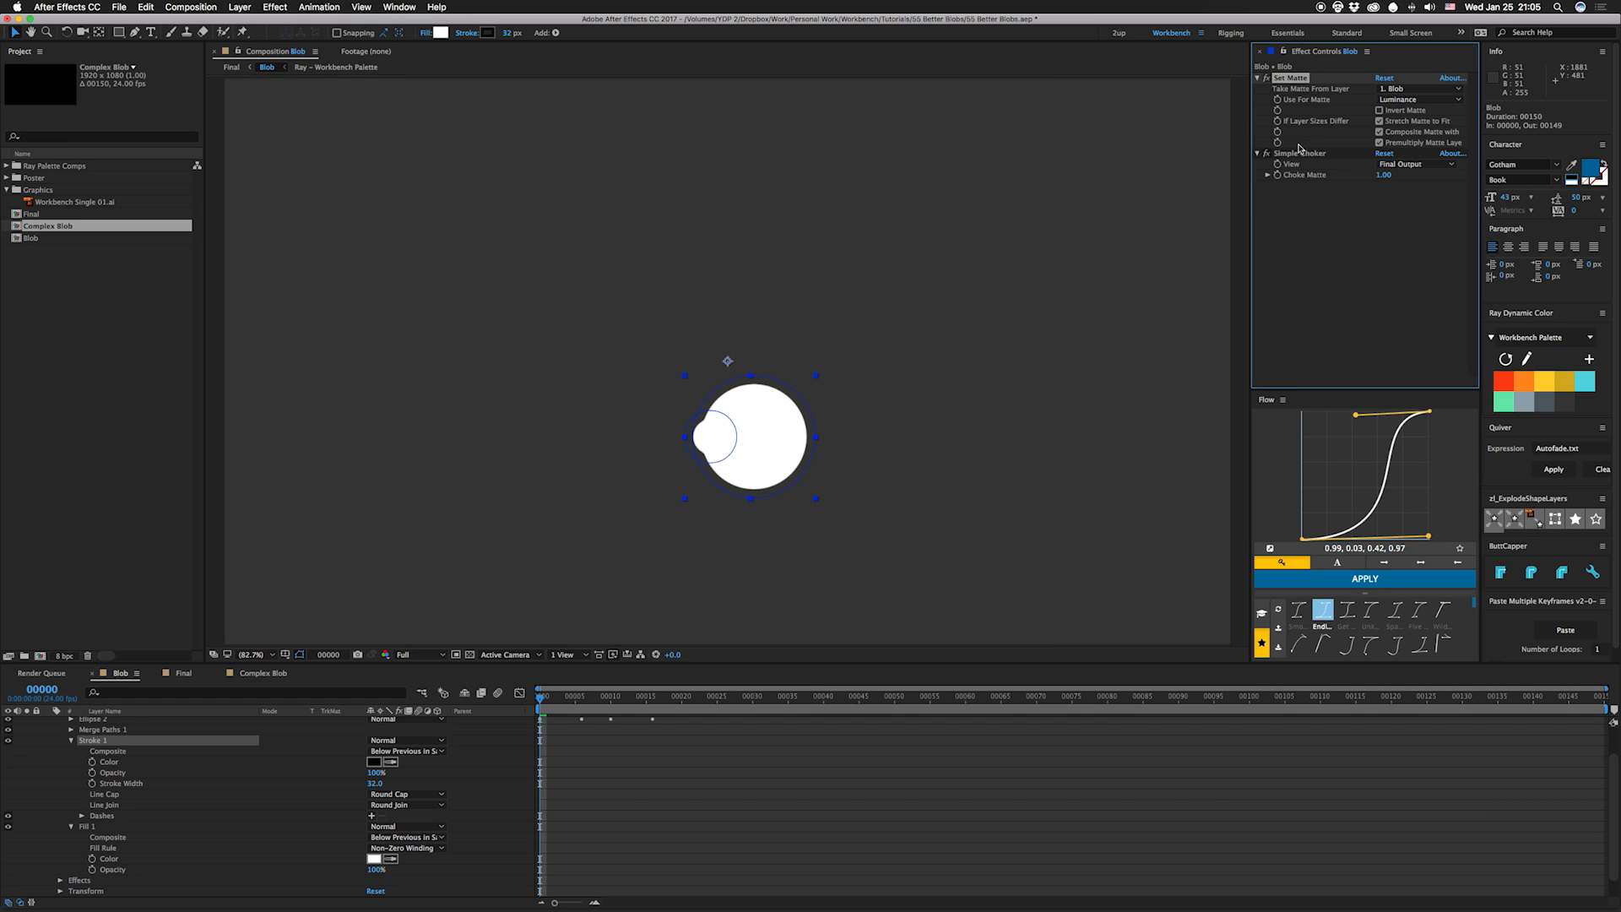
pyautogui.moveTo(814, 415)
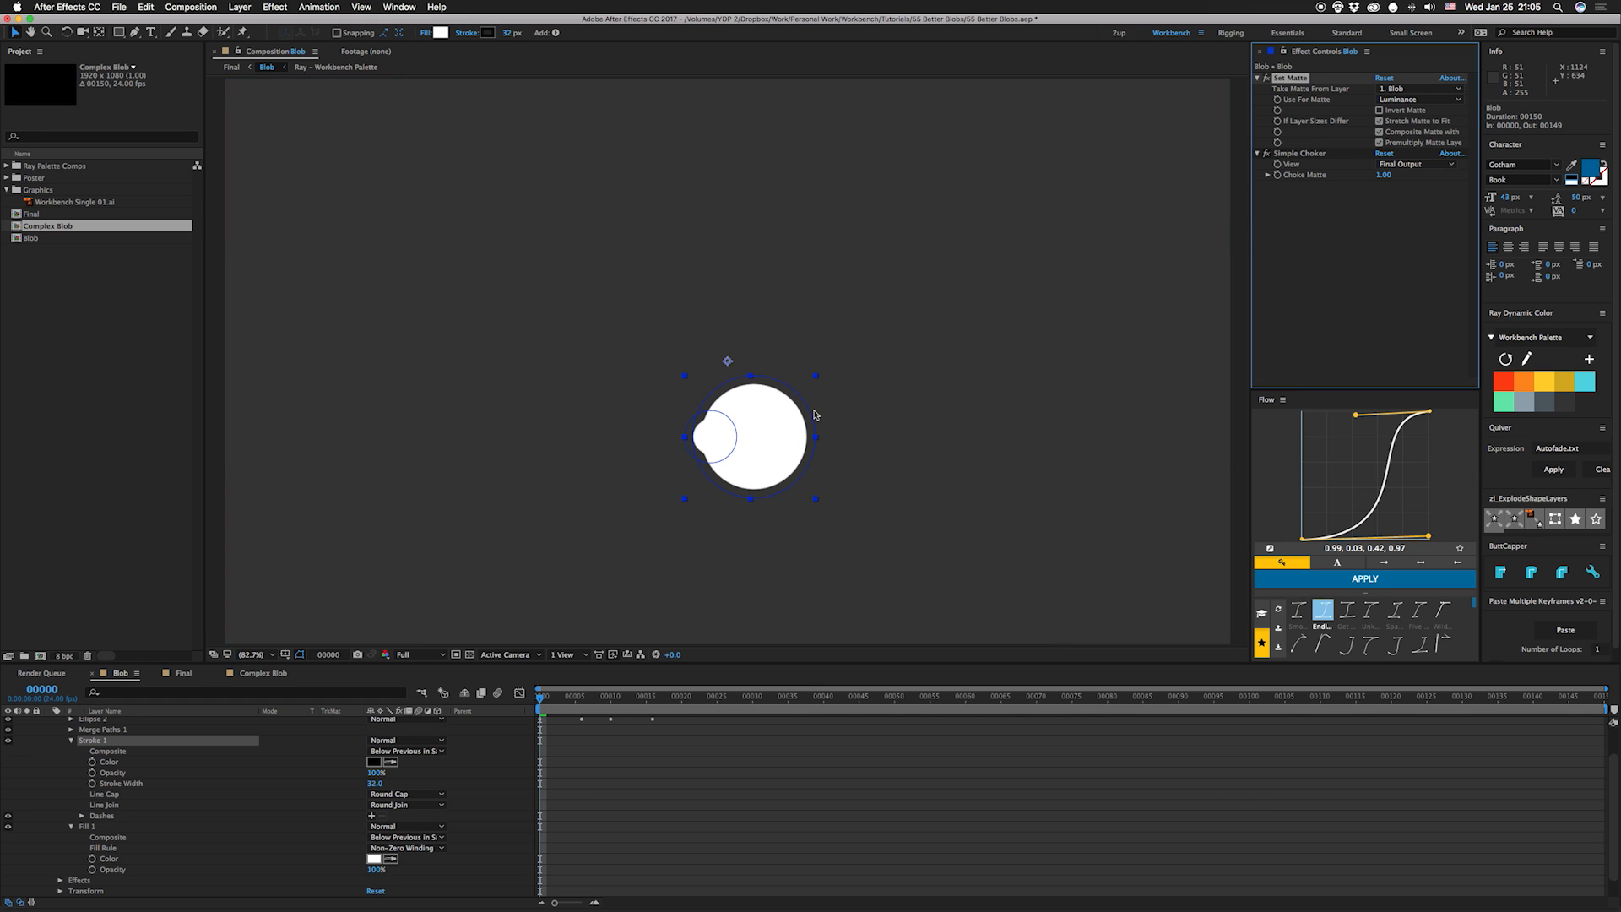
pyautogui.moveTo(1335, 240)
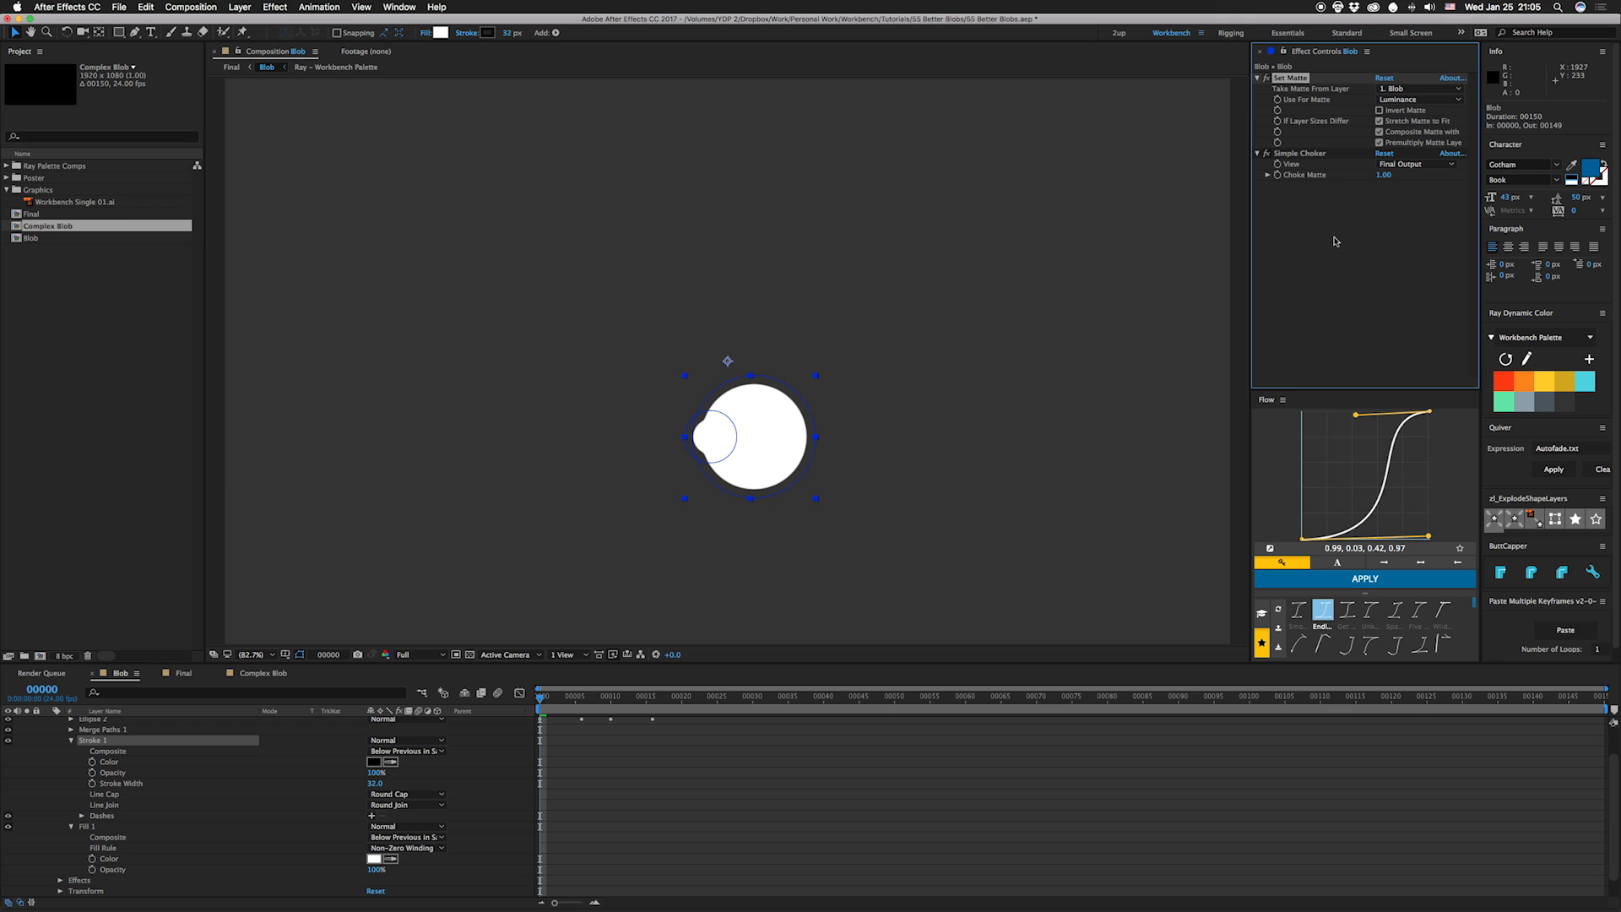
pyautogui.moveTo(740, 395)
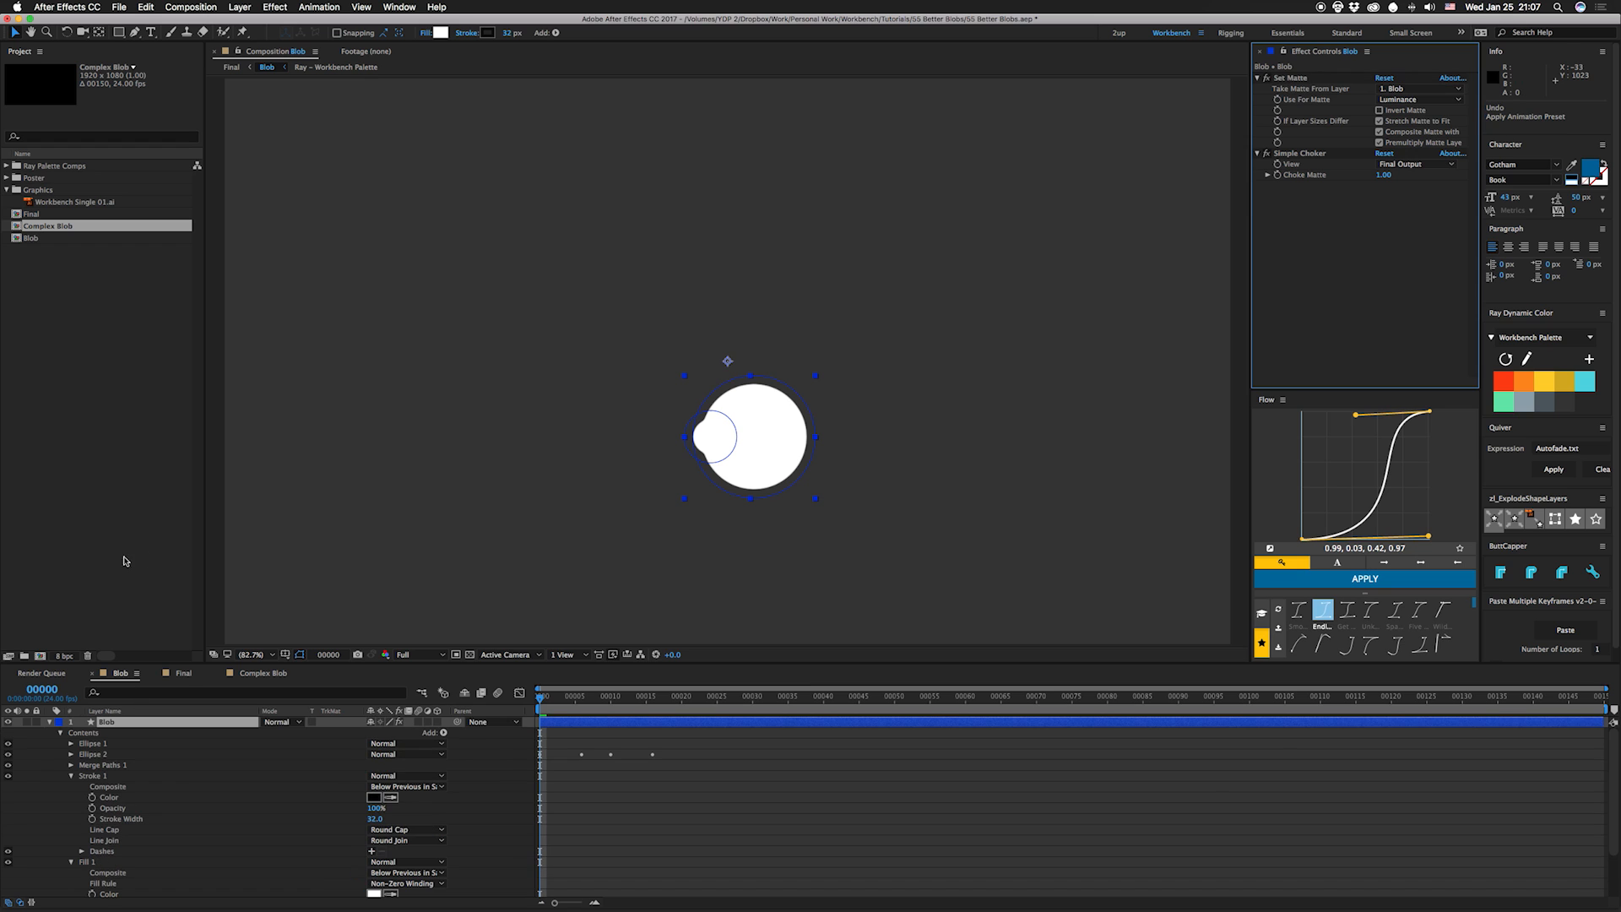
pyautogui.click(184, 673)
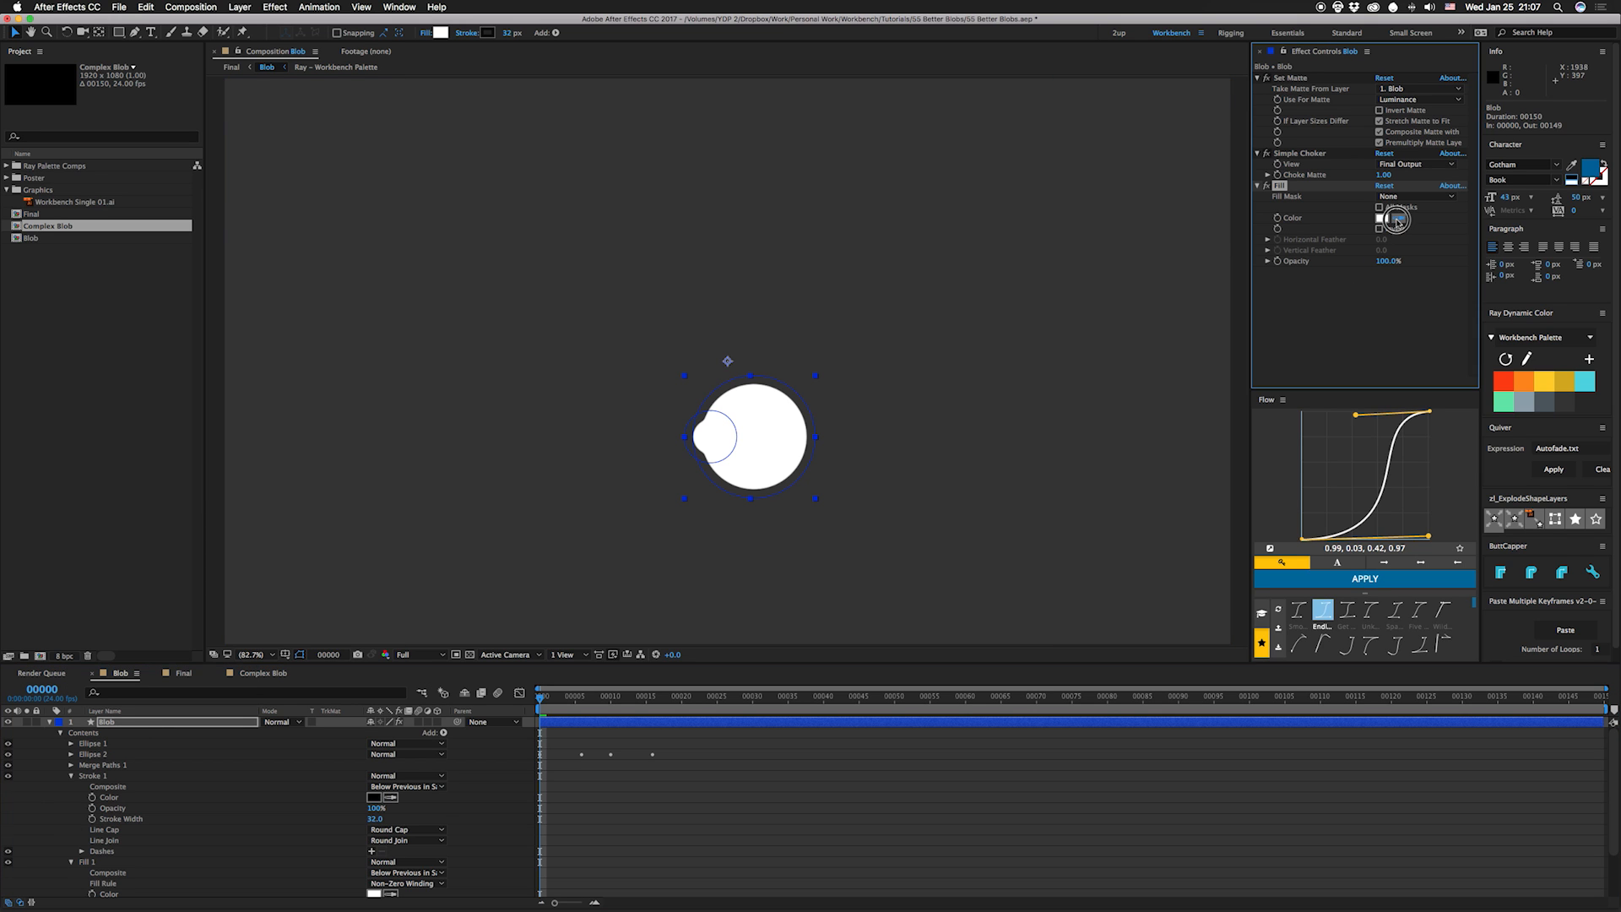
pyautogui.click(1400, 218)
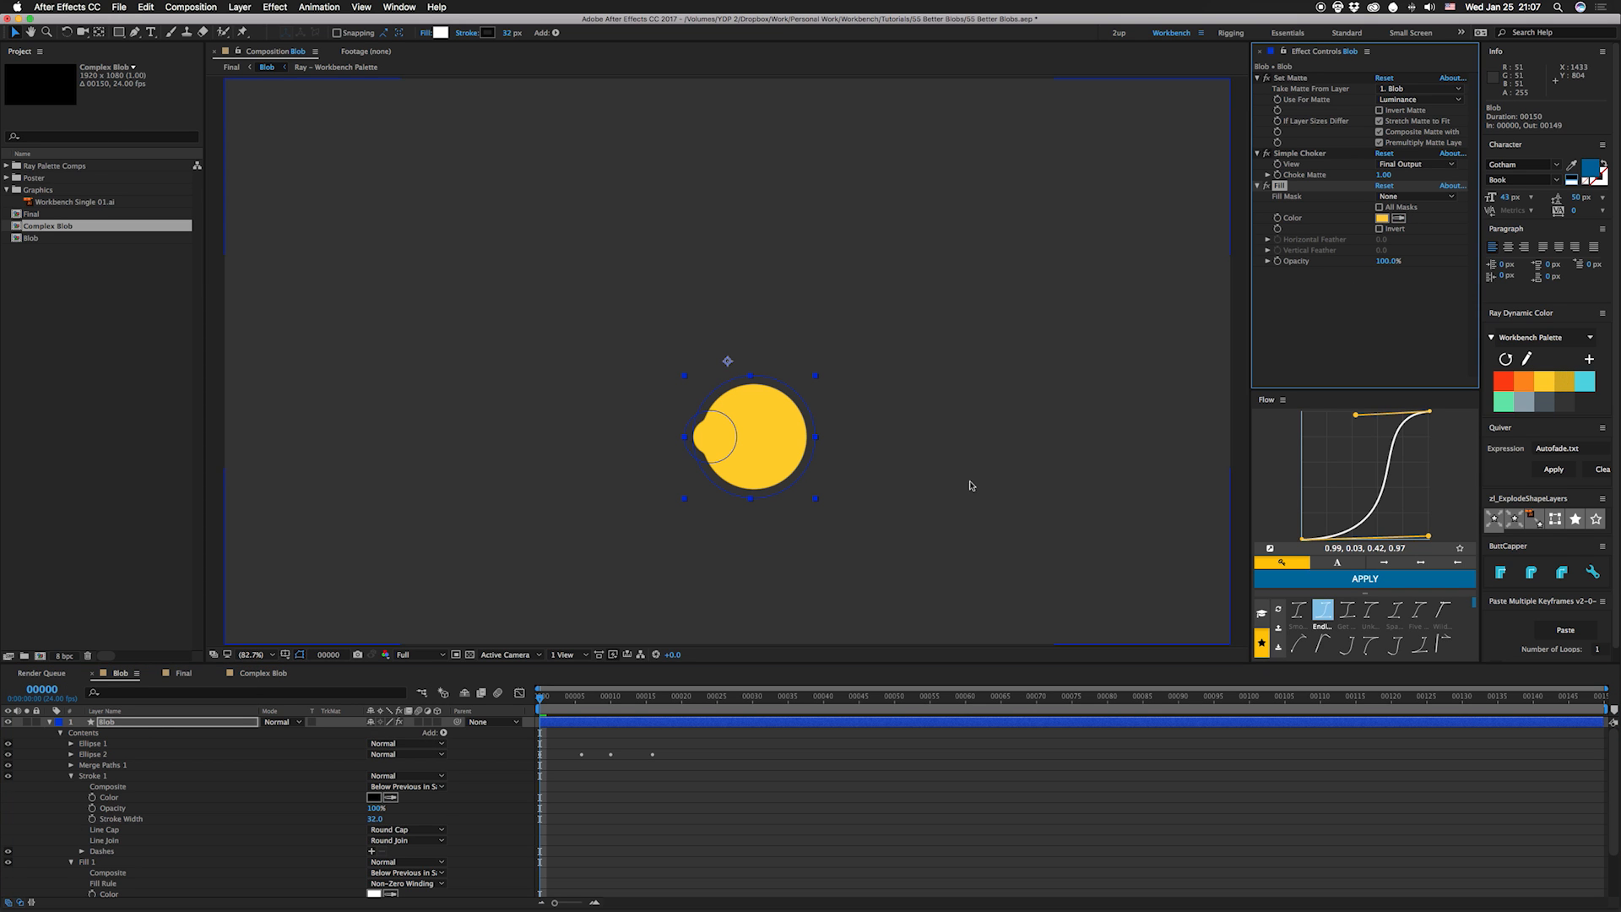
pyautogui.moveTo(211, 793)
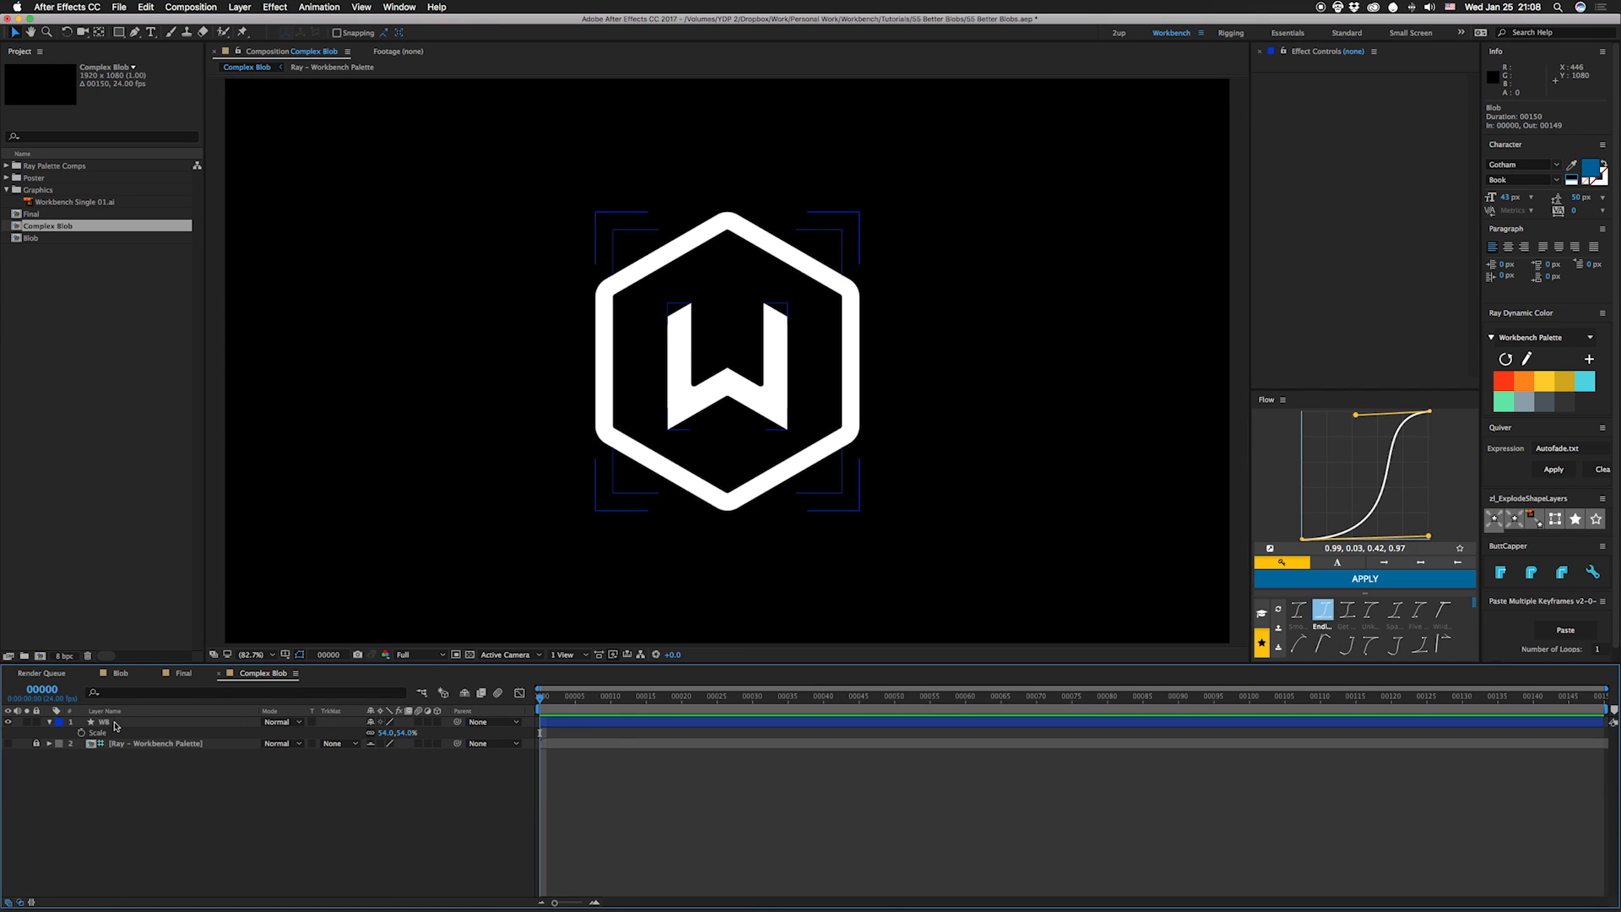
pyautogui.moveTo(694, 393)
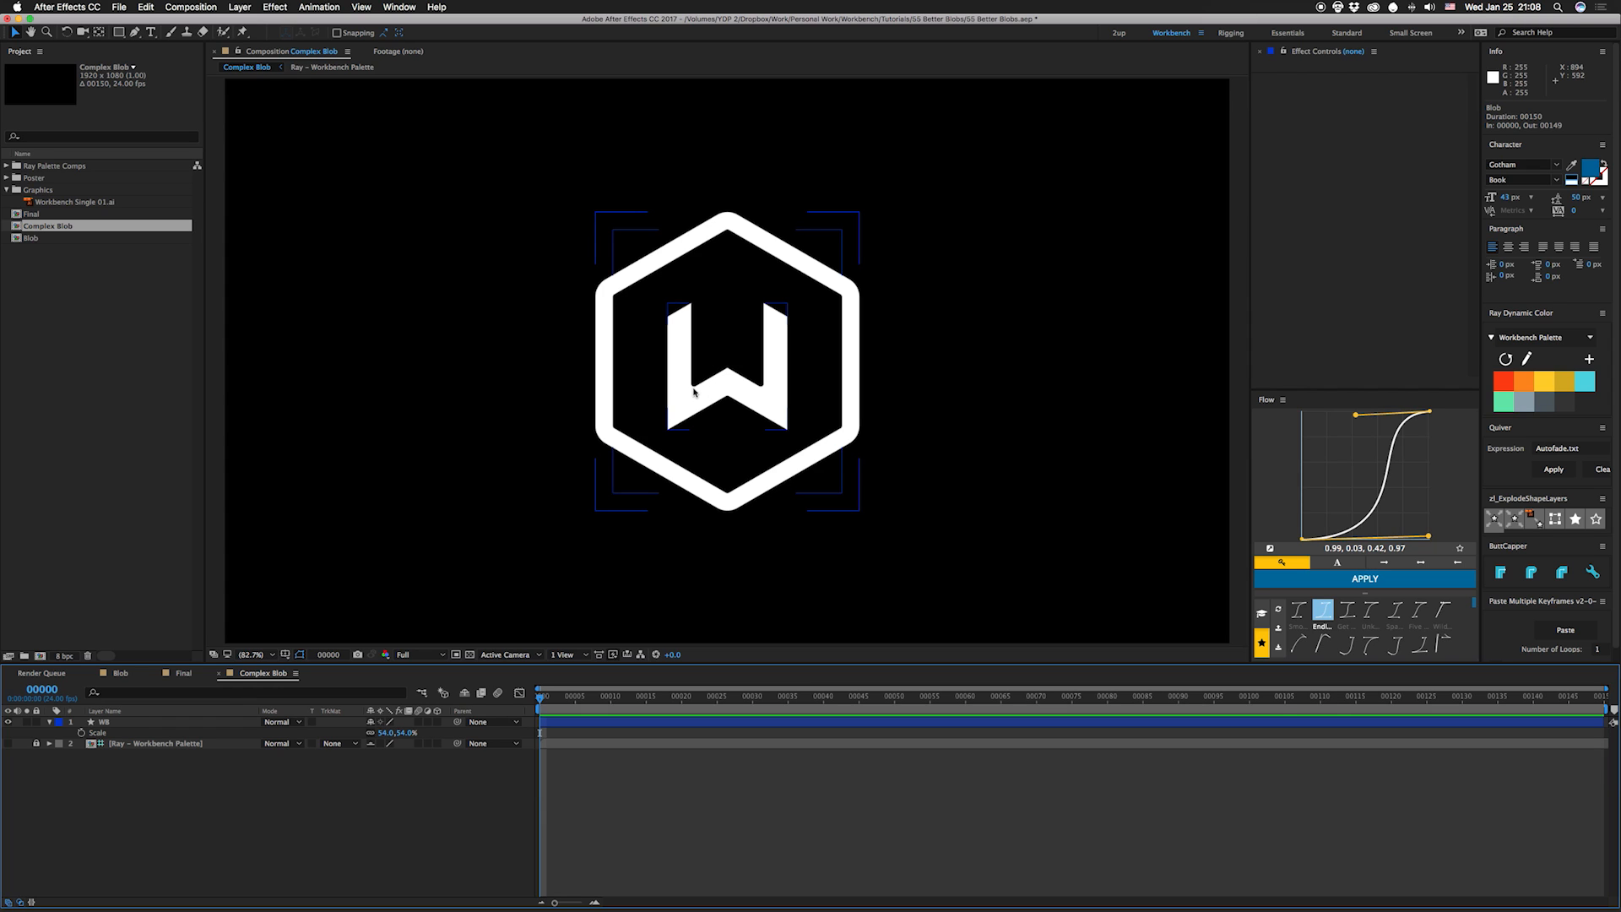
pyautogui.moveTo(691, 391)
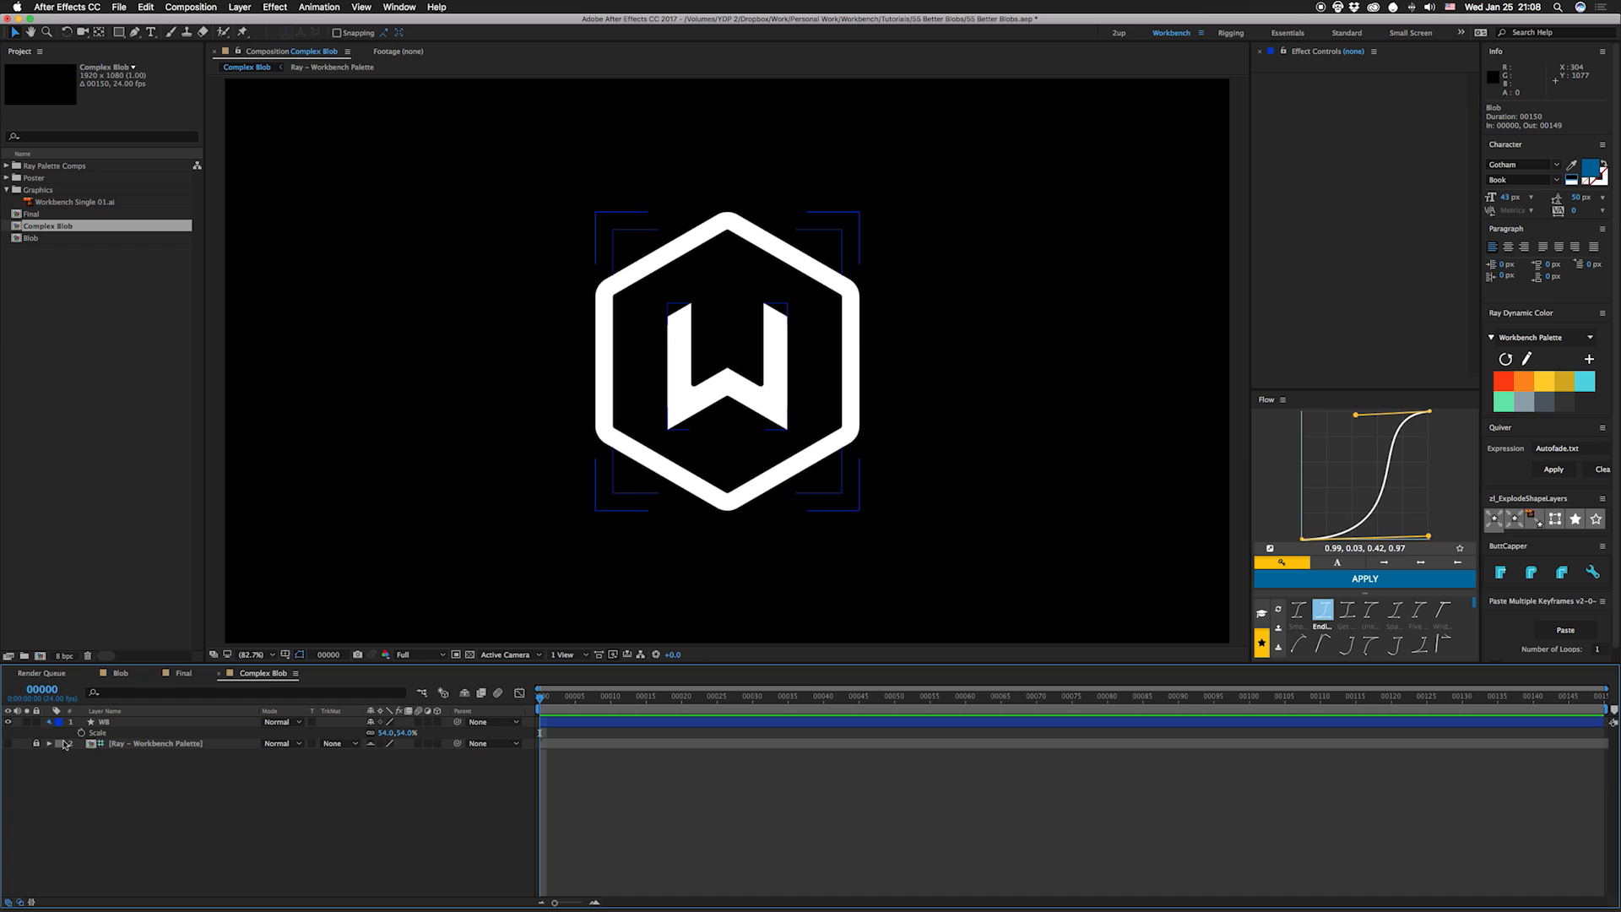
# Step: Twirl open the WB logo layer and its Contents in the Complex Blob timeline
pyautogui.click(49, 722)
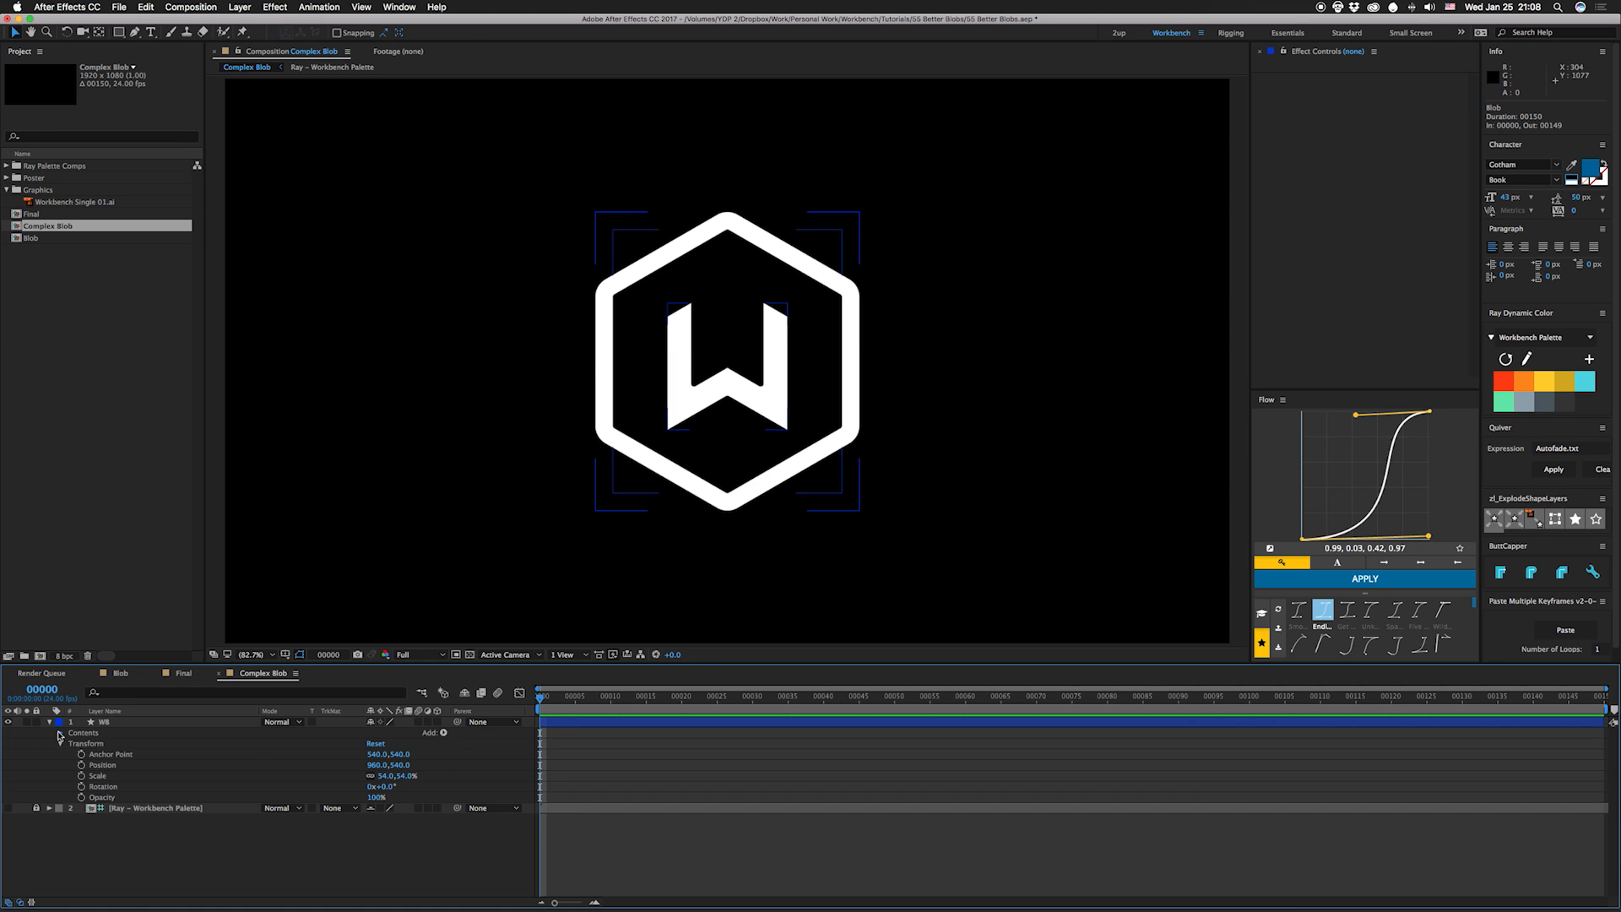
pyautogui.click(59, 733)
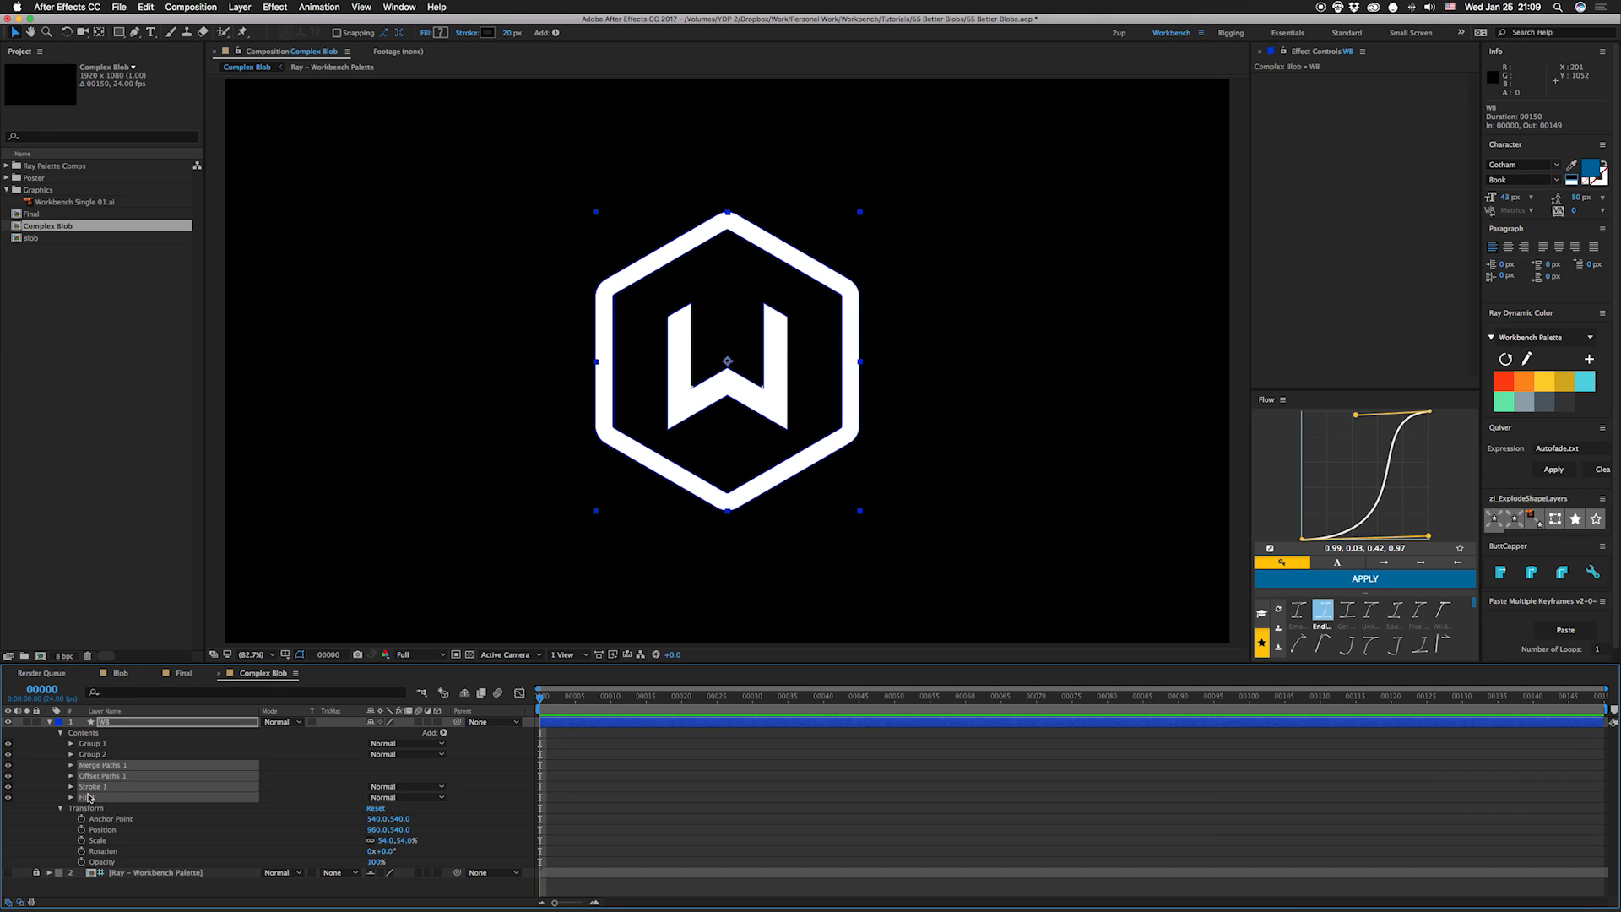
# Step: Add Merge Paths to the logo layer and give its stroke rounded corner joins
pyautogui.click(442, 733)
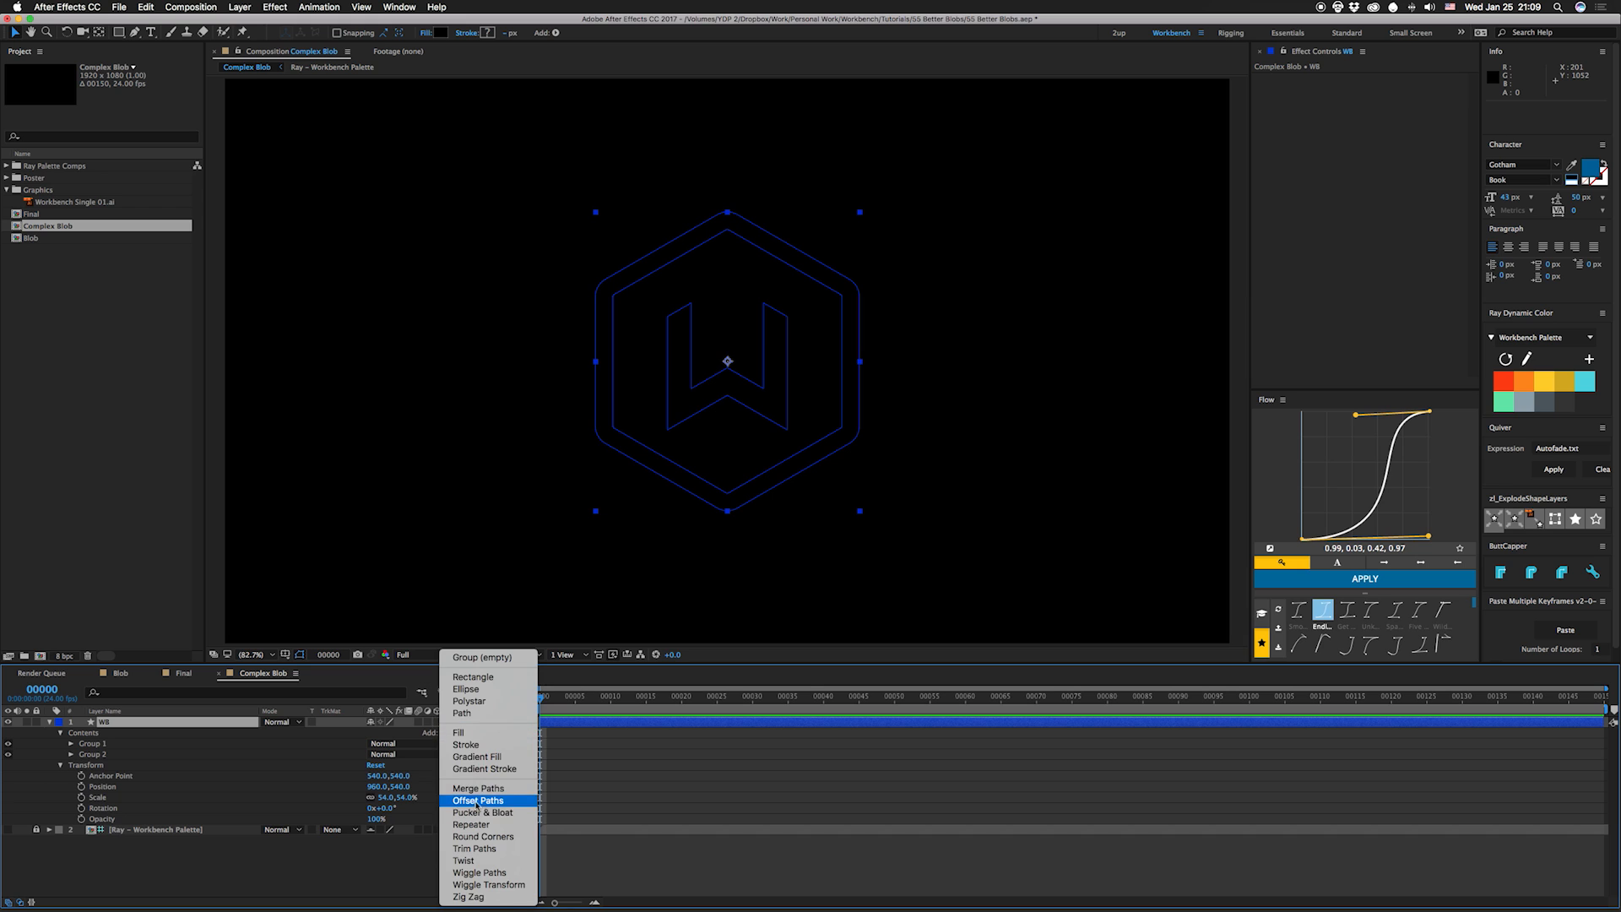
pyautogui.click(479, 787)
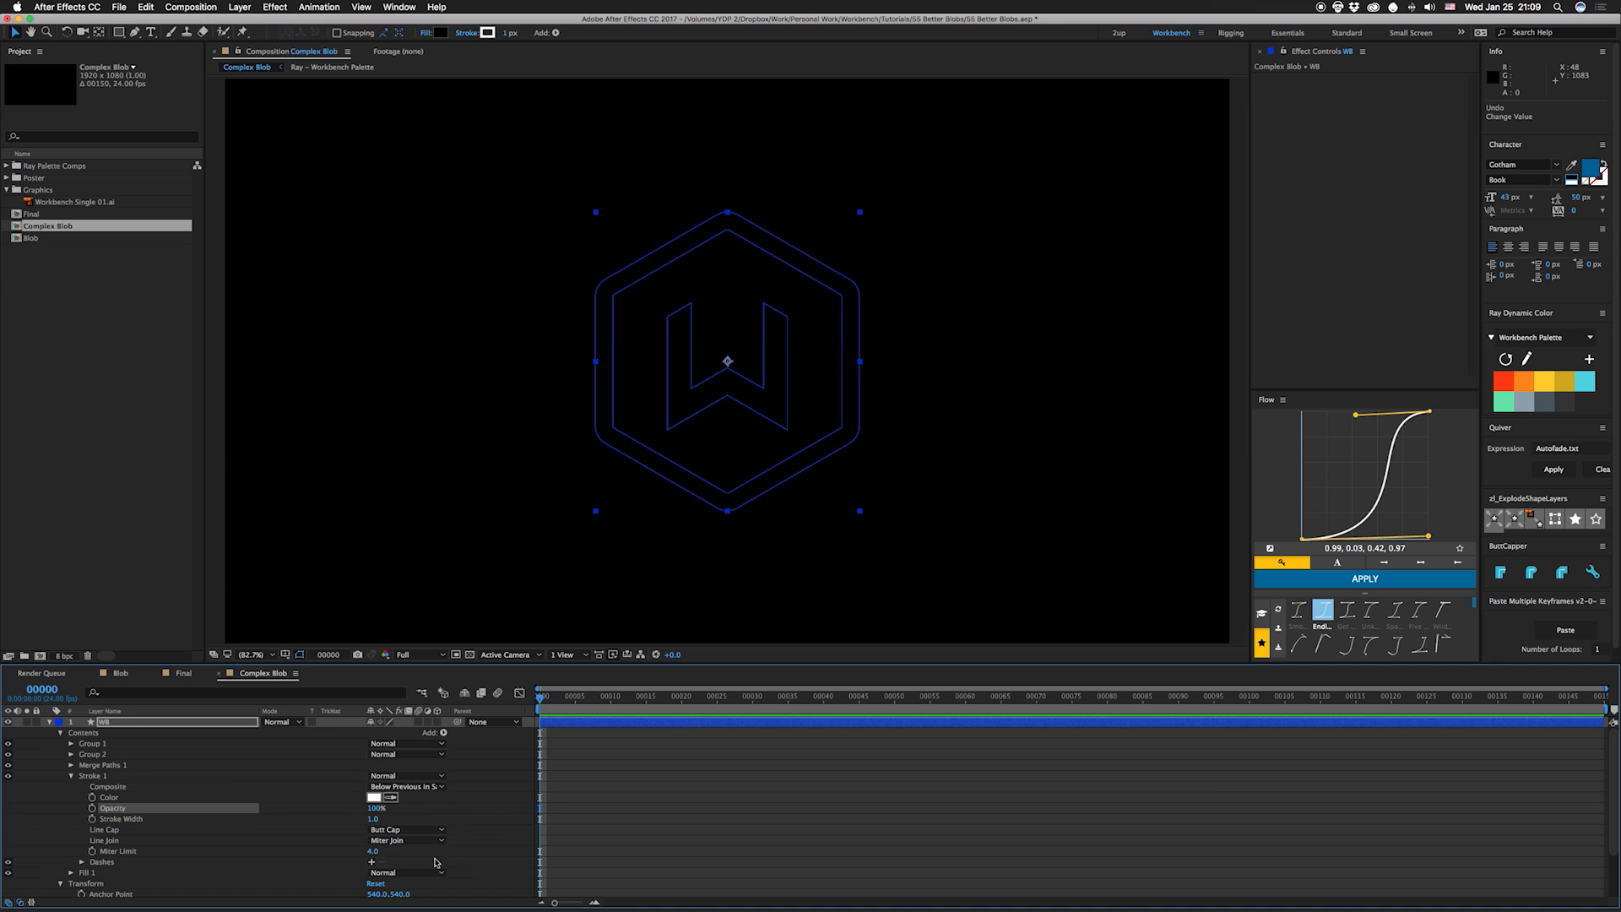
pyautogui.doubleClick(381, 818)
pyautogui.write('20')
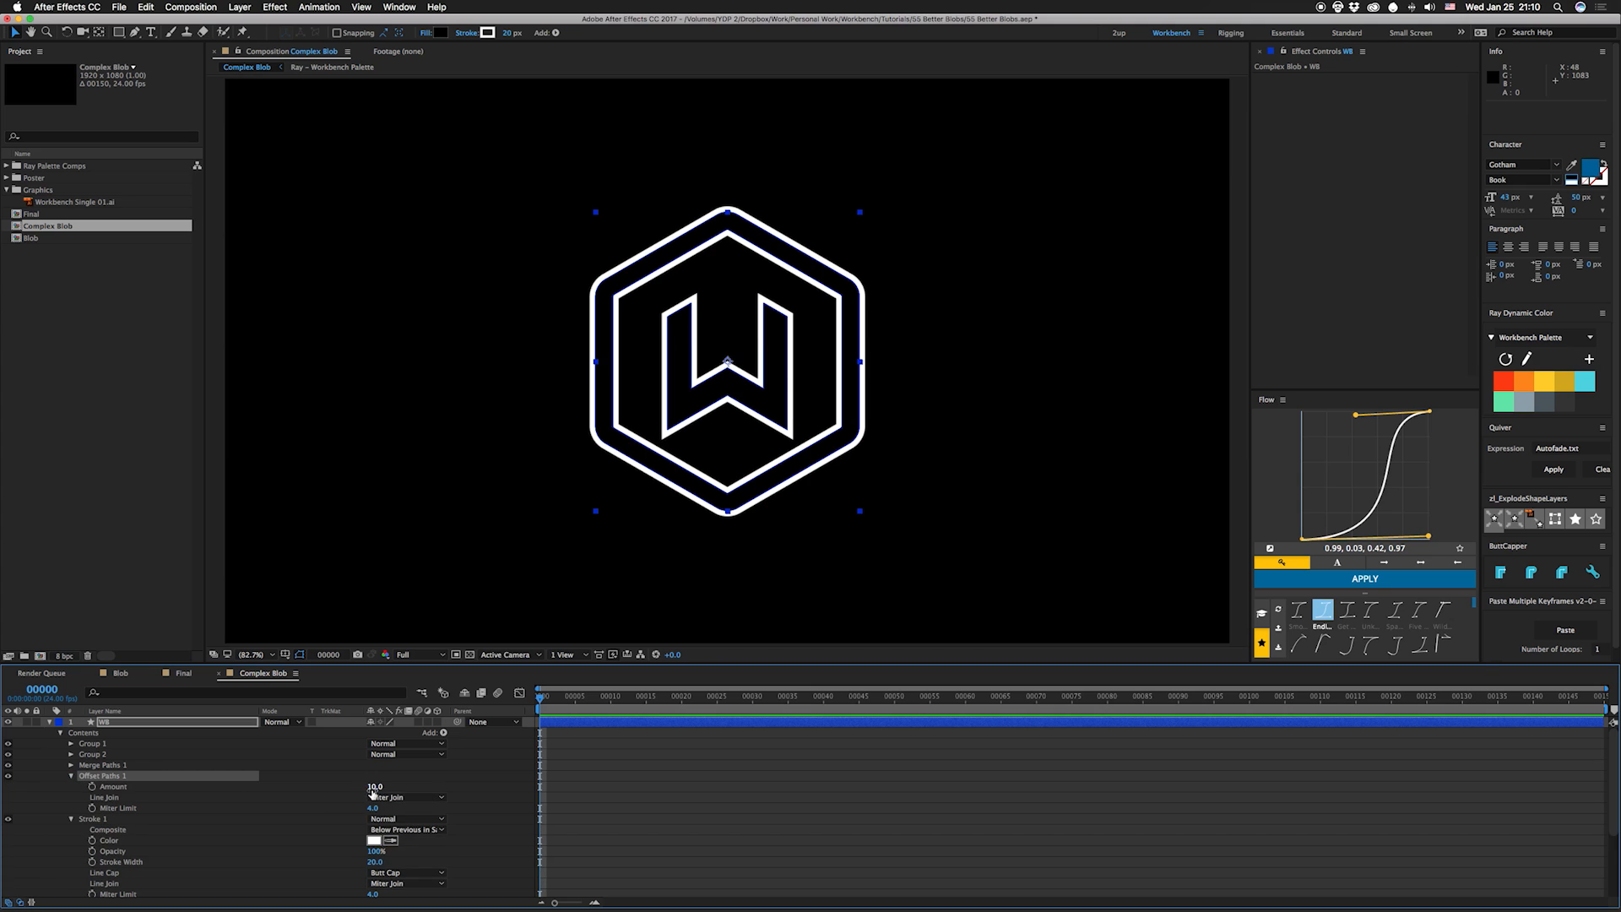
pyautogui.moveTo(404, 885)
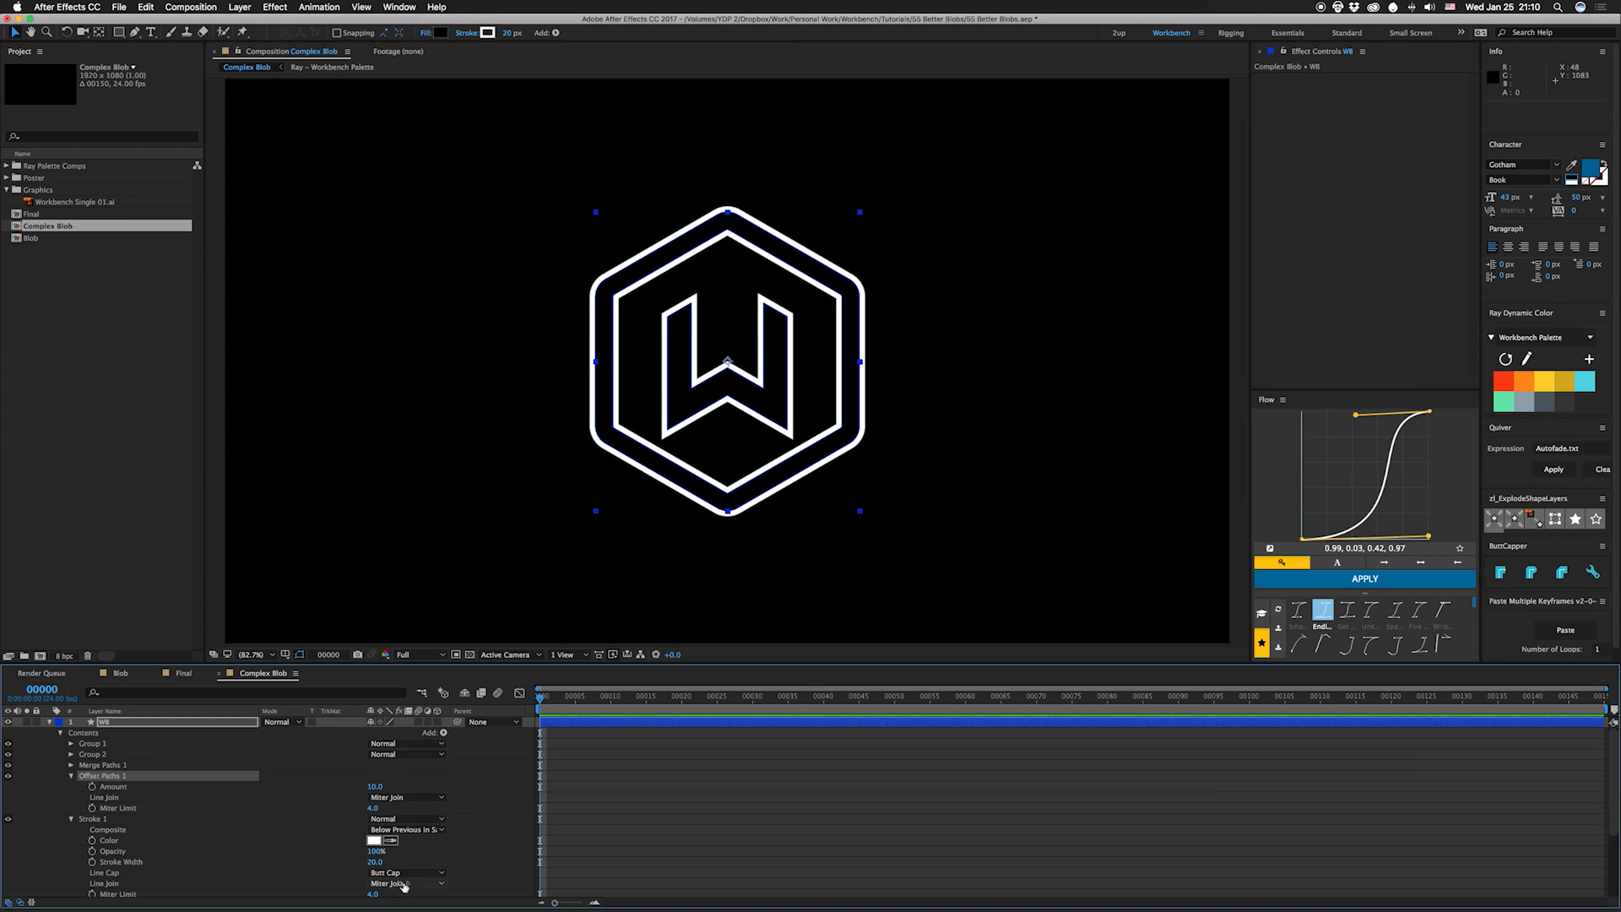
pyautogui.click(404, 884)
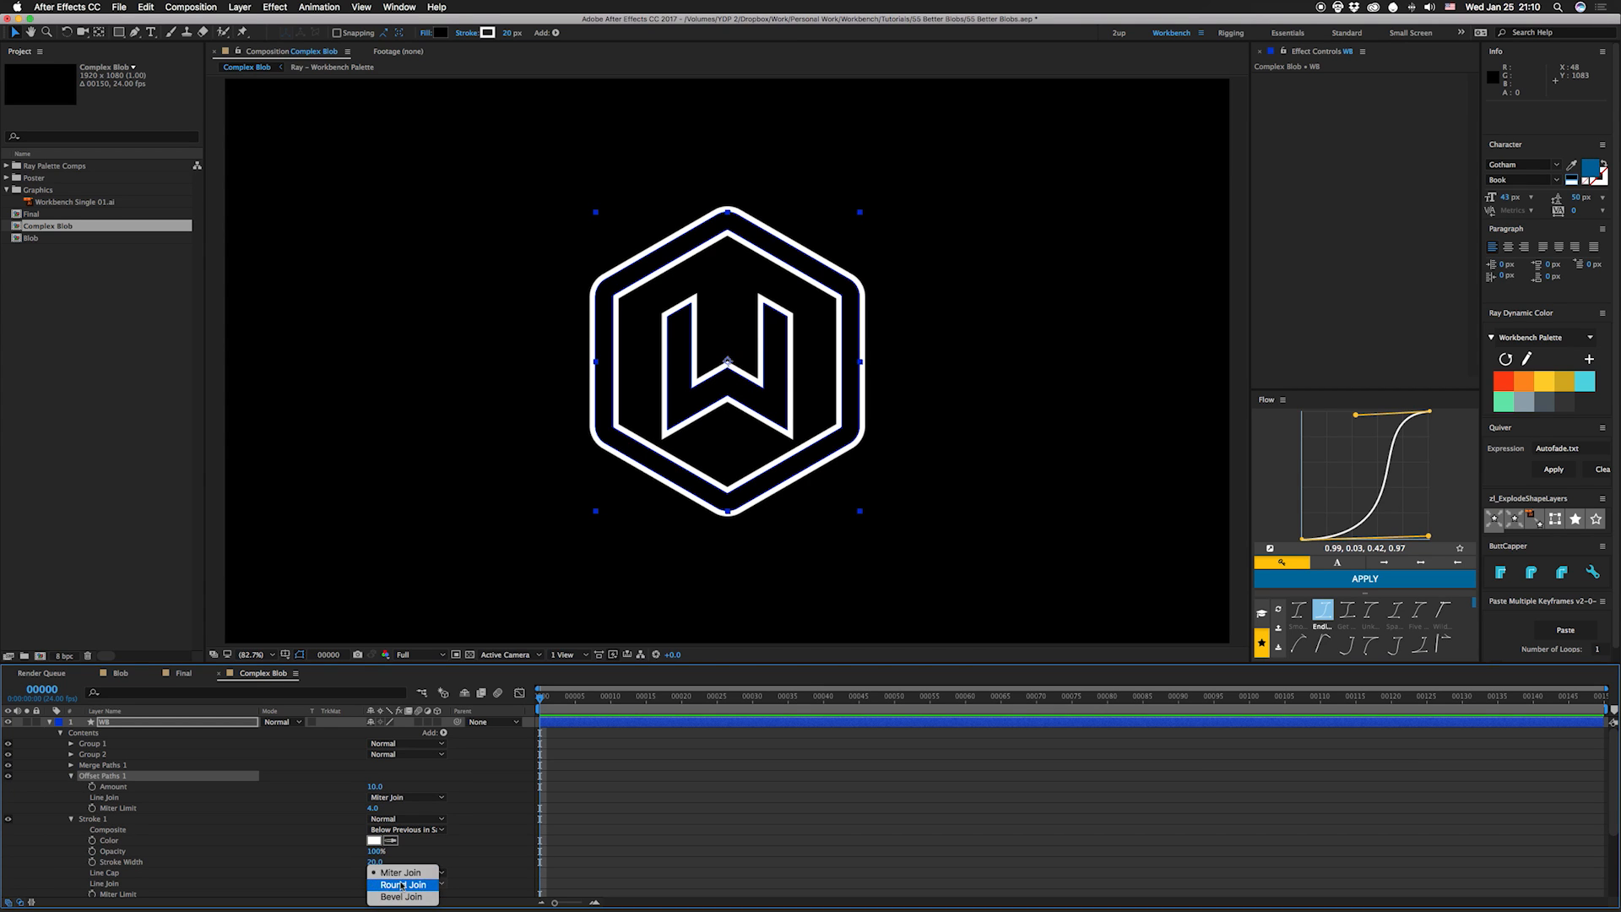
pyautogui.click(404, 885)
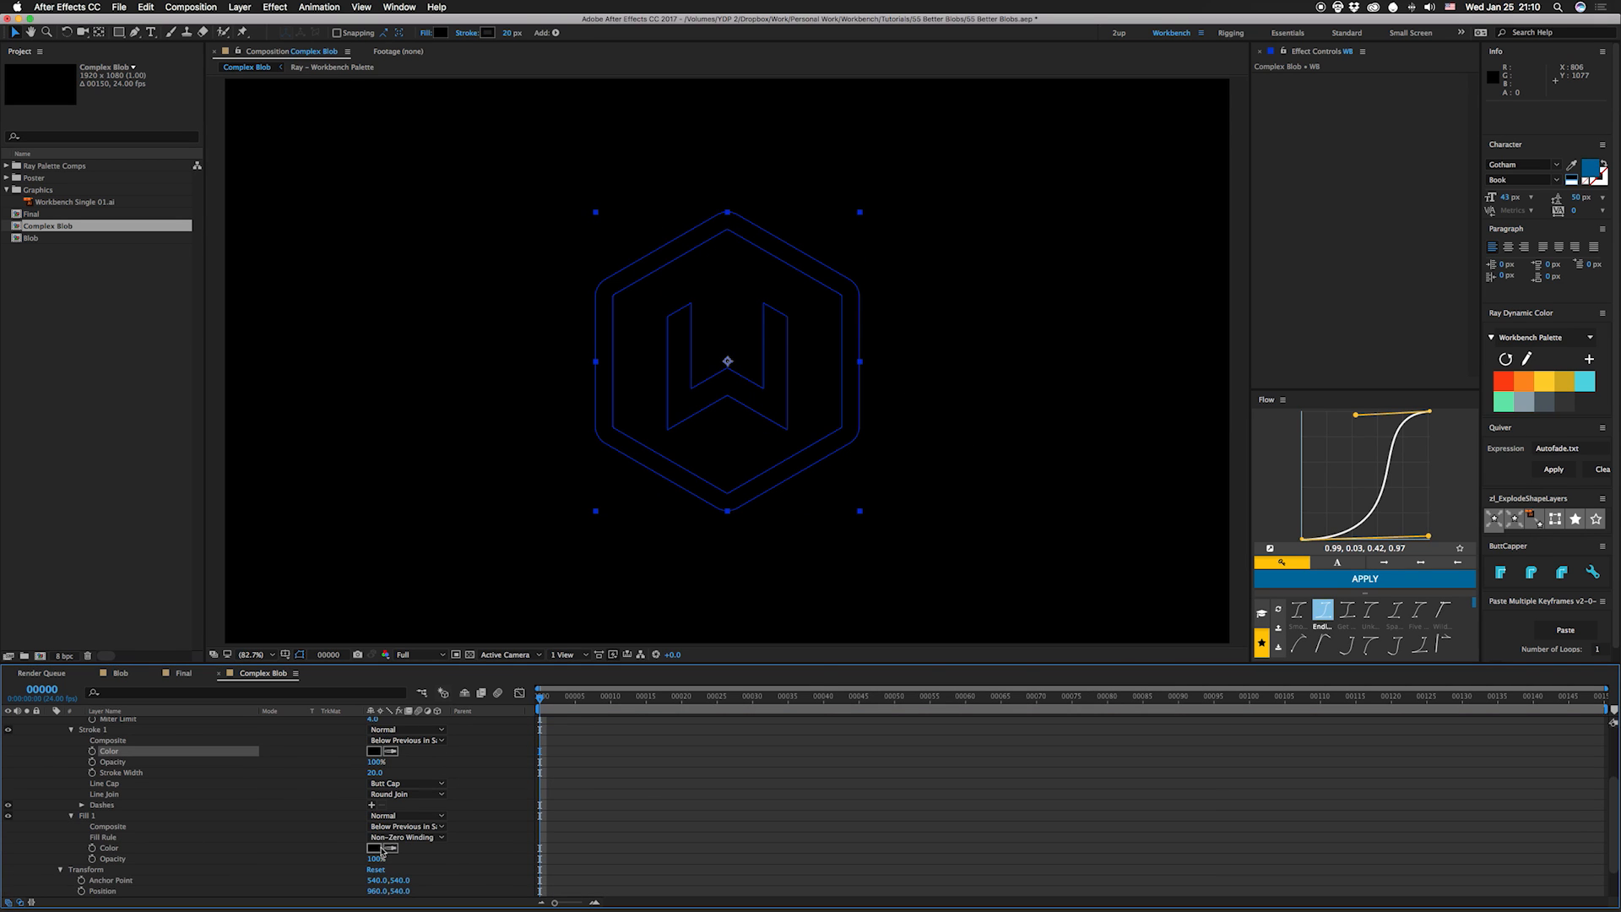
# Step: Set the logo fill to white and check its edges against the transparency grid
pyautogui.click(383, 848)
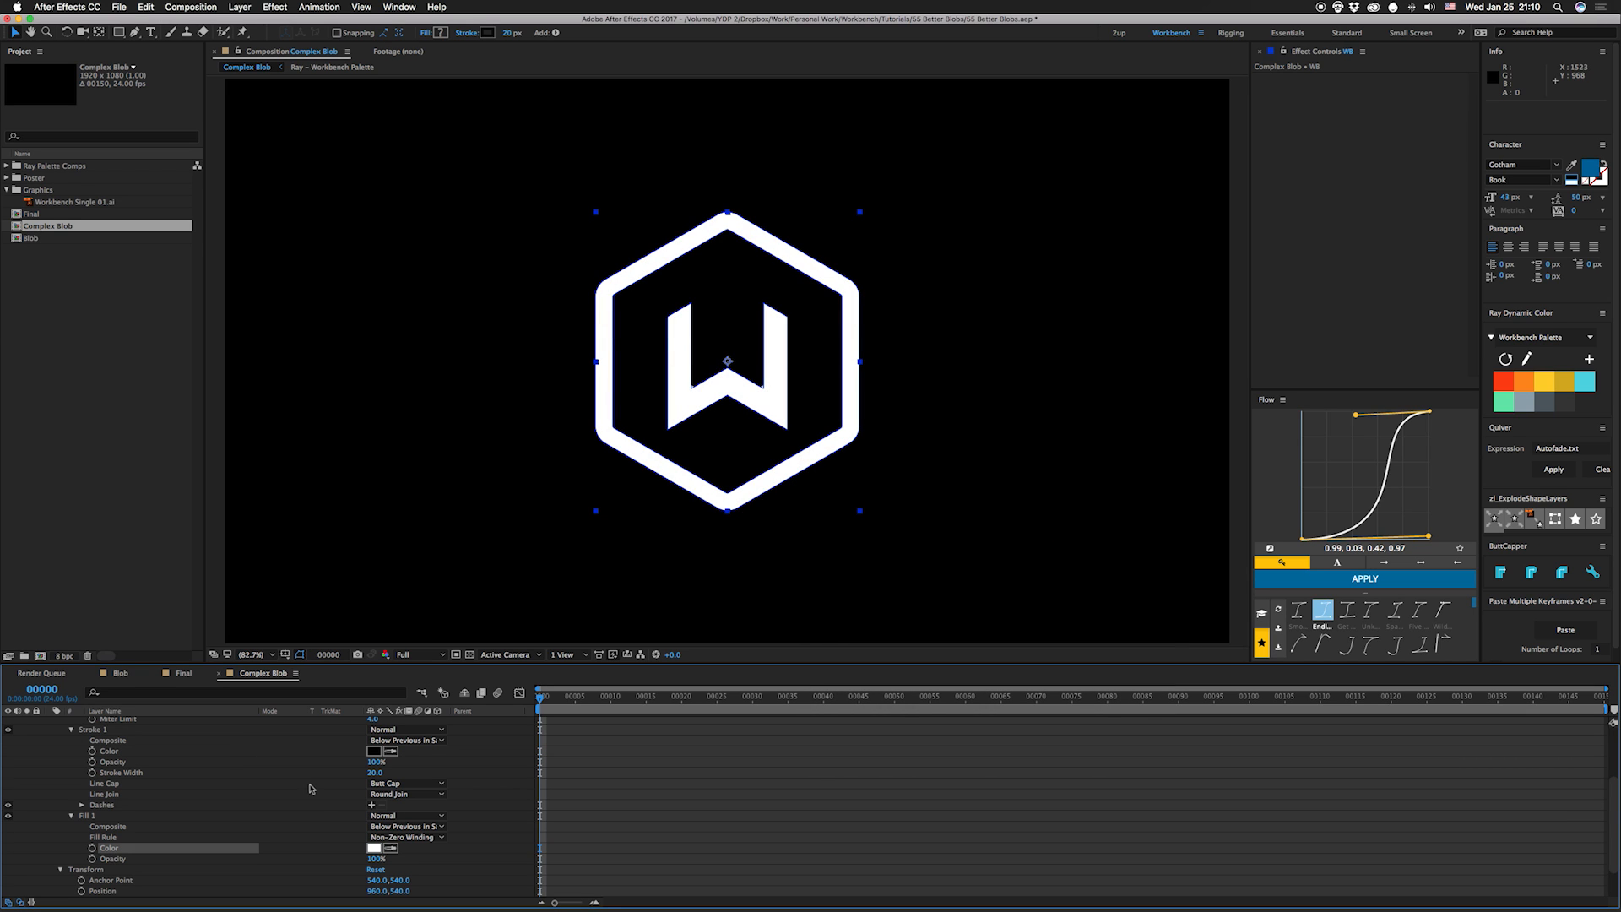
pyautogui.moveTo(708, 405)
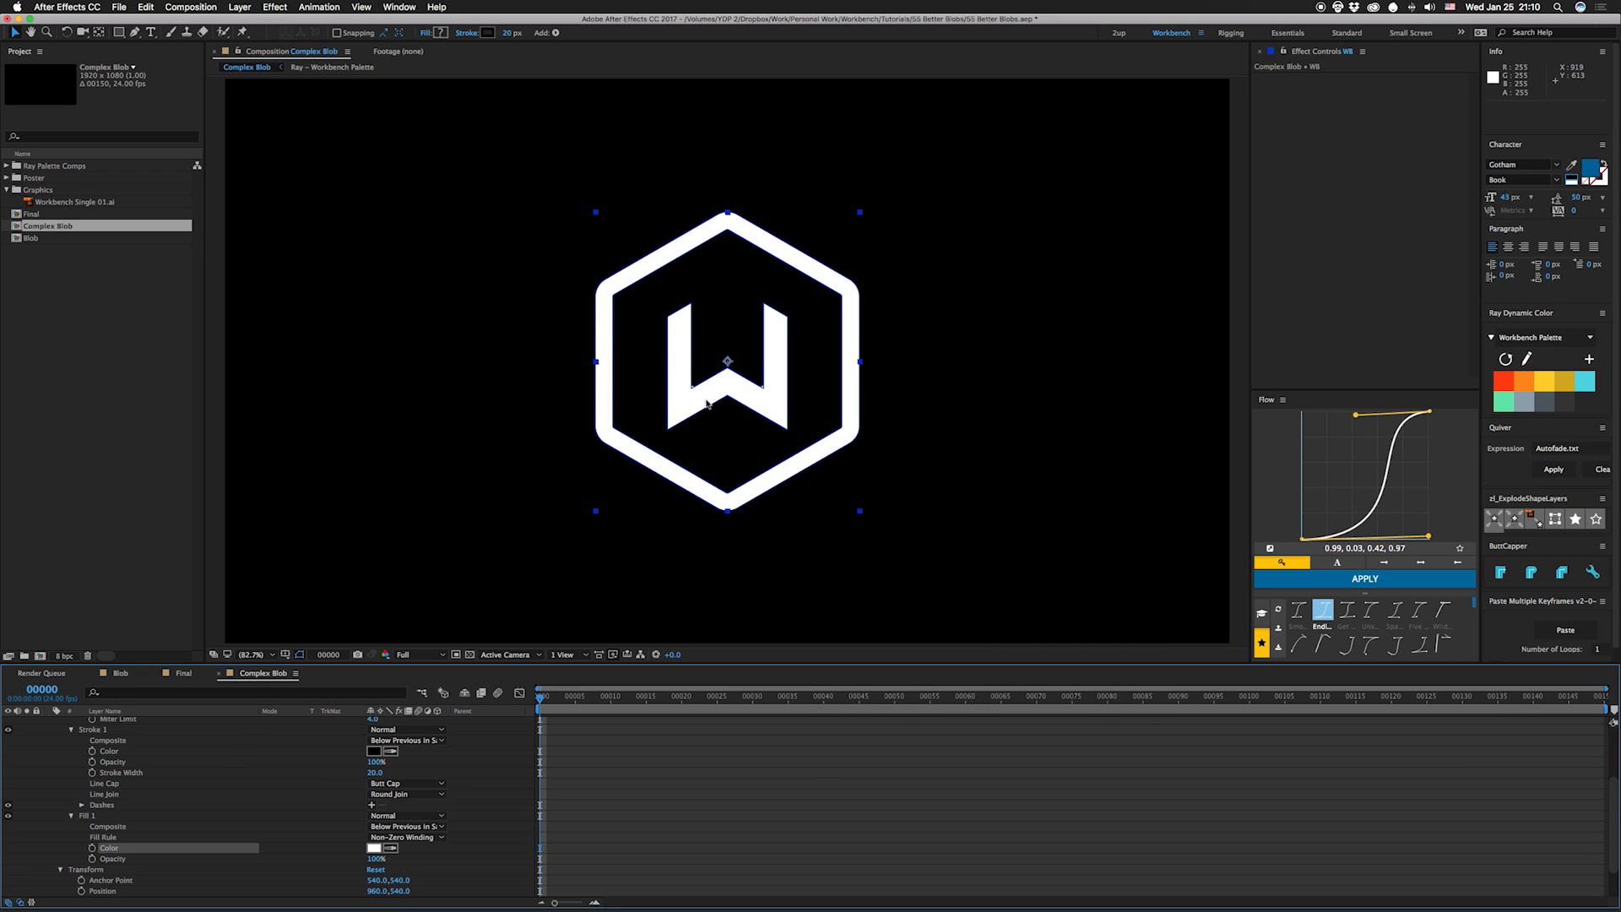
pyautogui.moveTo(630, 618)
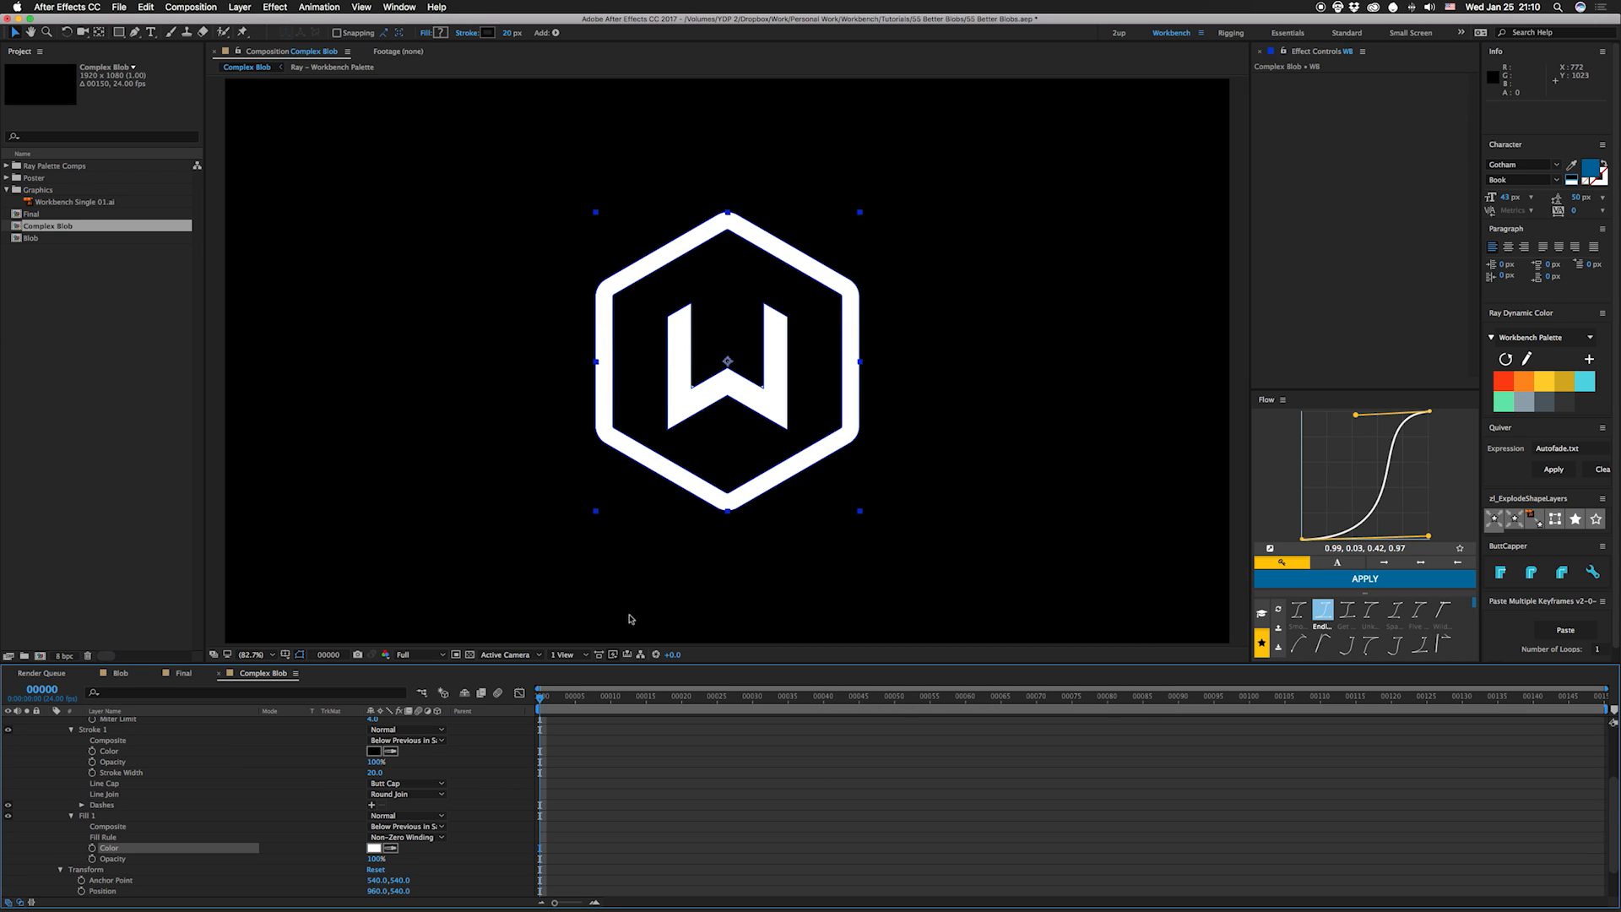
pyautogui.click(470, 654)
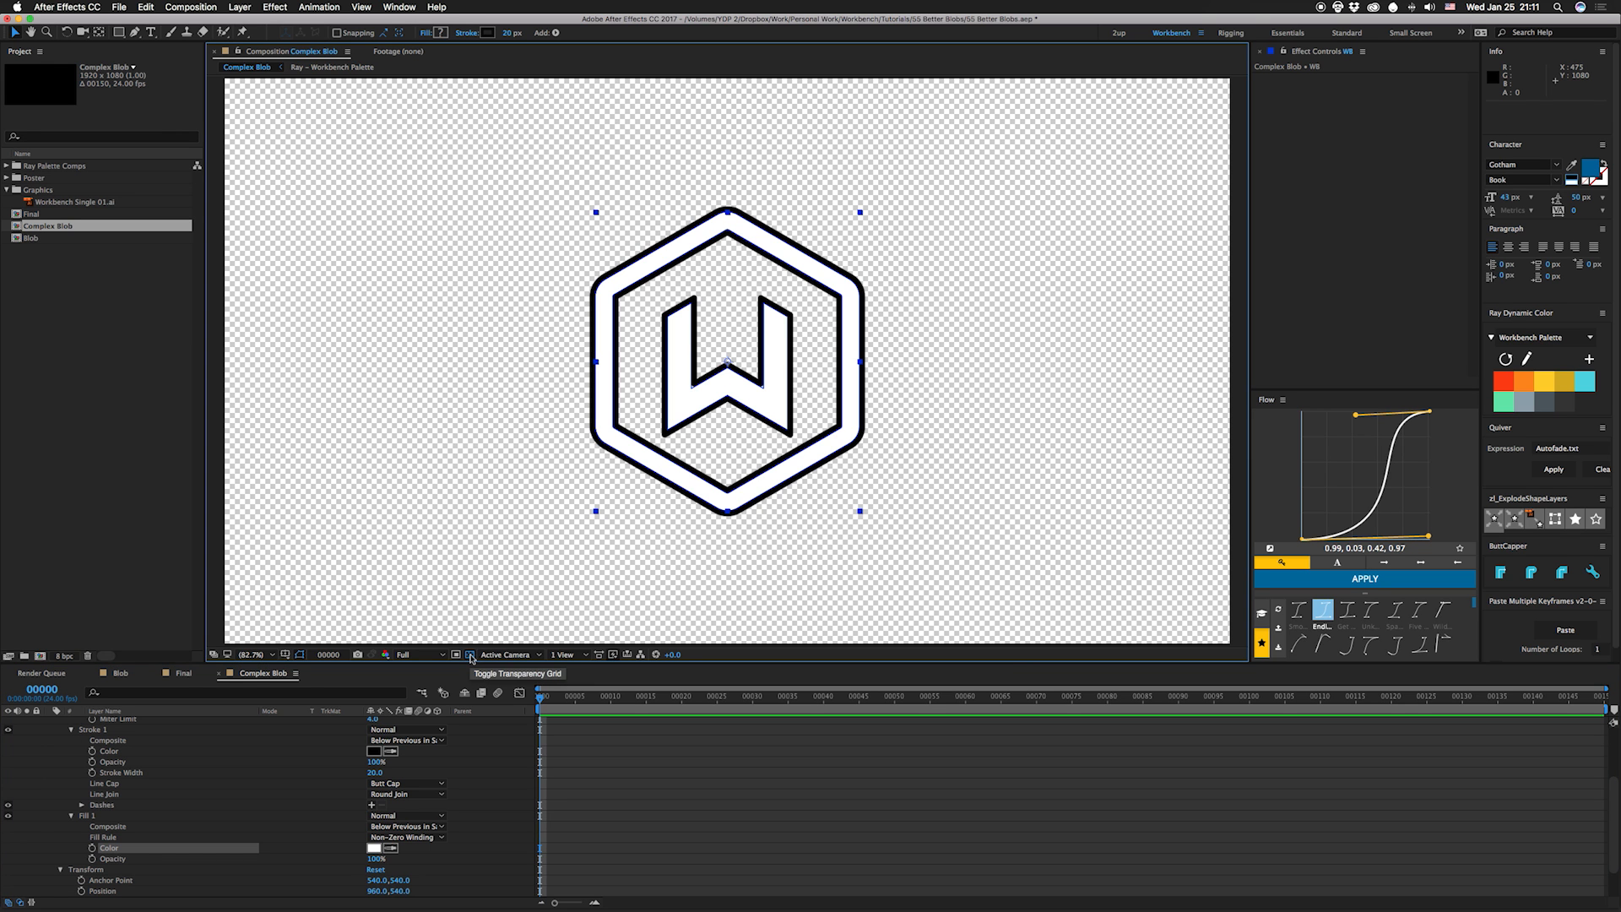
pyautogui.click(469, 653)
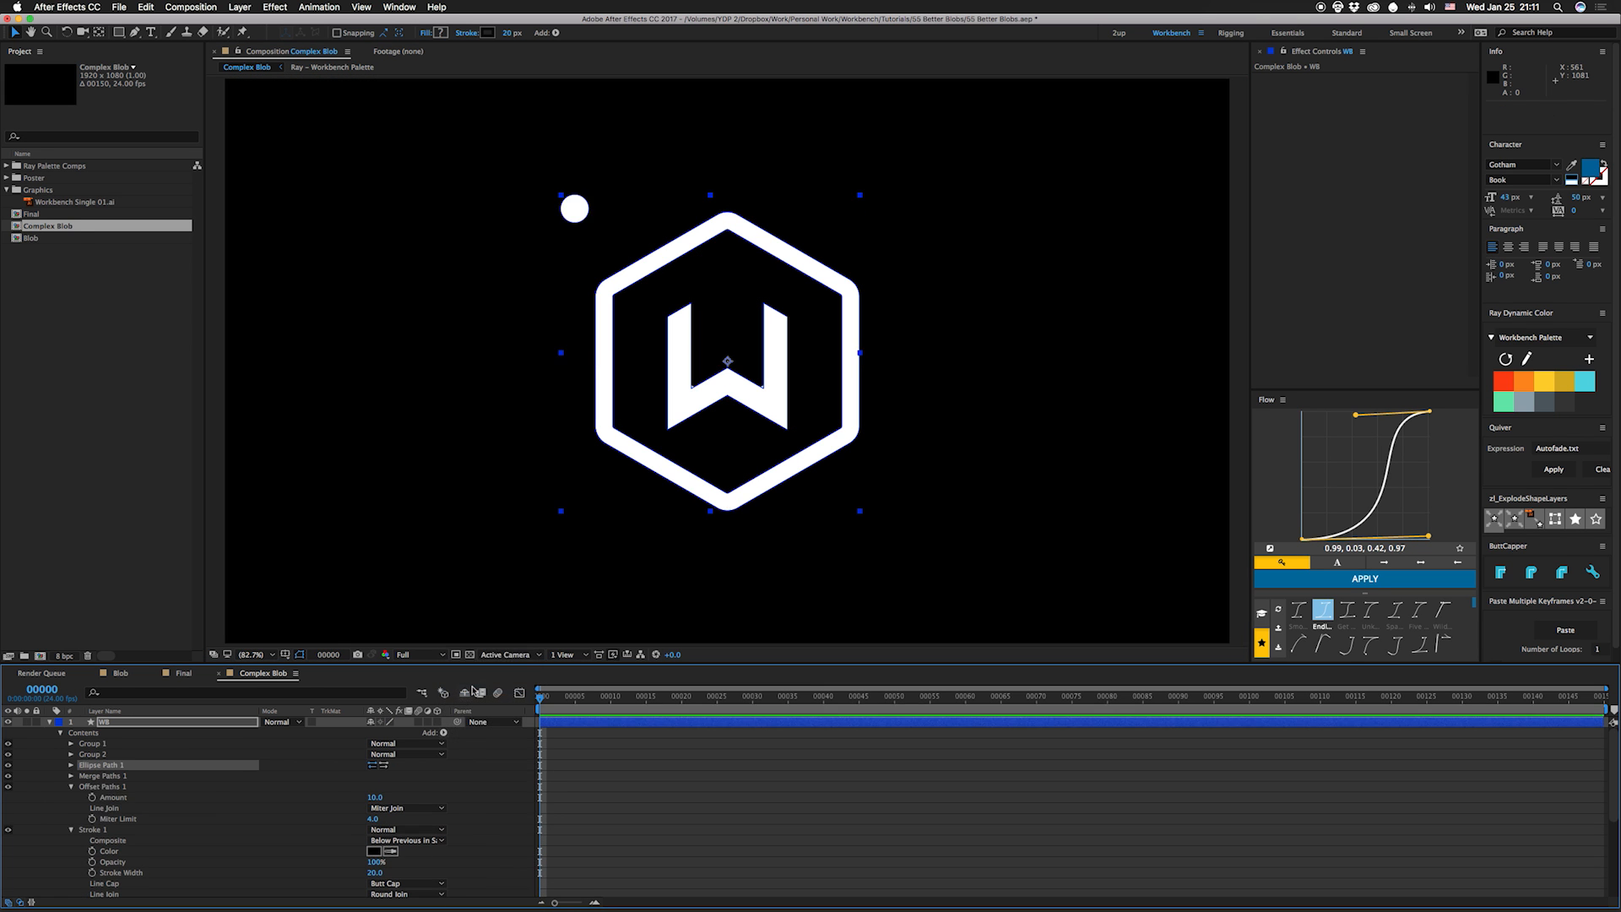
# Step: Set the logo stroke width to 66 and move the white circle right of the logo
pyautogui.click(71, 765)
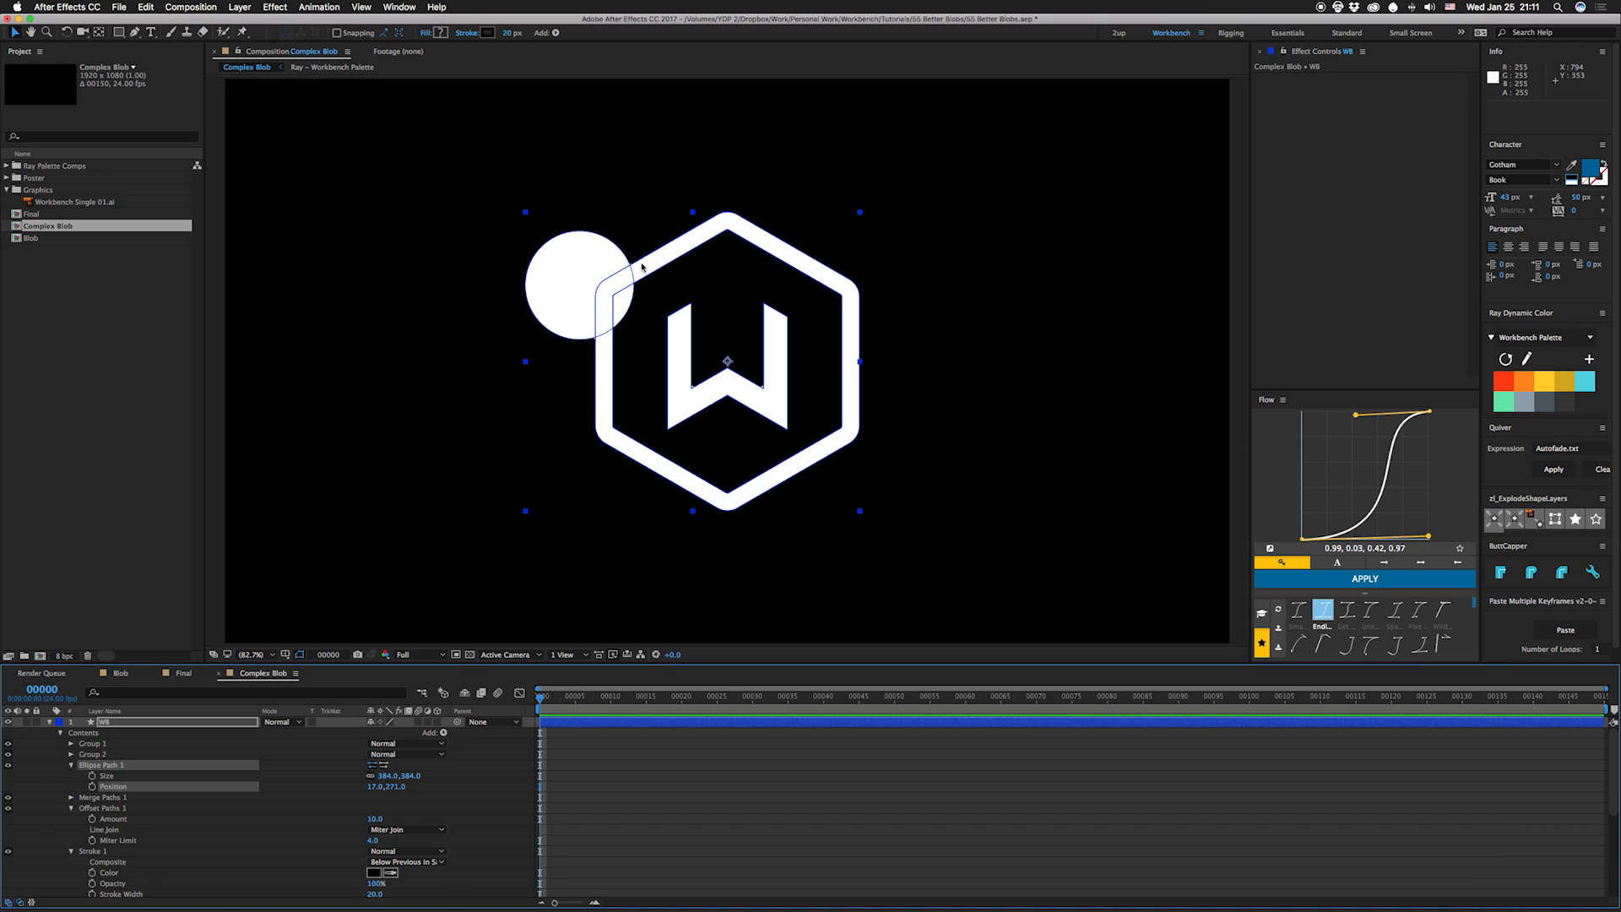
pyautogui.click(70, 764)
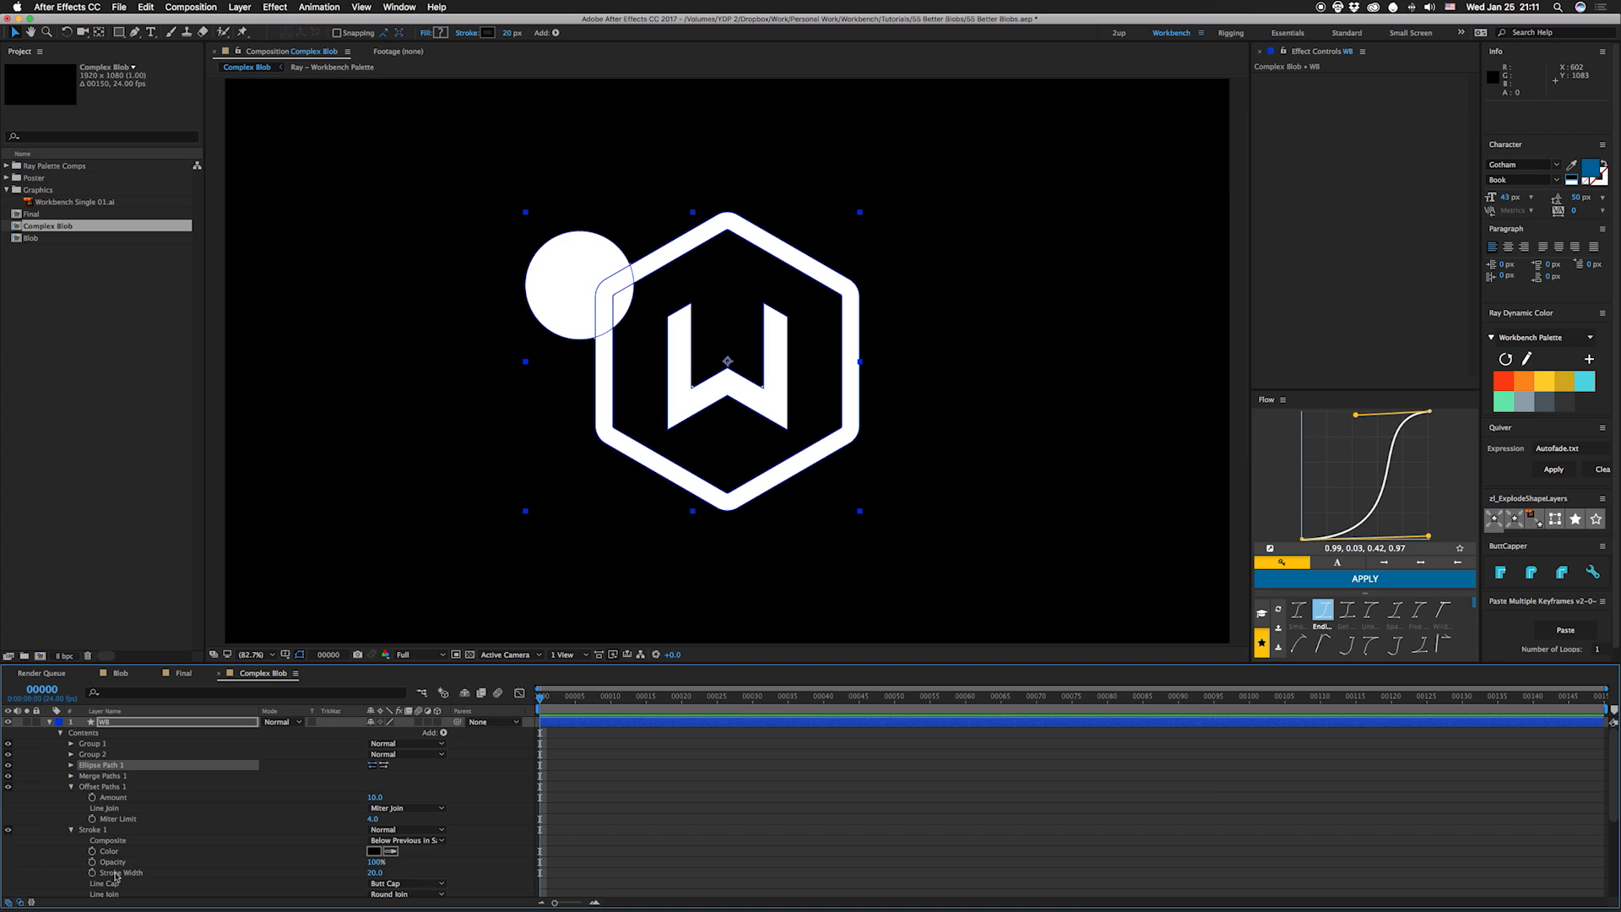
pyautogui.click(93, 797)
pyautogui.write('content("Stroke 1").strokeWidth/2;')
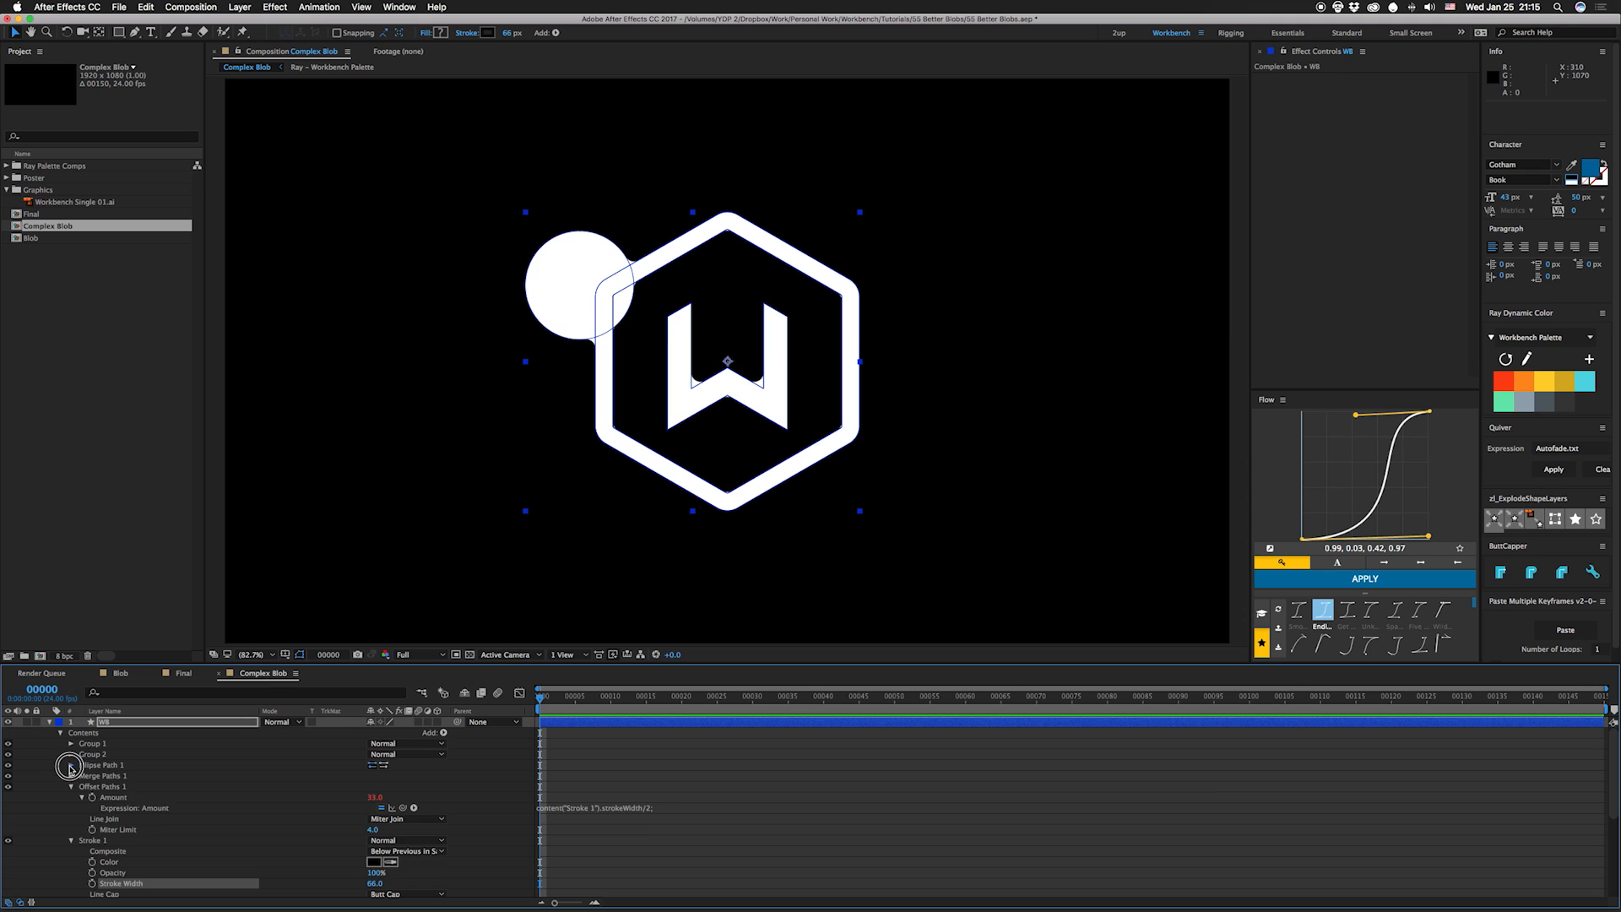
pyautogui.click(71, 765)
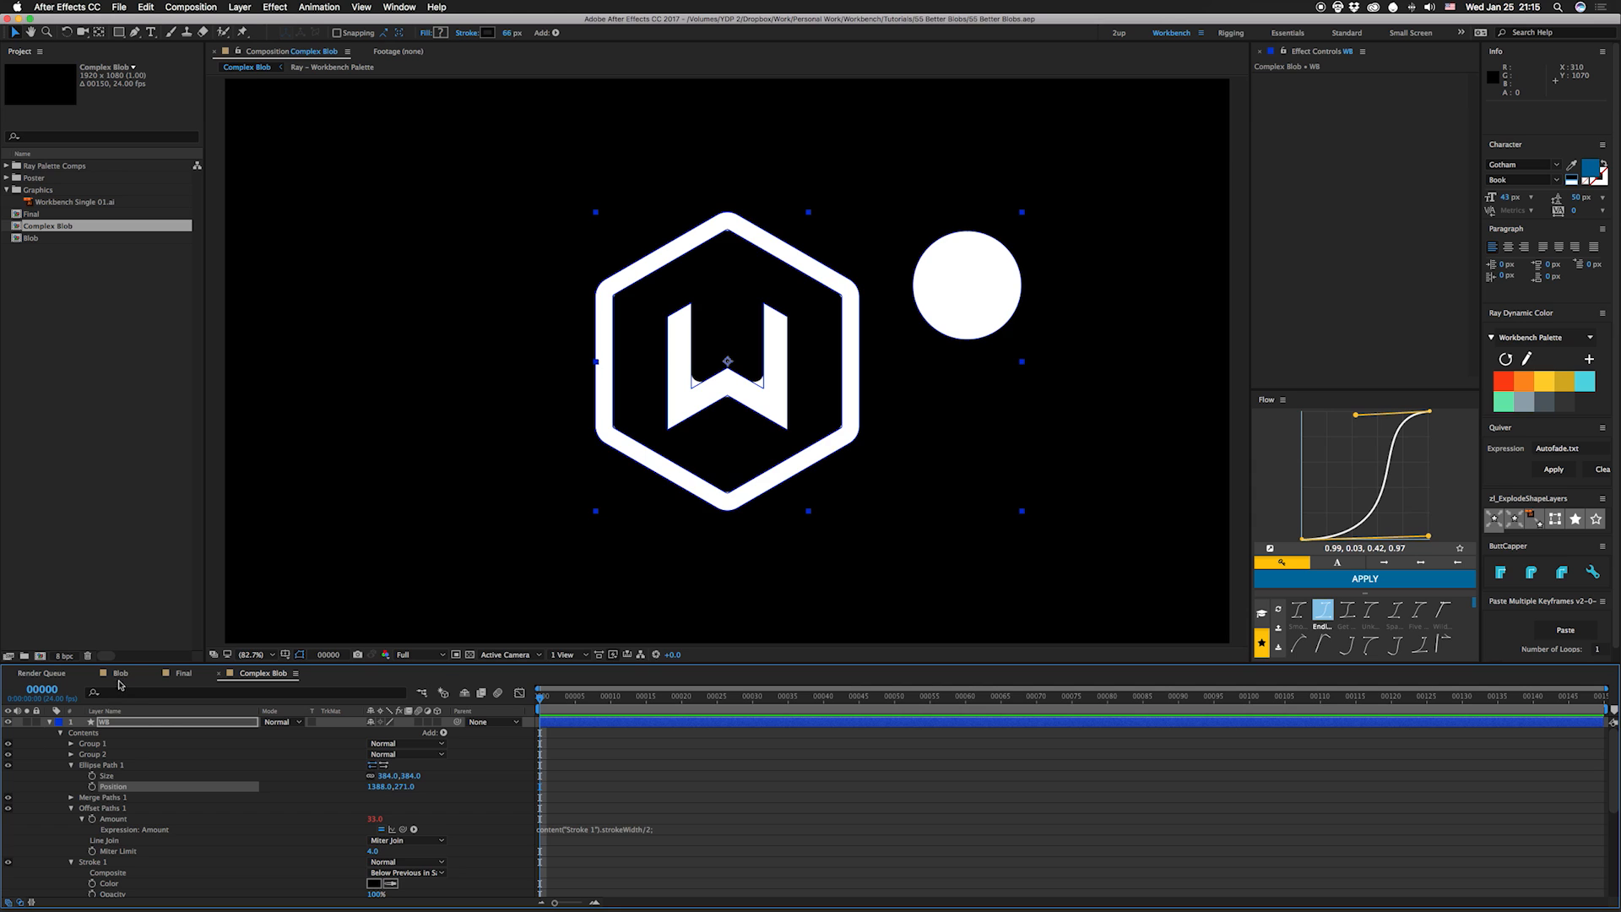
# Step: Duplicate the Blob layer as Blob 2 and expand its shape contents
pyautogui.click(119, 673)
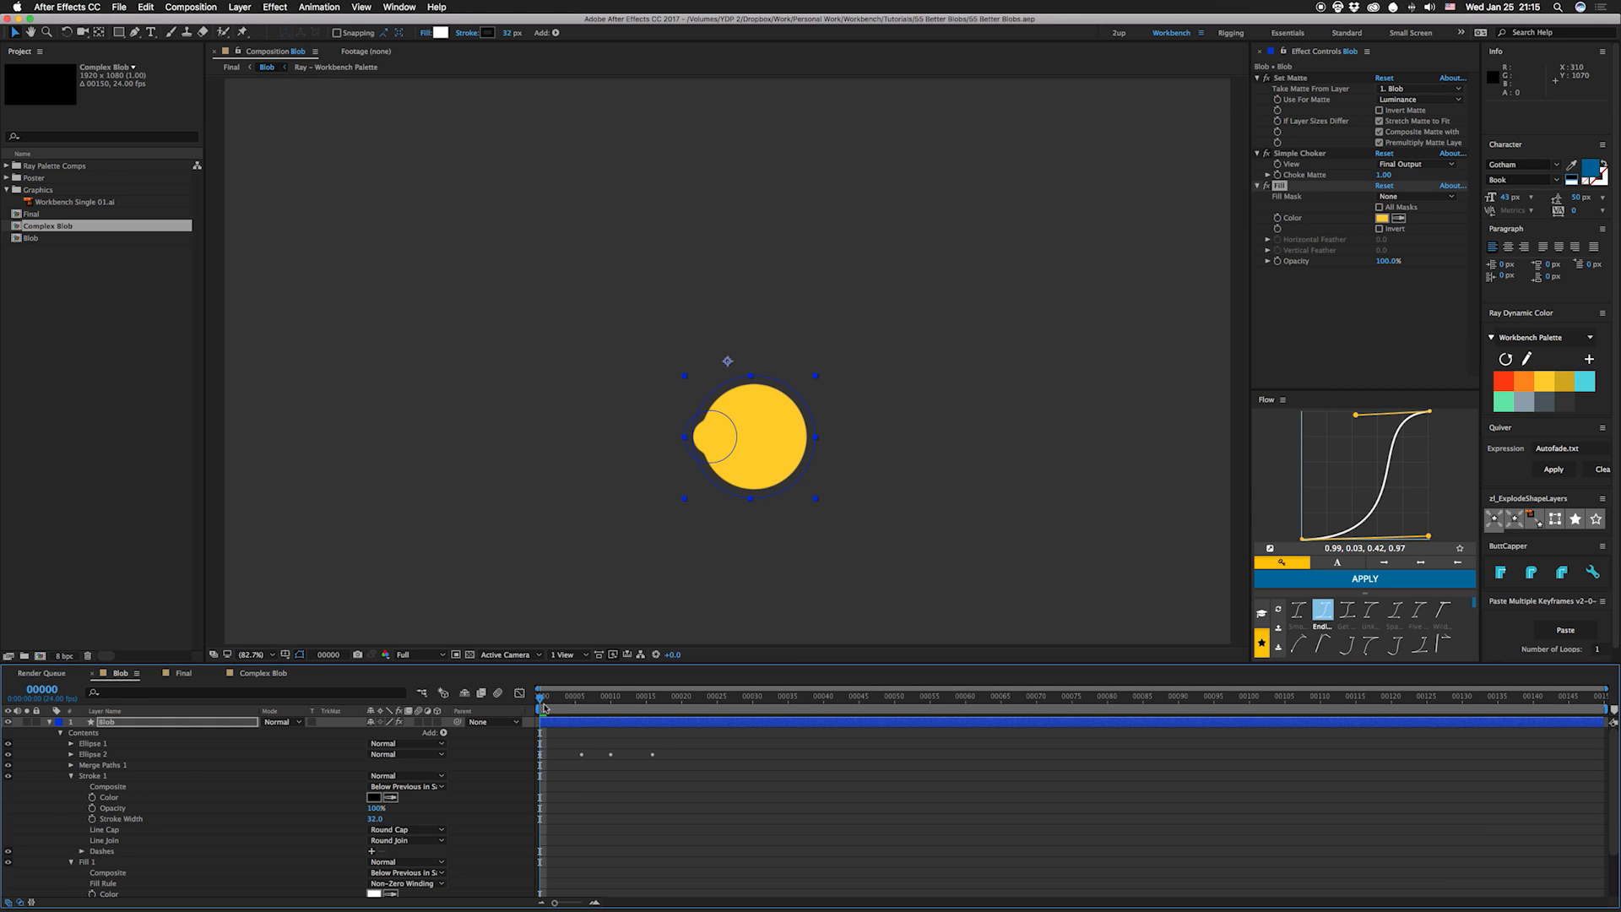
pyautogui.click(108, 720)
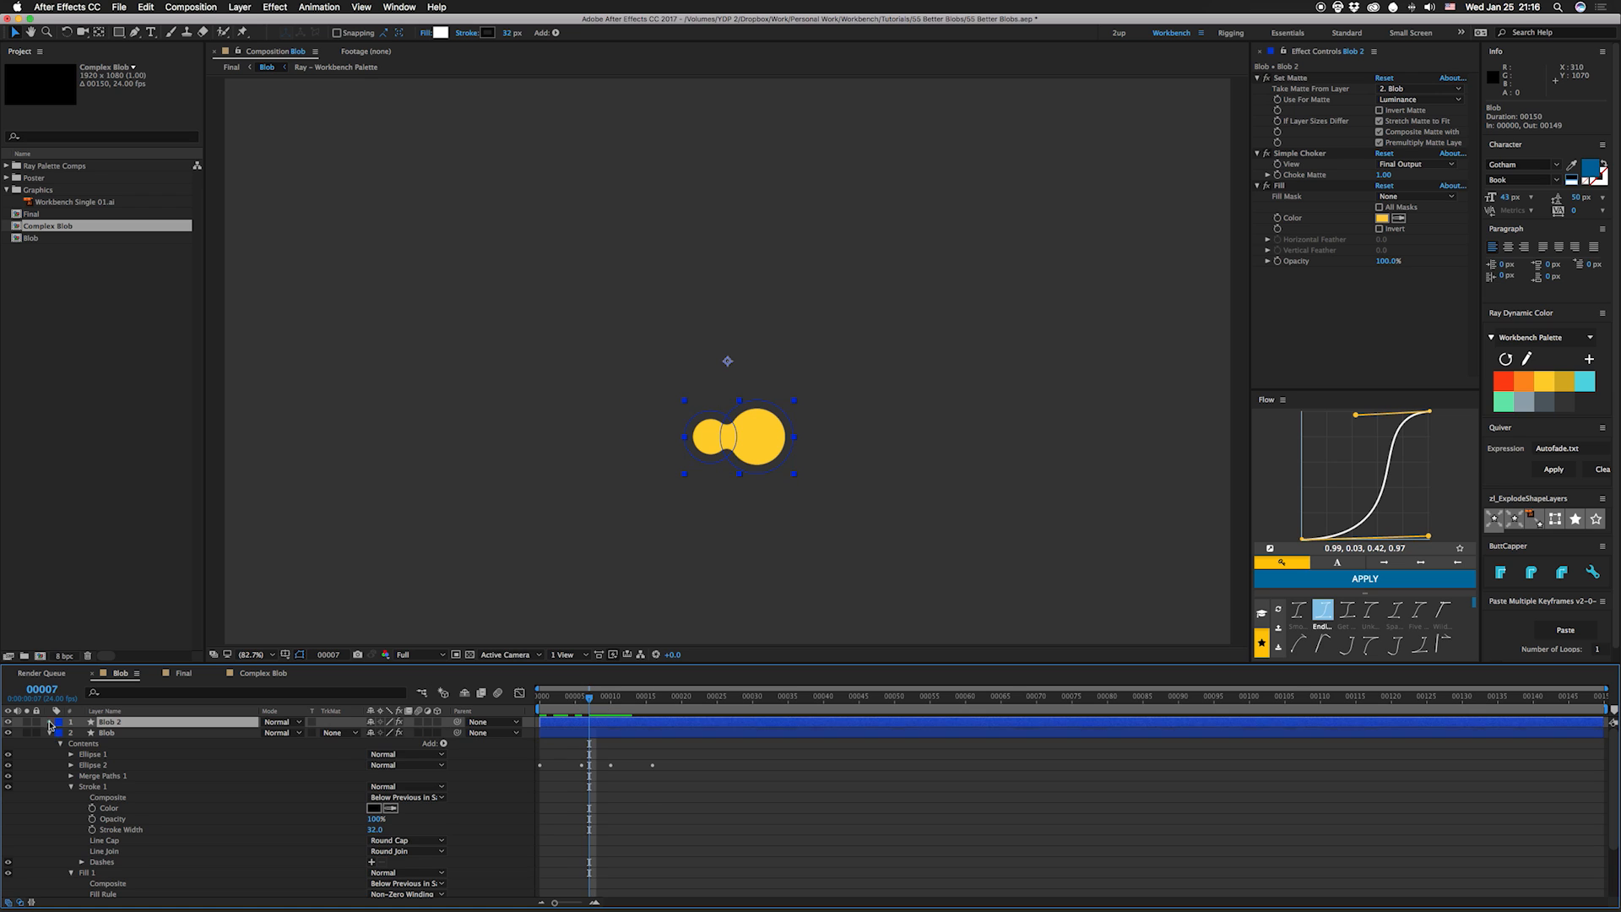
pyautogui.click(59, 720)
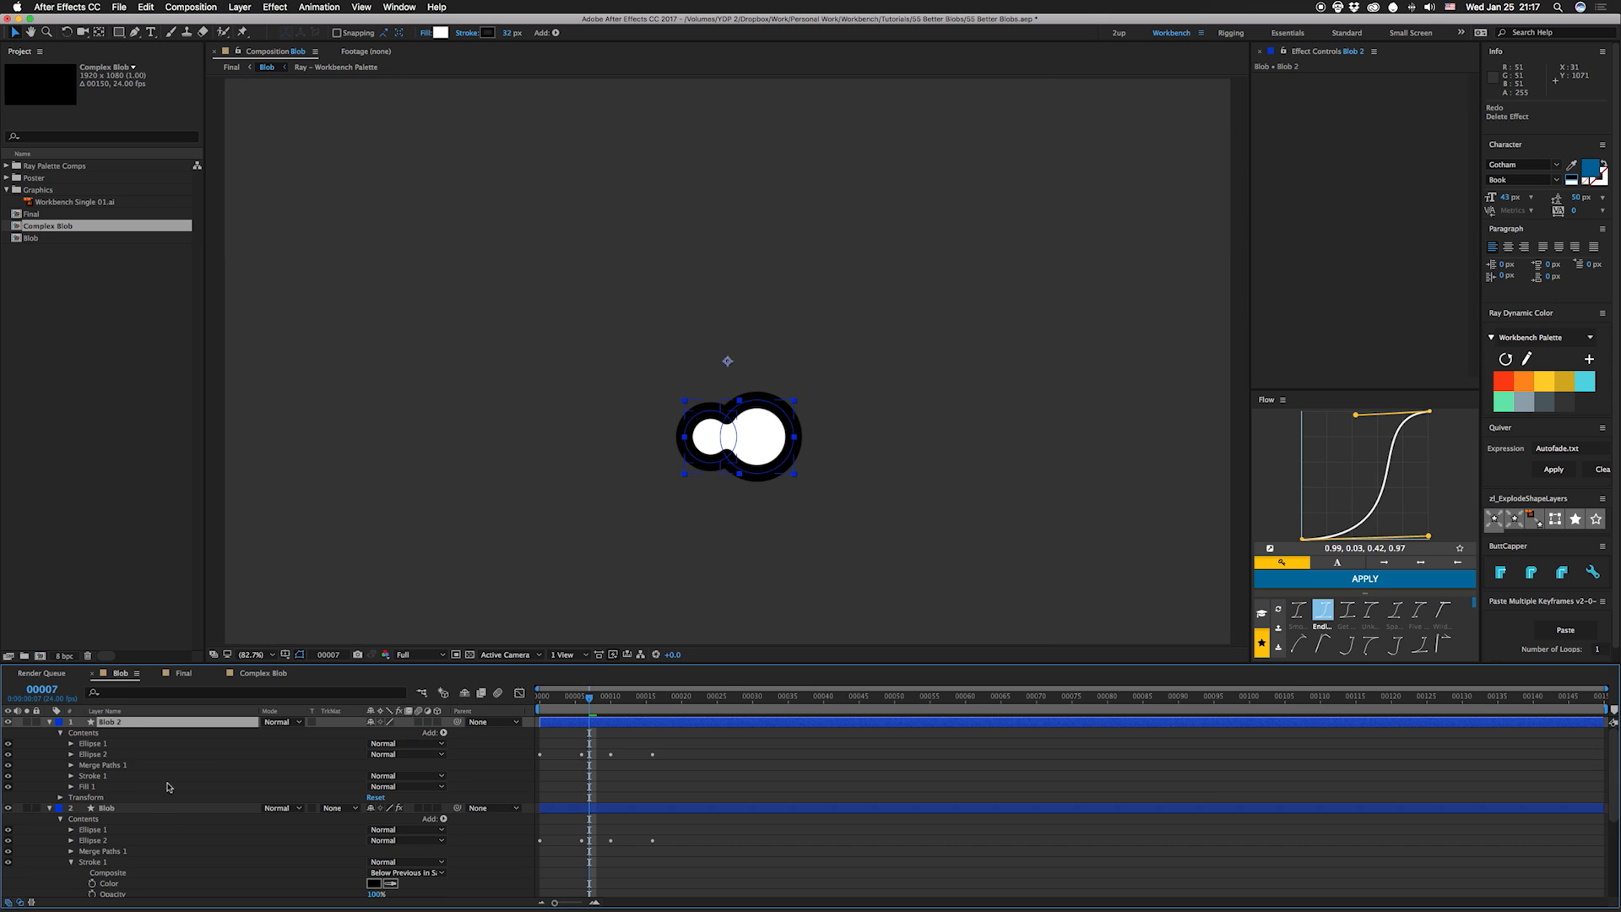
# Step: Give Blob 2 Offset Paths with round joins, a hidden fill and a white stroke
pyautogui.click(430, 732)
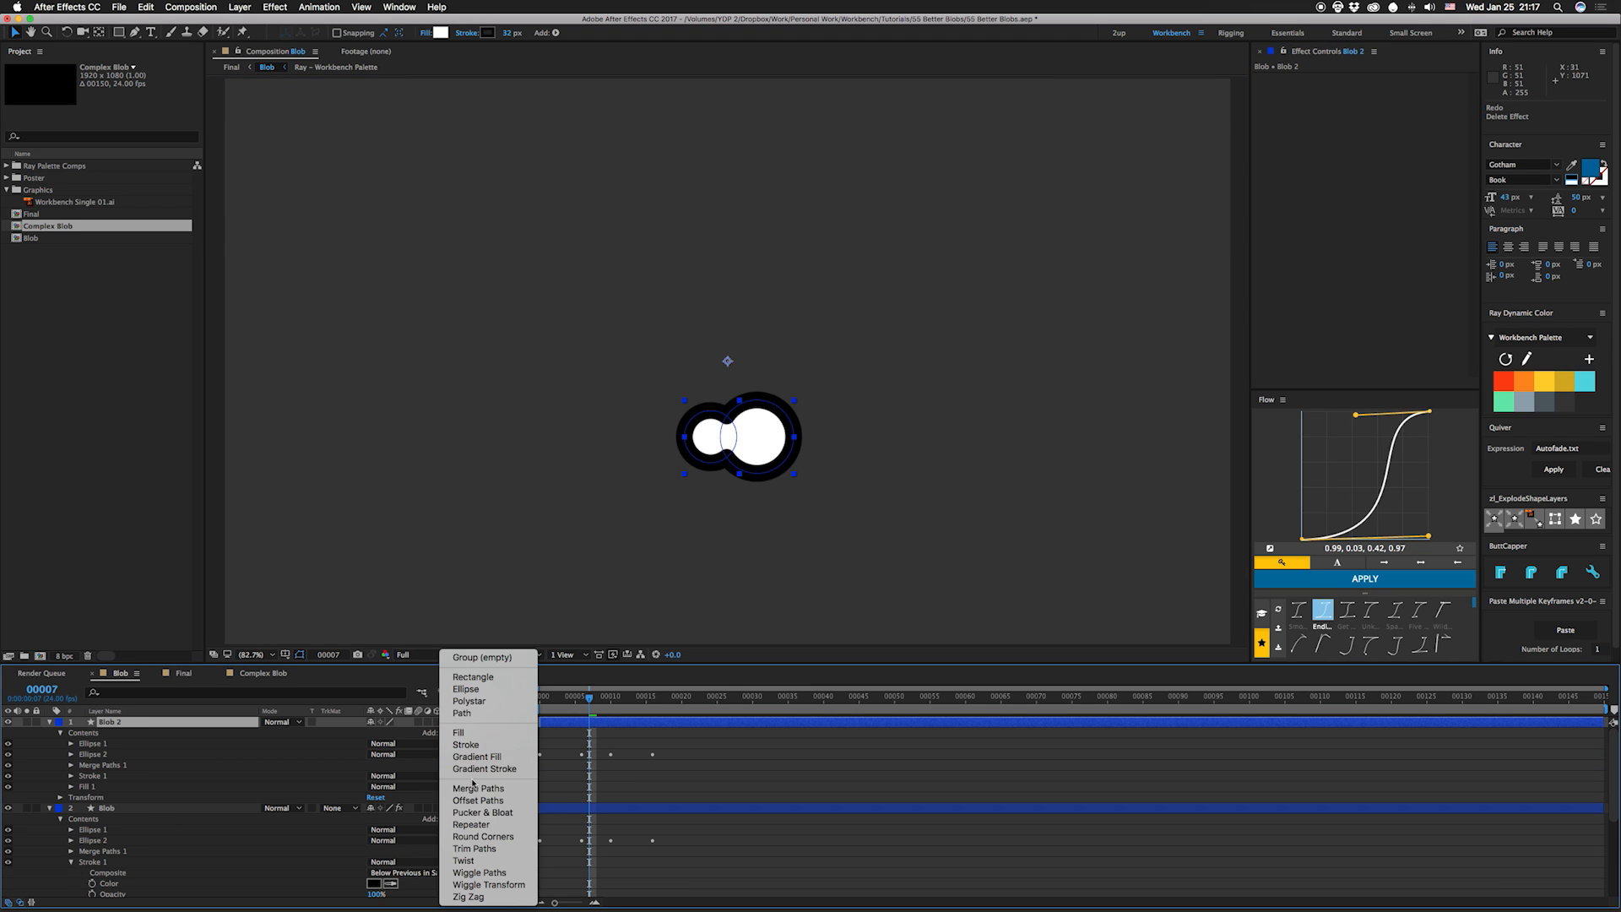
pyautogui.click(479, 800)
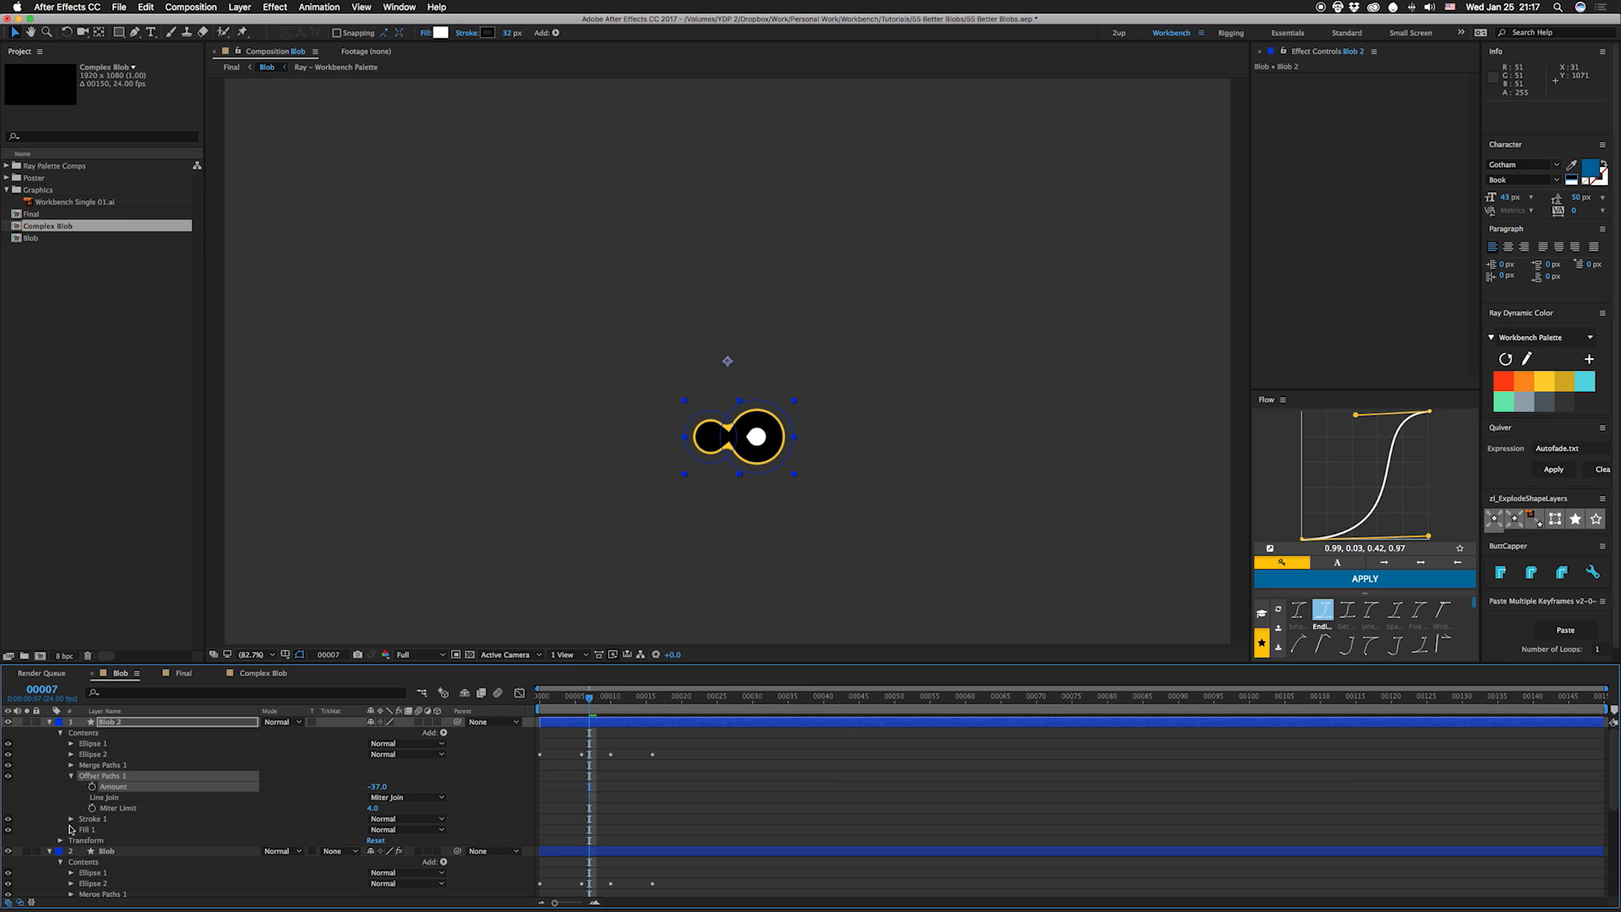
pyautogui.click(71, 819)
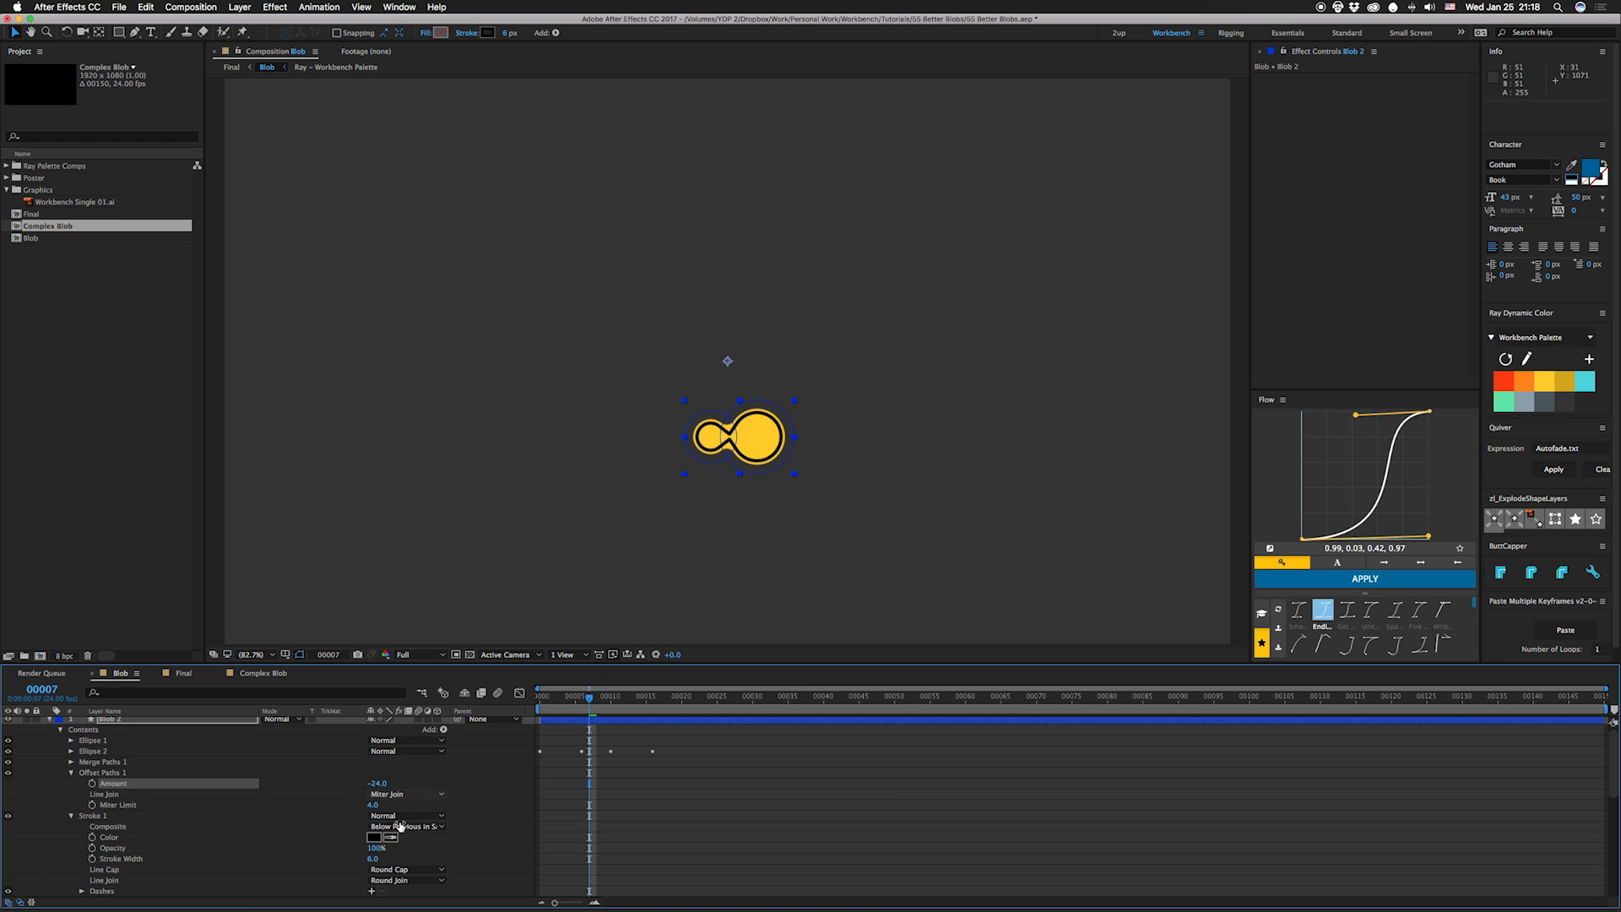
pyautogui.click(406, 793)
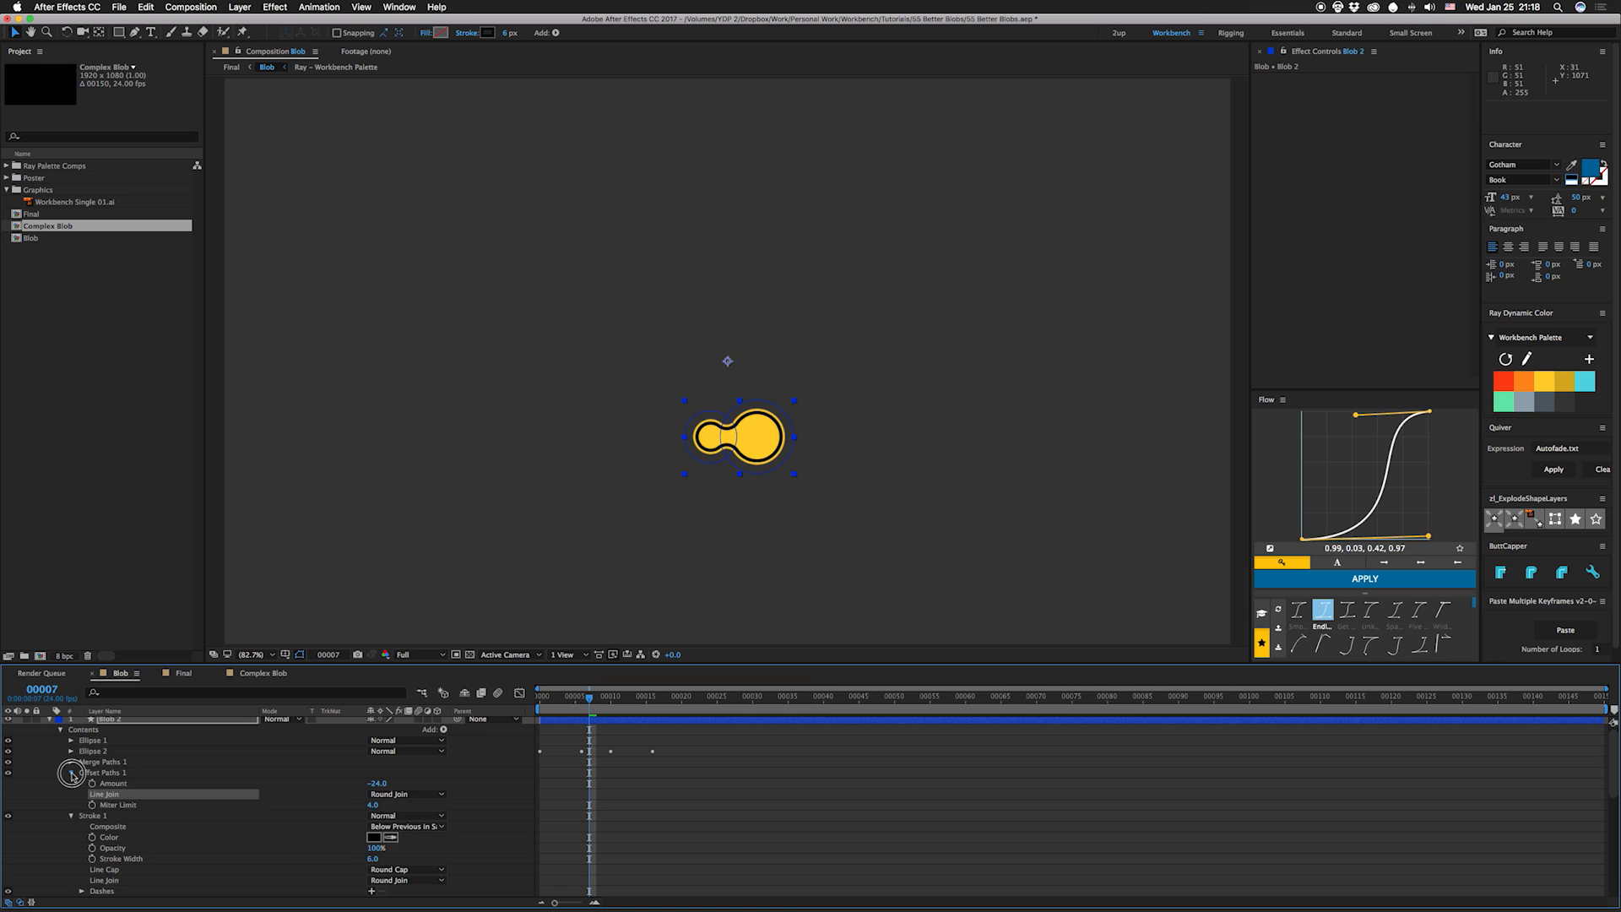
pyautogui.click(374, 804)
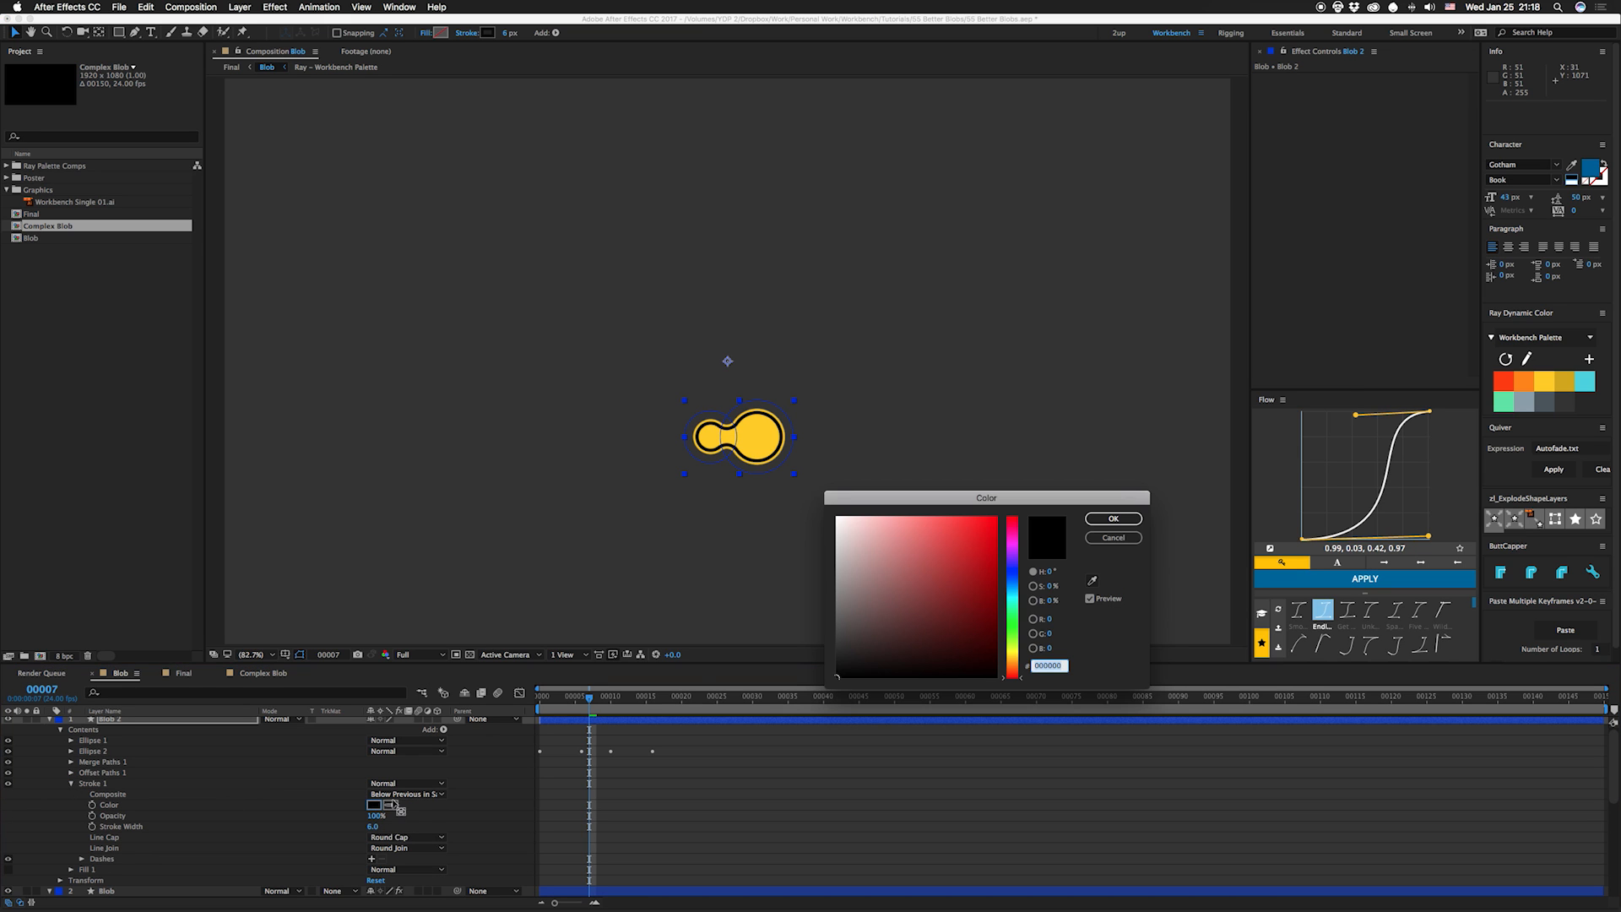
pyautogui.click(1113, 518)
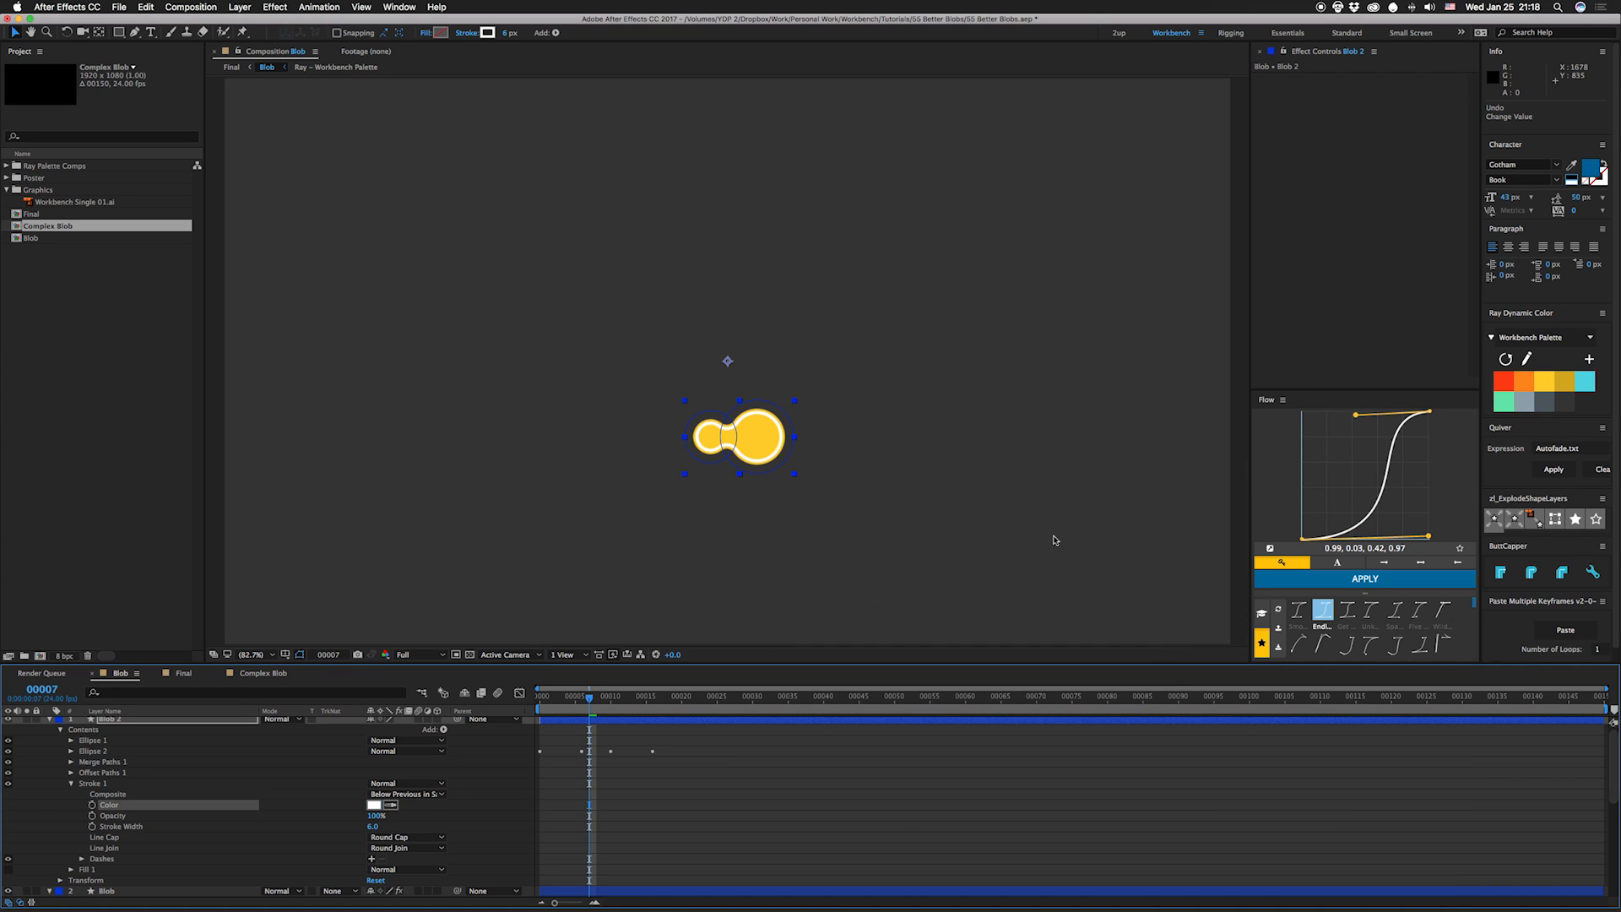
# Step: Add Trim Paths (Start 37%, End 81%) and Dashes with Gap 15 to Blob 2's outline
pyautogui.click(443, 729)
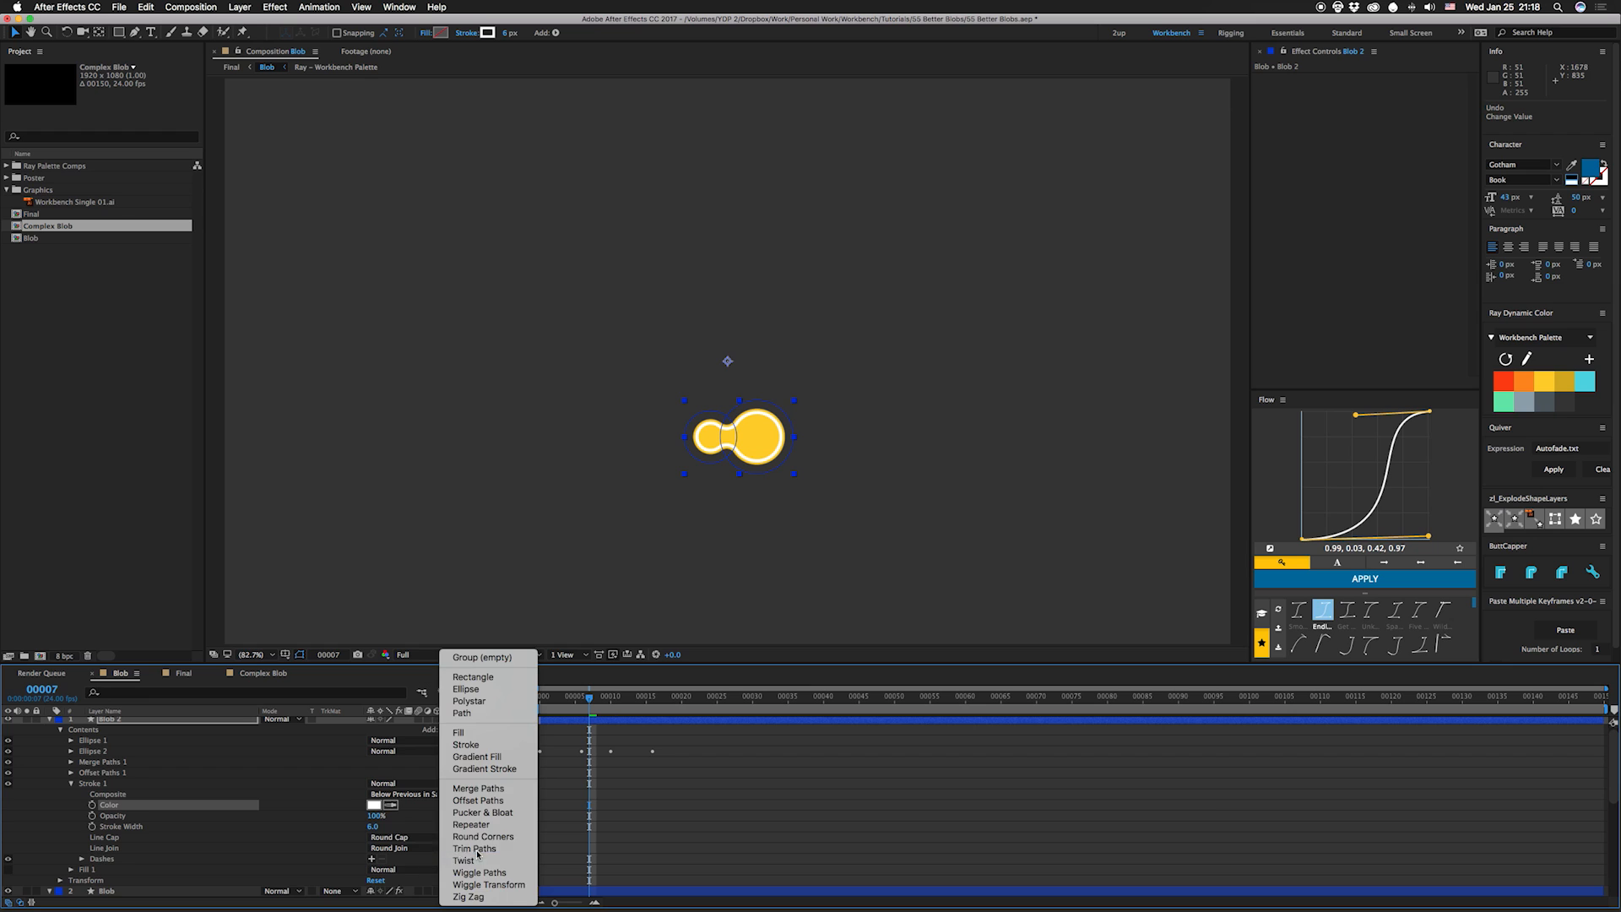
pyautogui.click(474, 848)
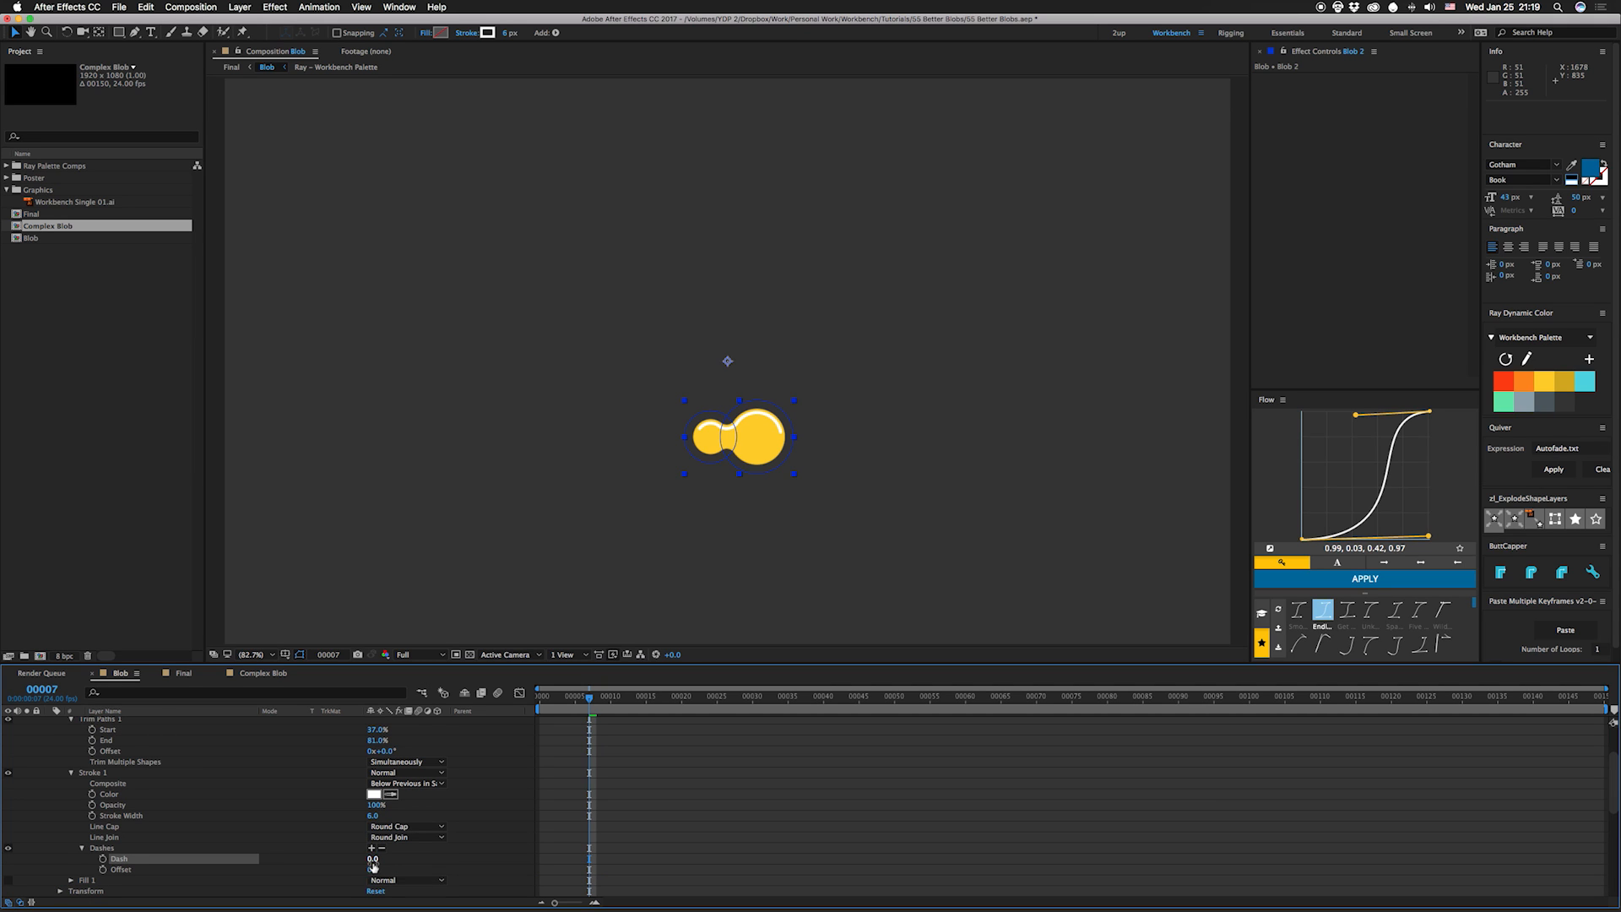
pyautogui.click(381, 847)
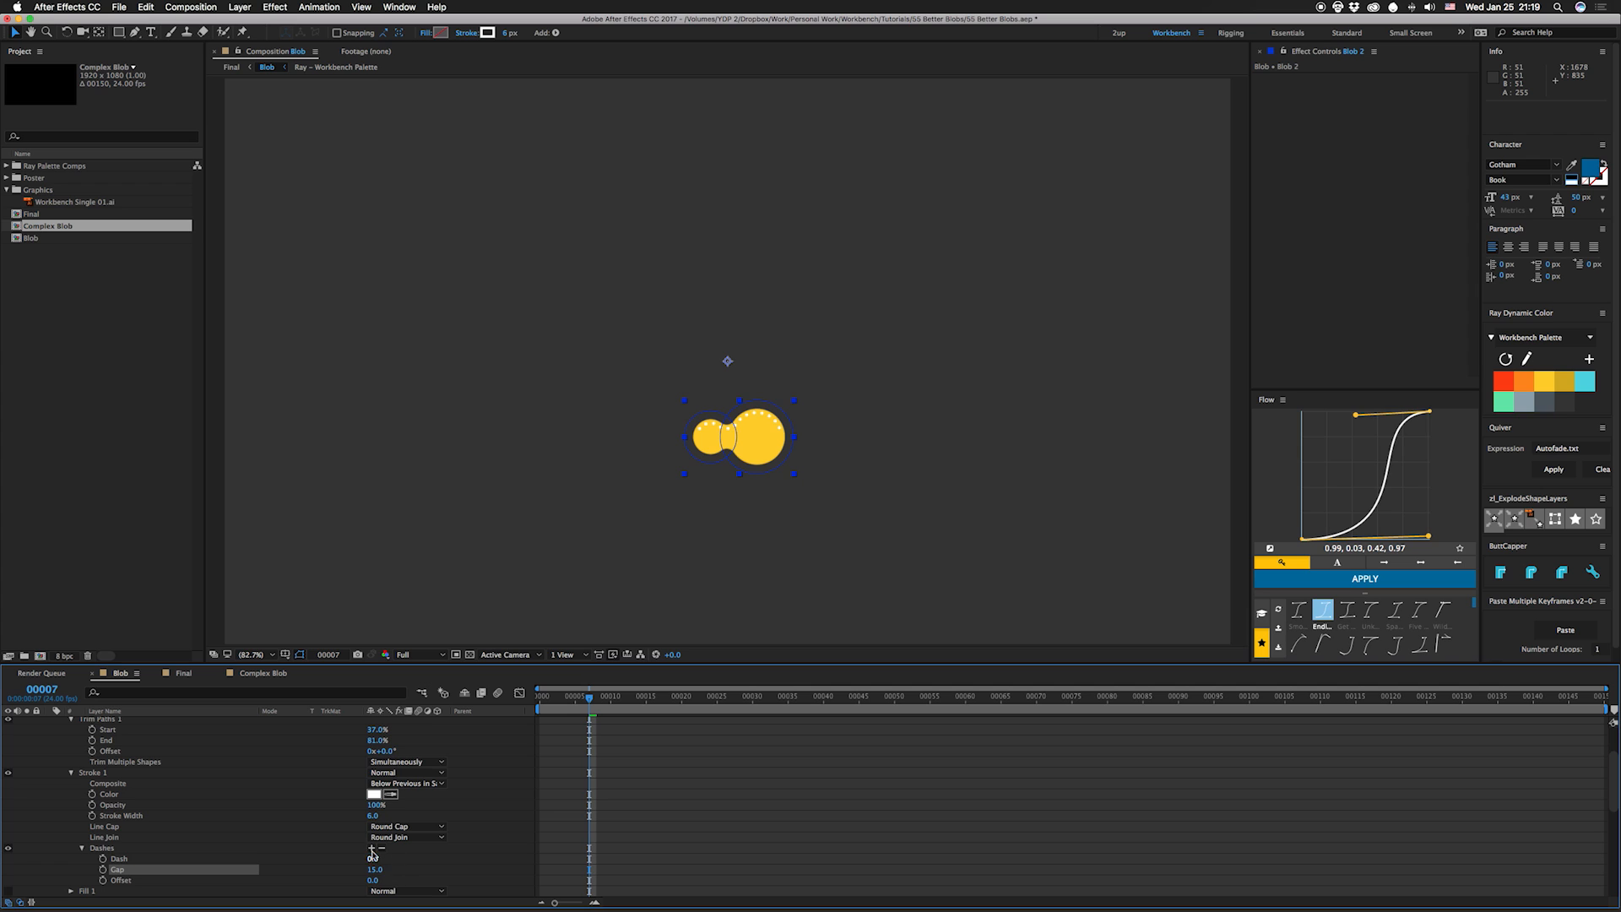
pyautogui.click(382, 847)
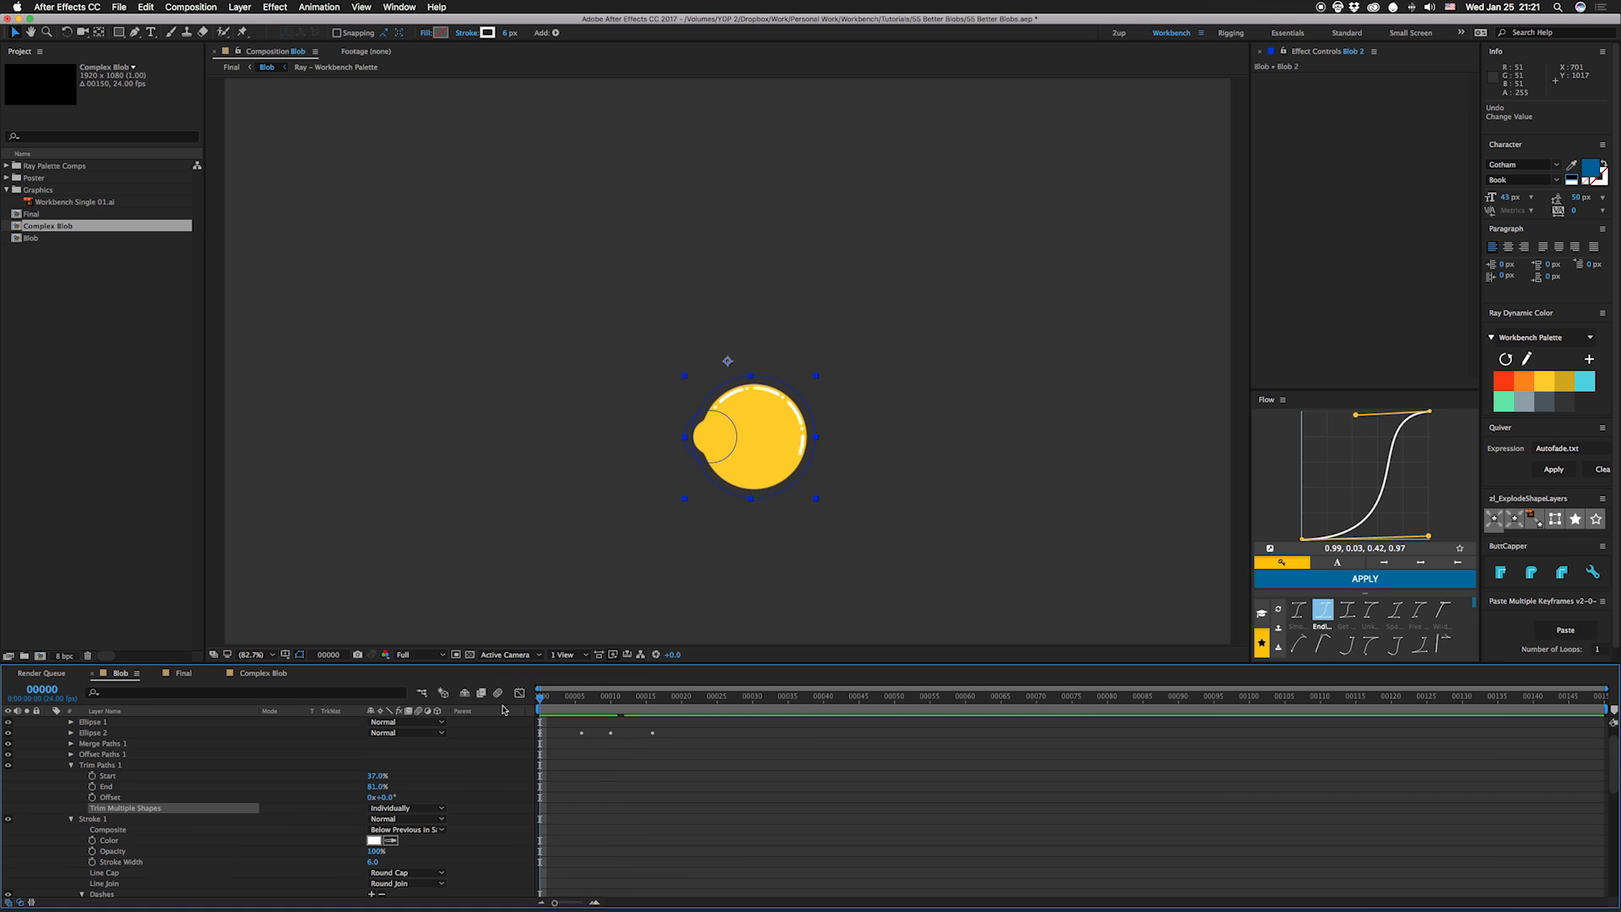
pyautogui.moveTo(503, 710)
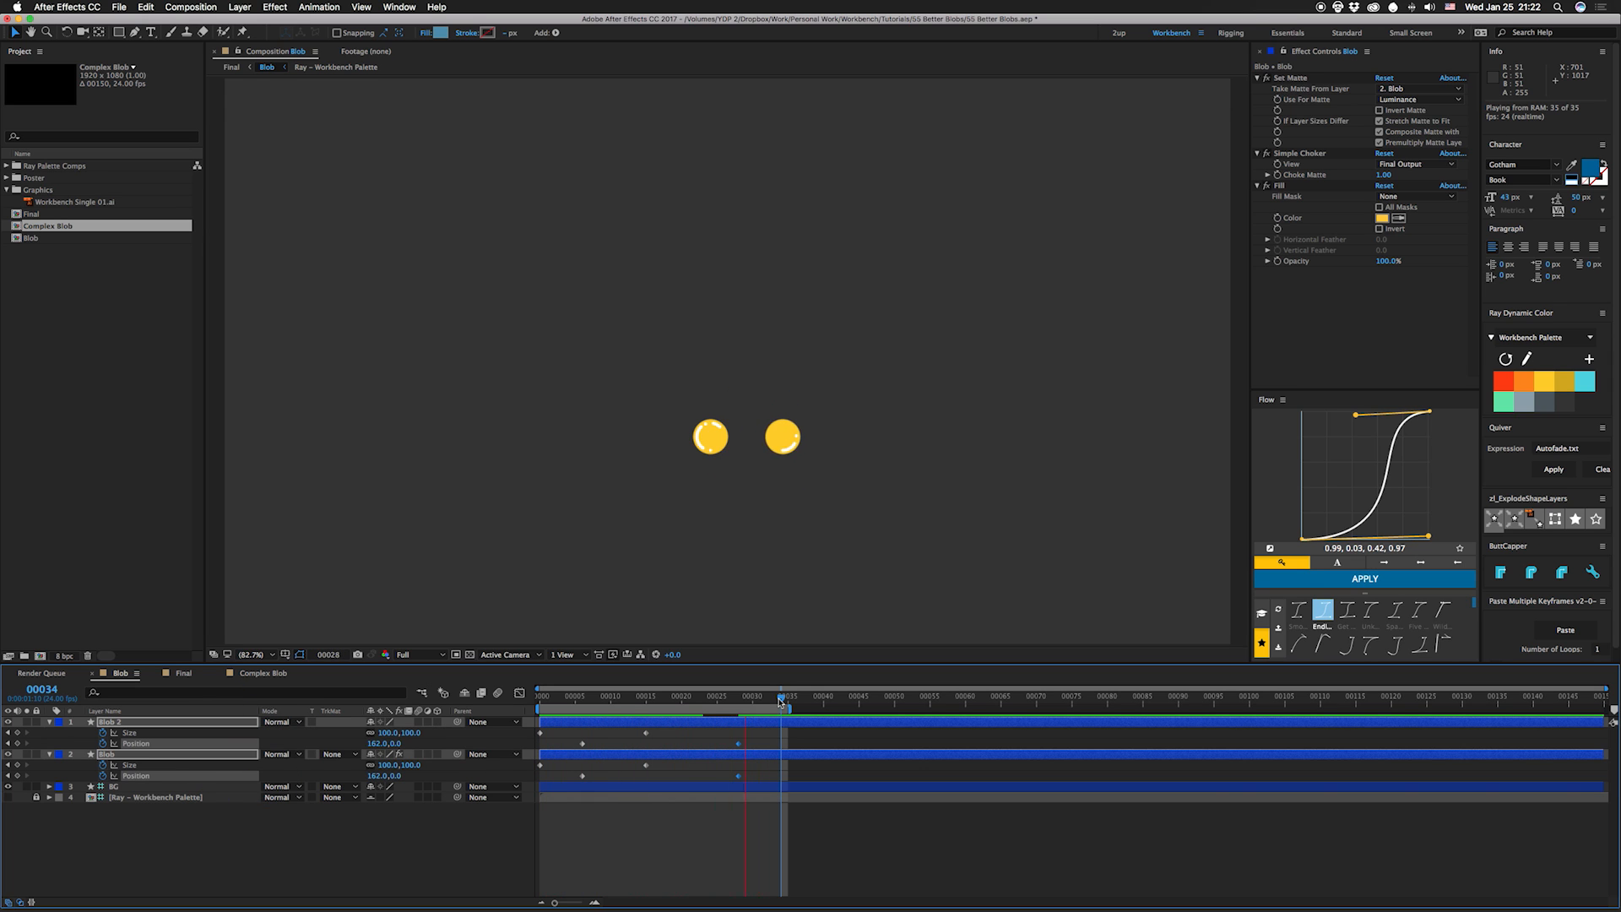
# Step: RAM-preview the Blob composition as the two yellow blobs merge
pyautogui.click(588, 696)
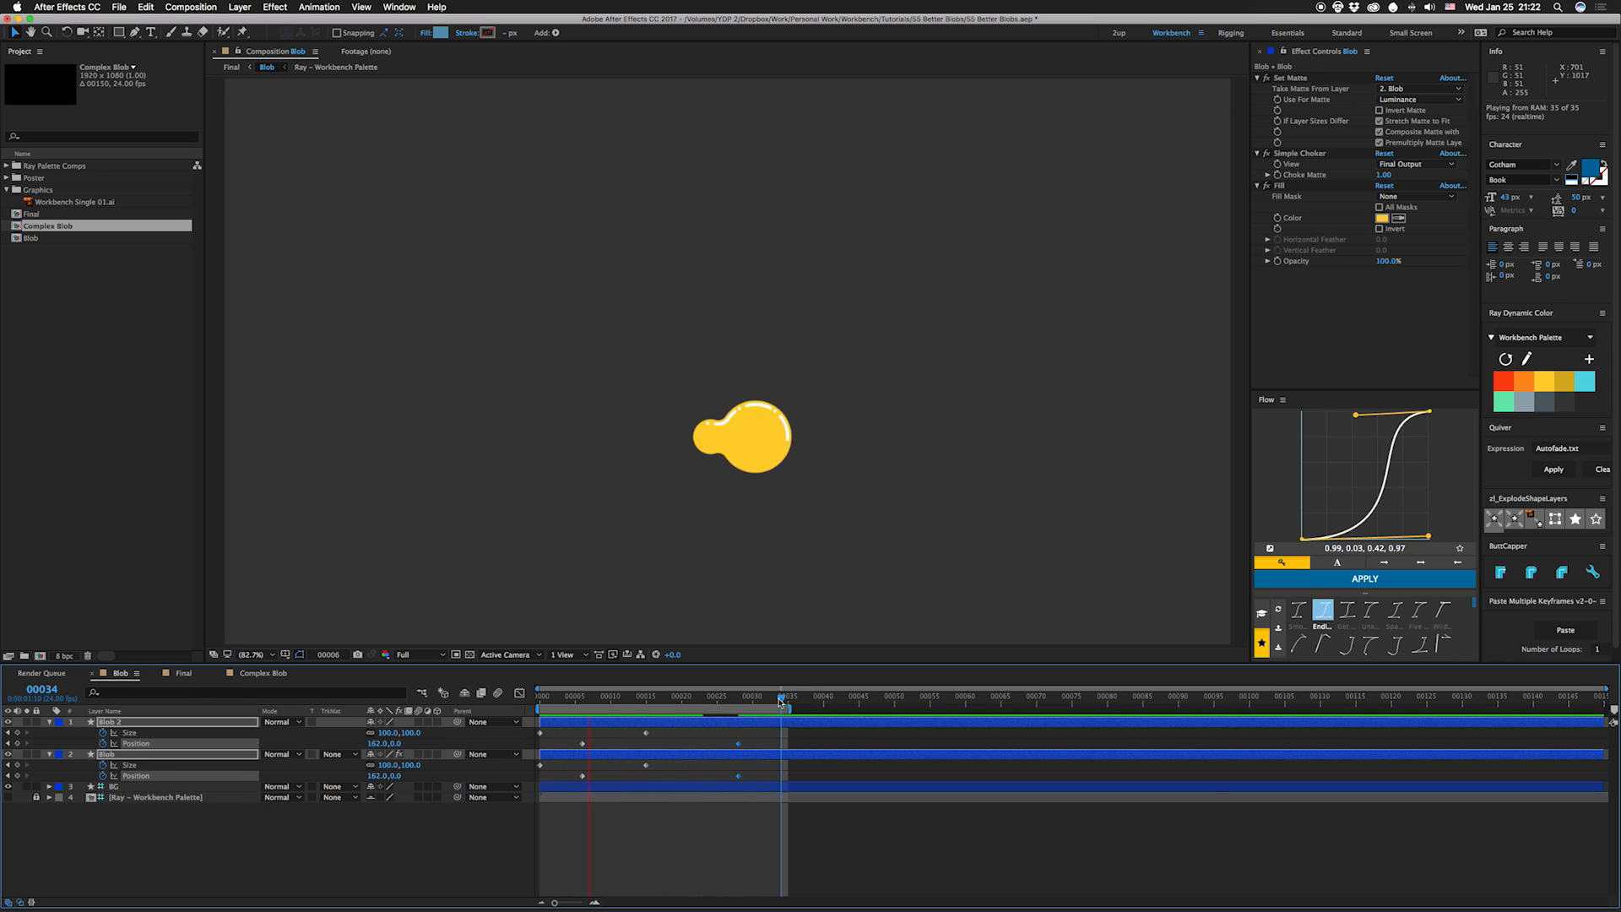